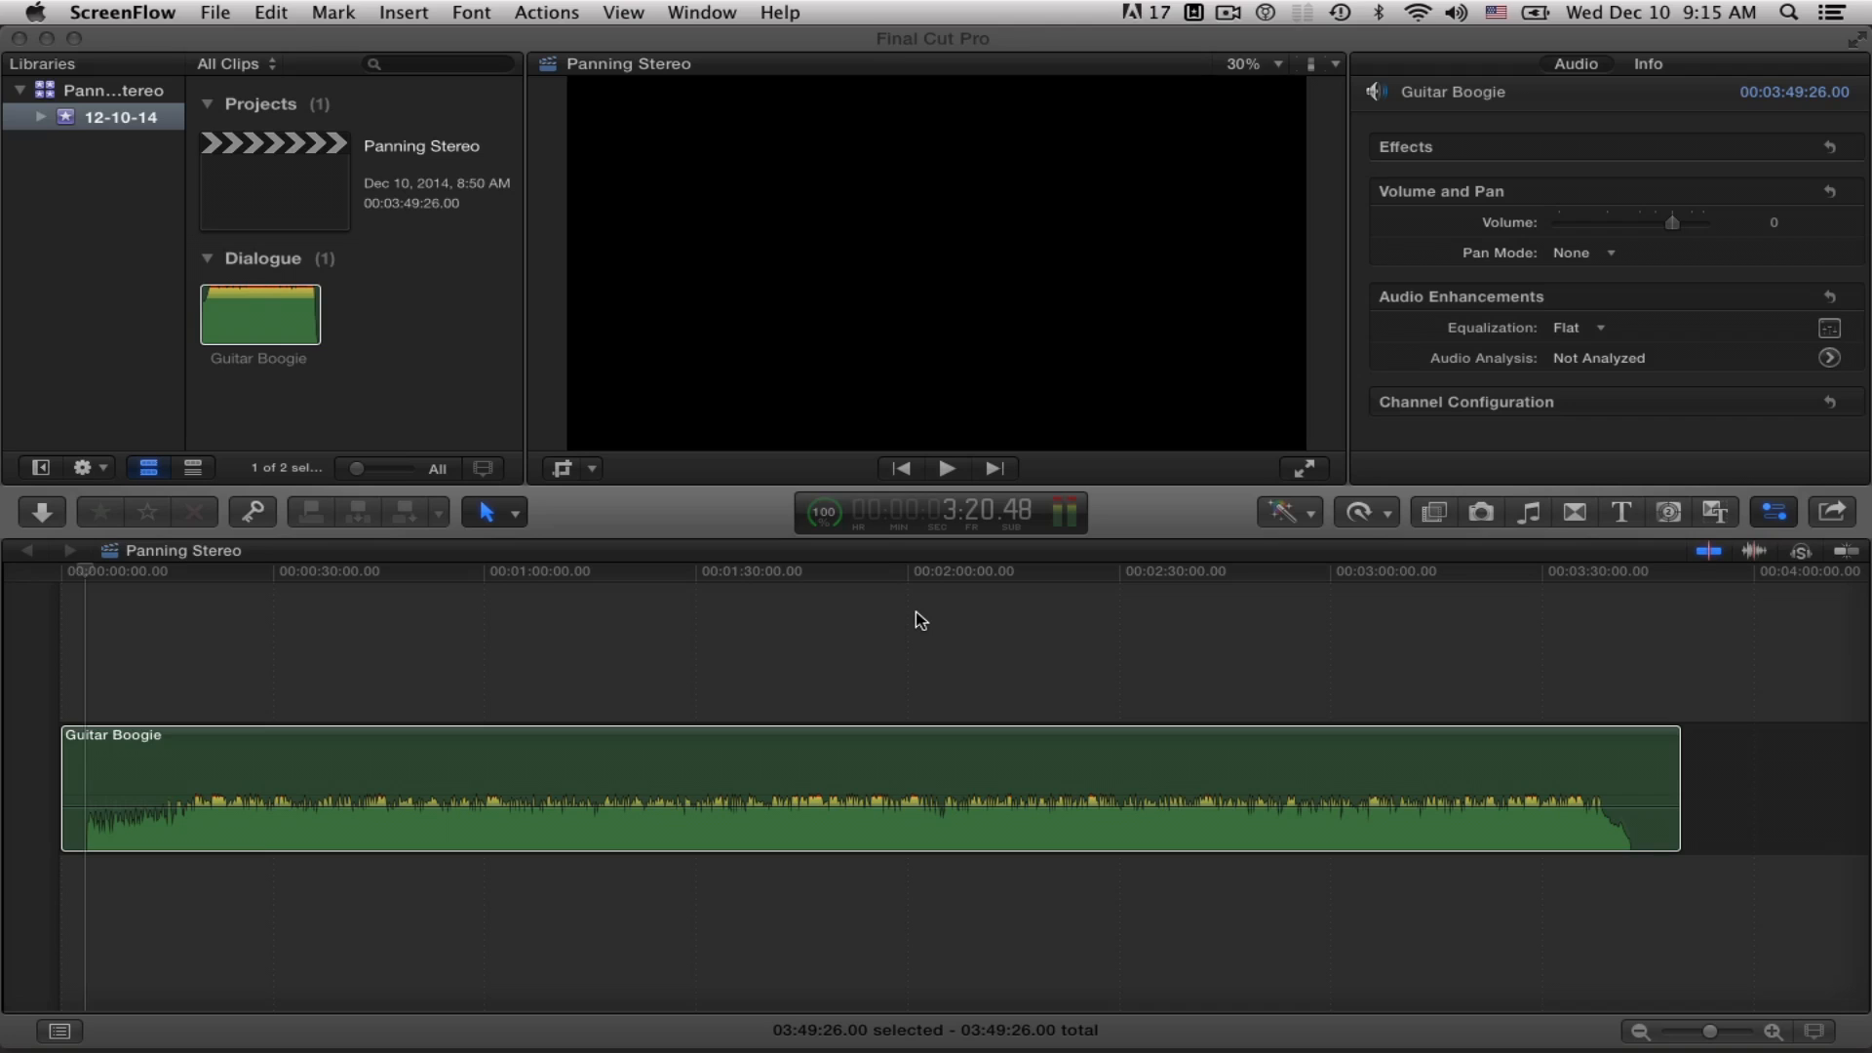
{"action": "mouse_move", "coordinate": [1012, 549]}
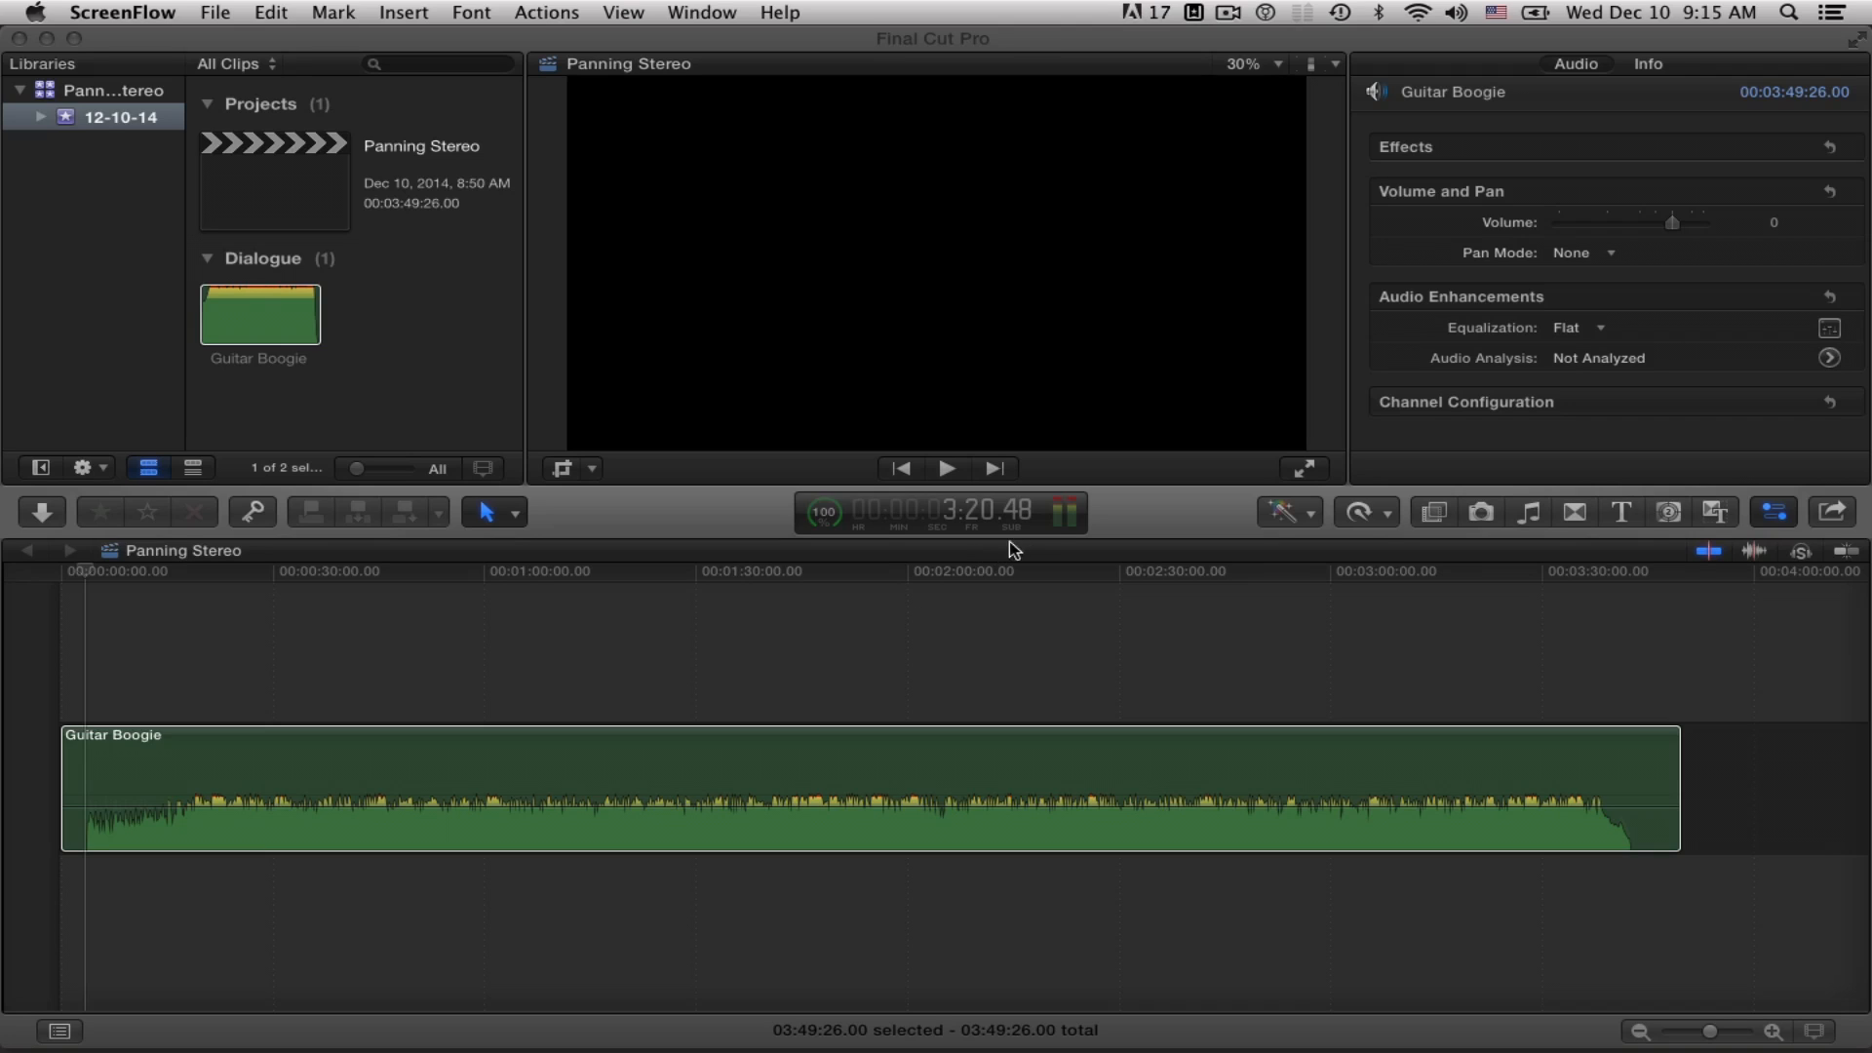
{"action": "mouse_move", "coordinate": [1068, 522]}
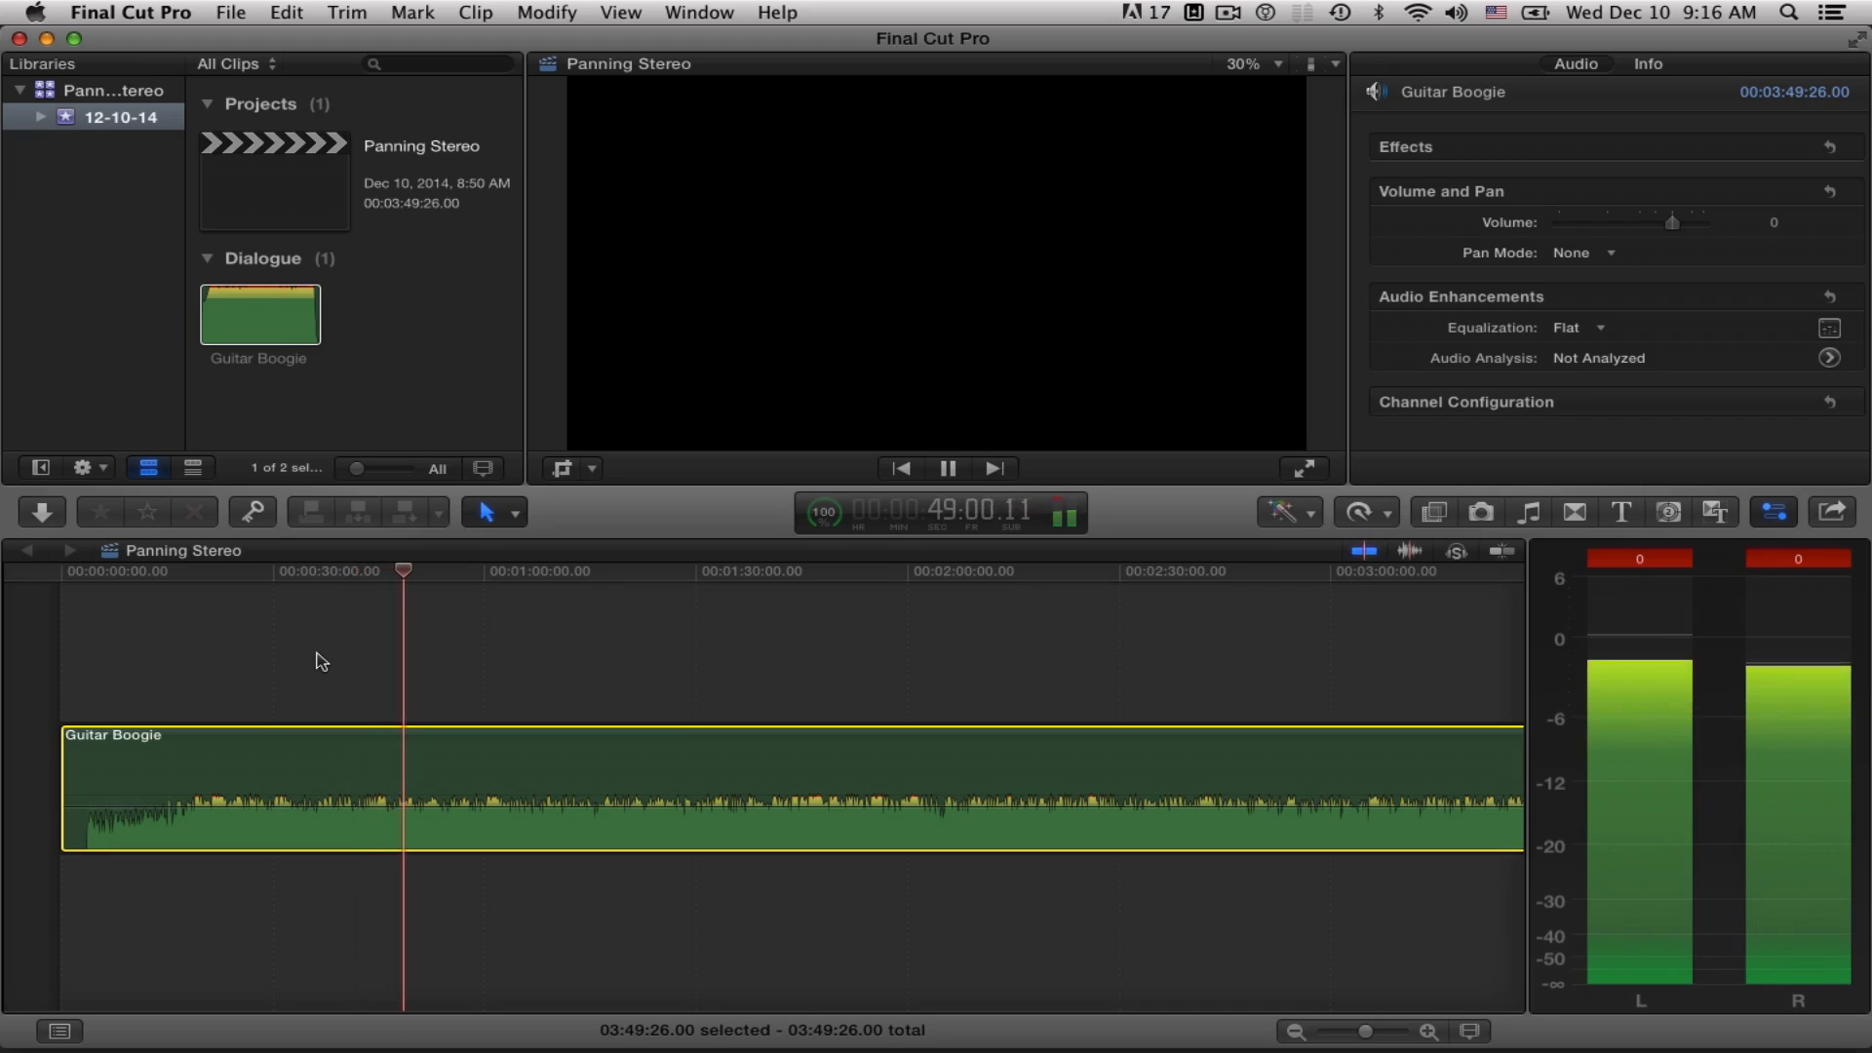
- Lower Guitar Boogie's volume to -1 and stop playback near 2:25
{"action": "left_click", "coordinate": [947, 468]}
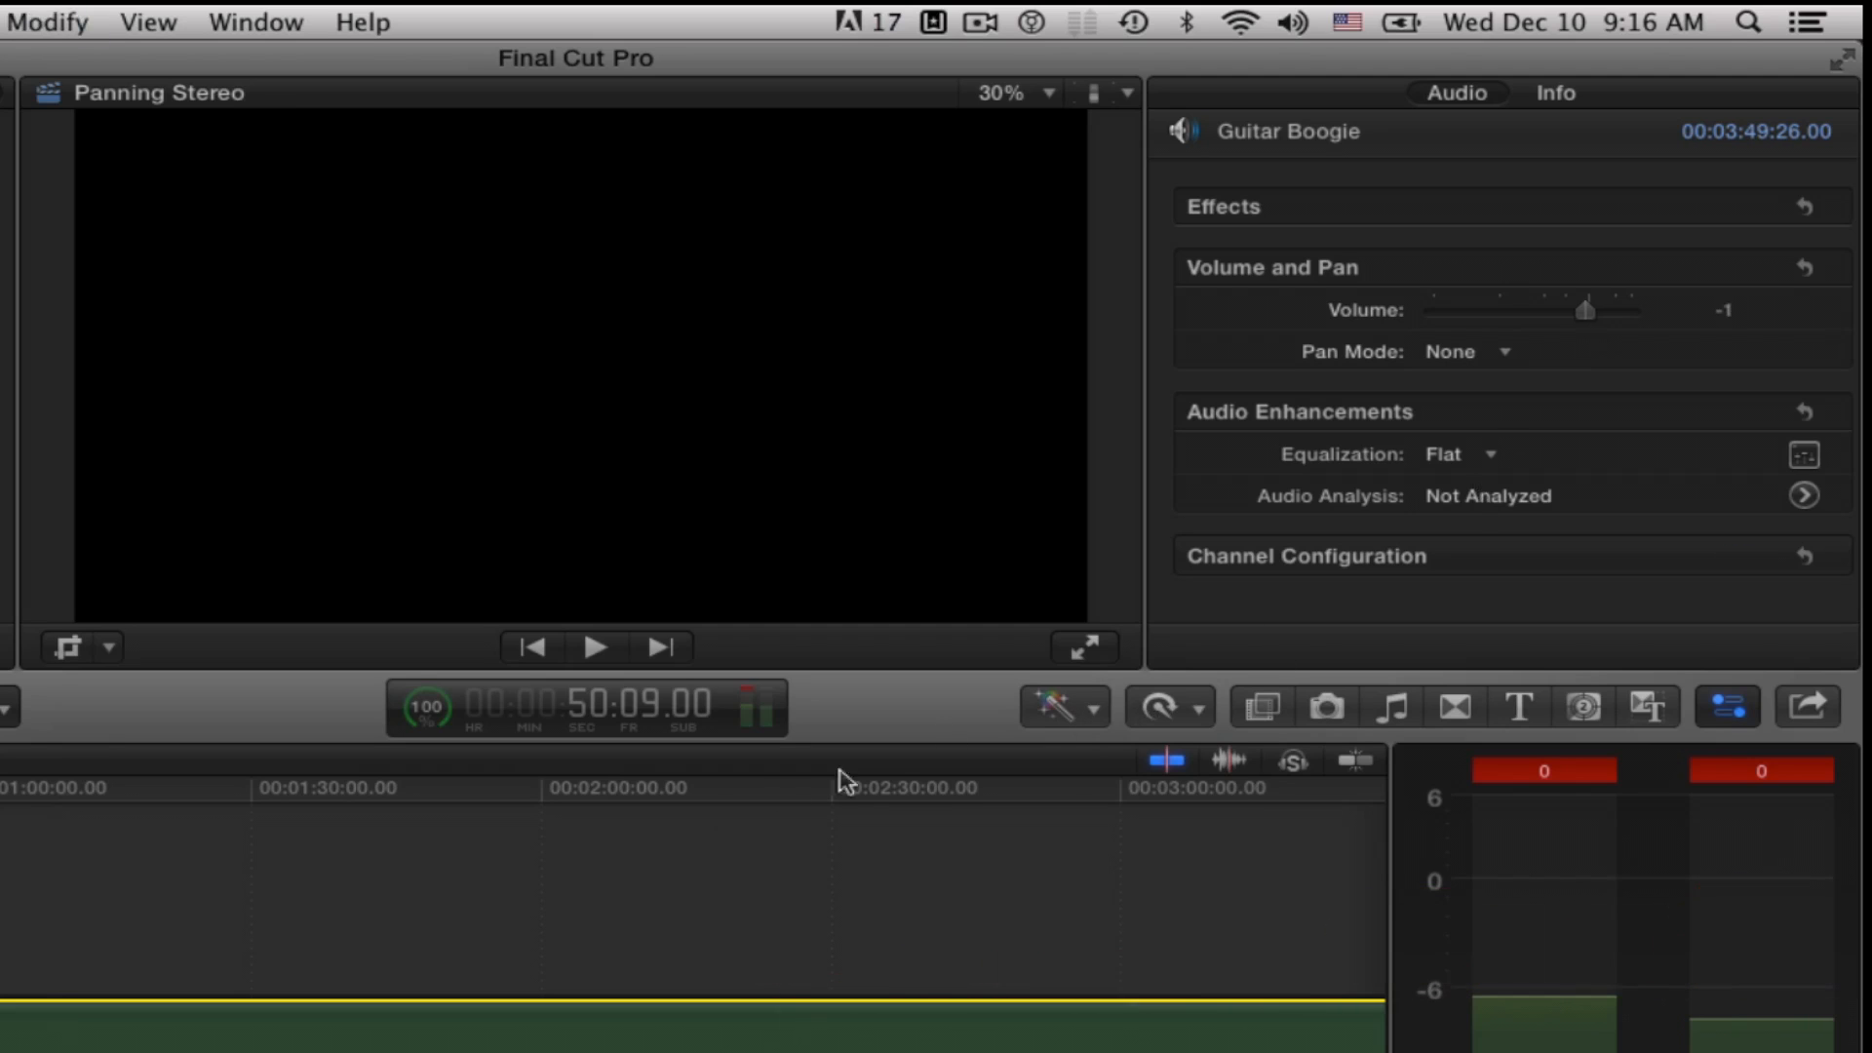
{"action": "left_click", "coordinate": [595, 645]}
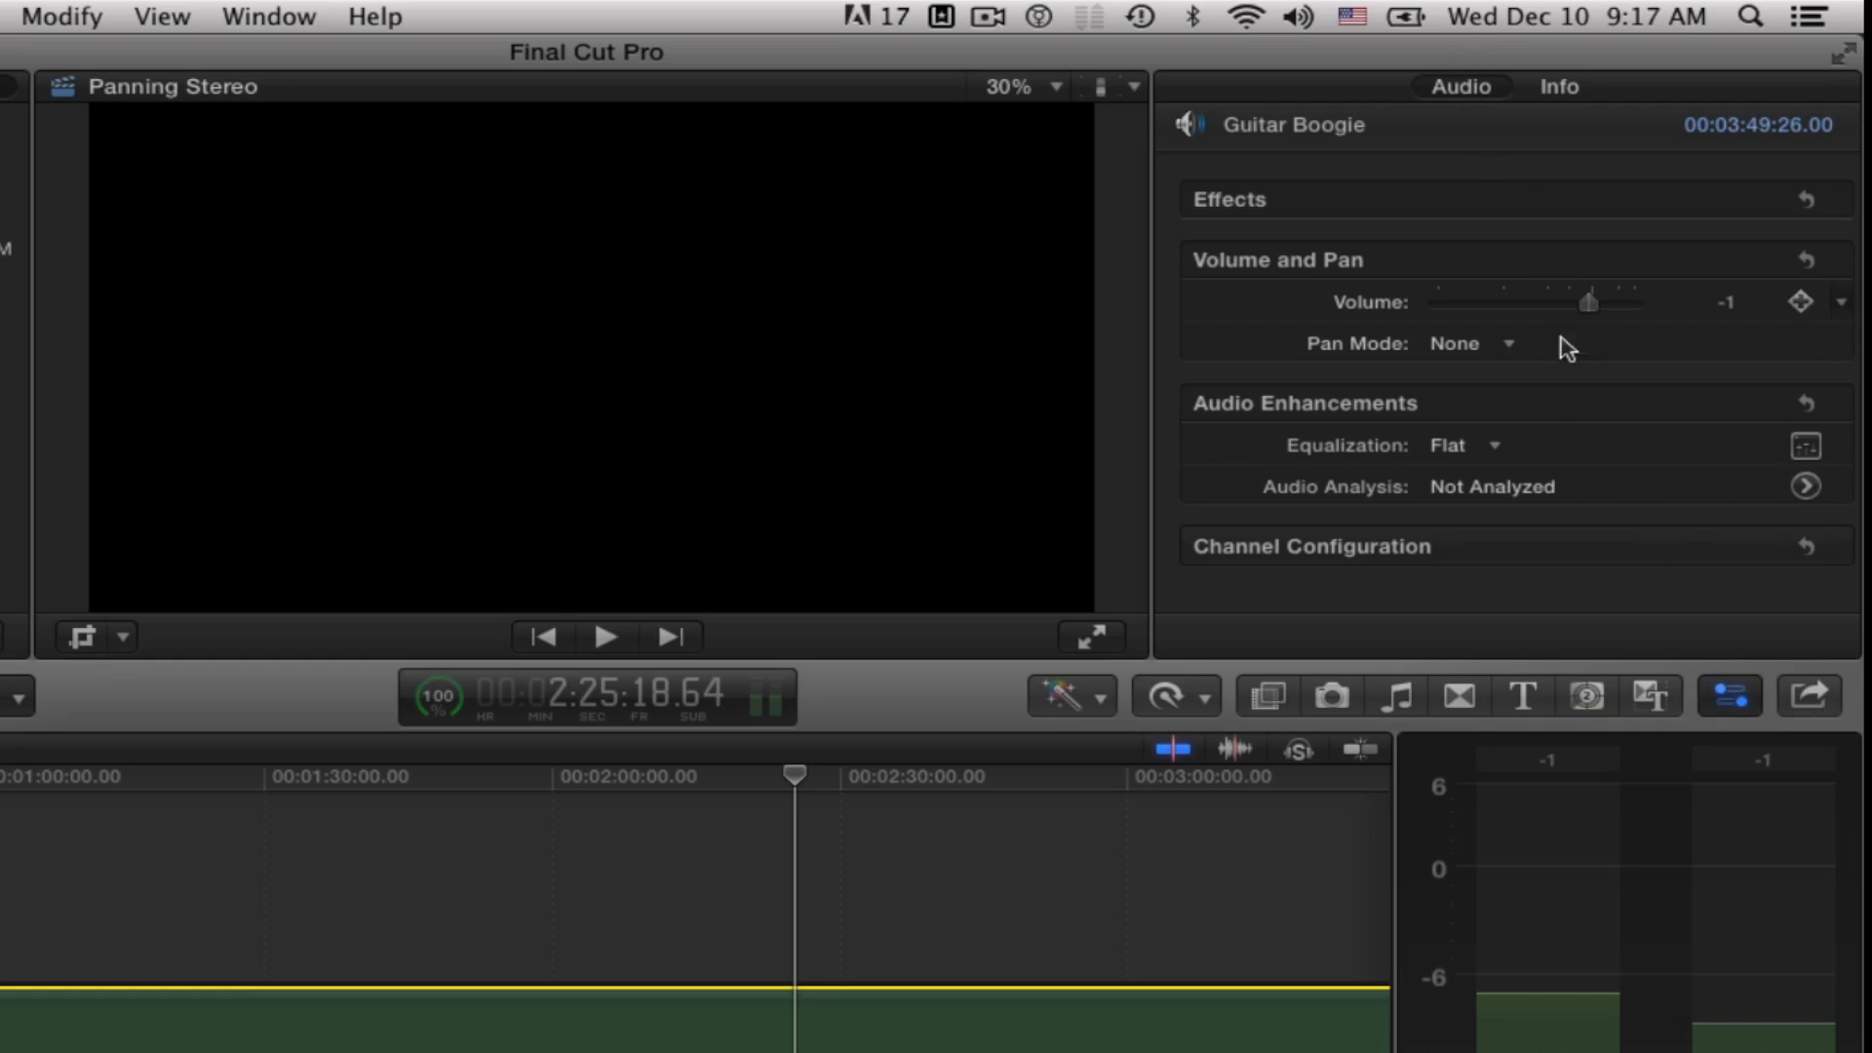
{"action": "mouse_move", "coordinate": [1532, 316]}
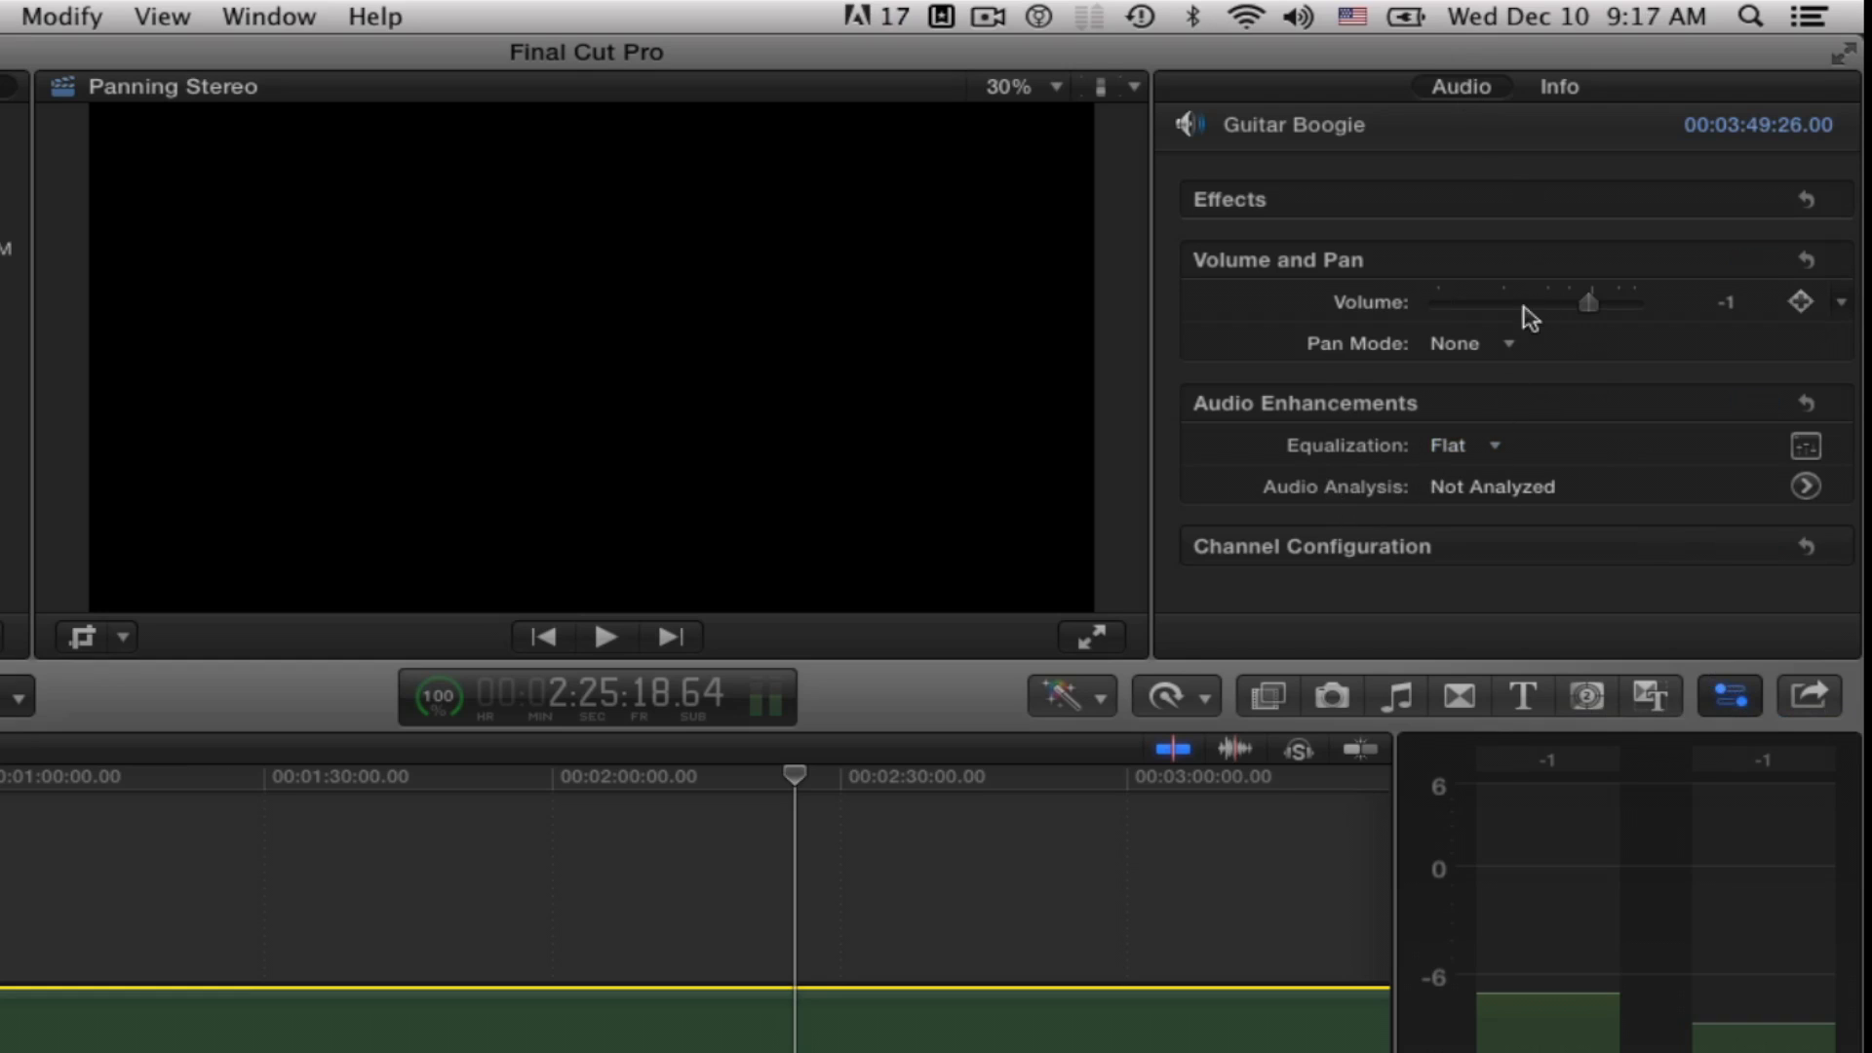
- Set Guitar Boogie's Pan Mode to Stereo Left/Right
{"action": "left_click", "coordinate": [1456, 344]}
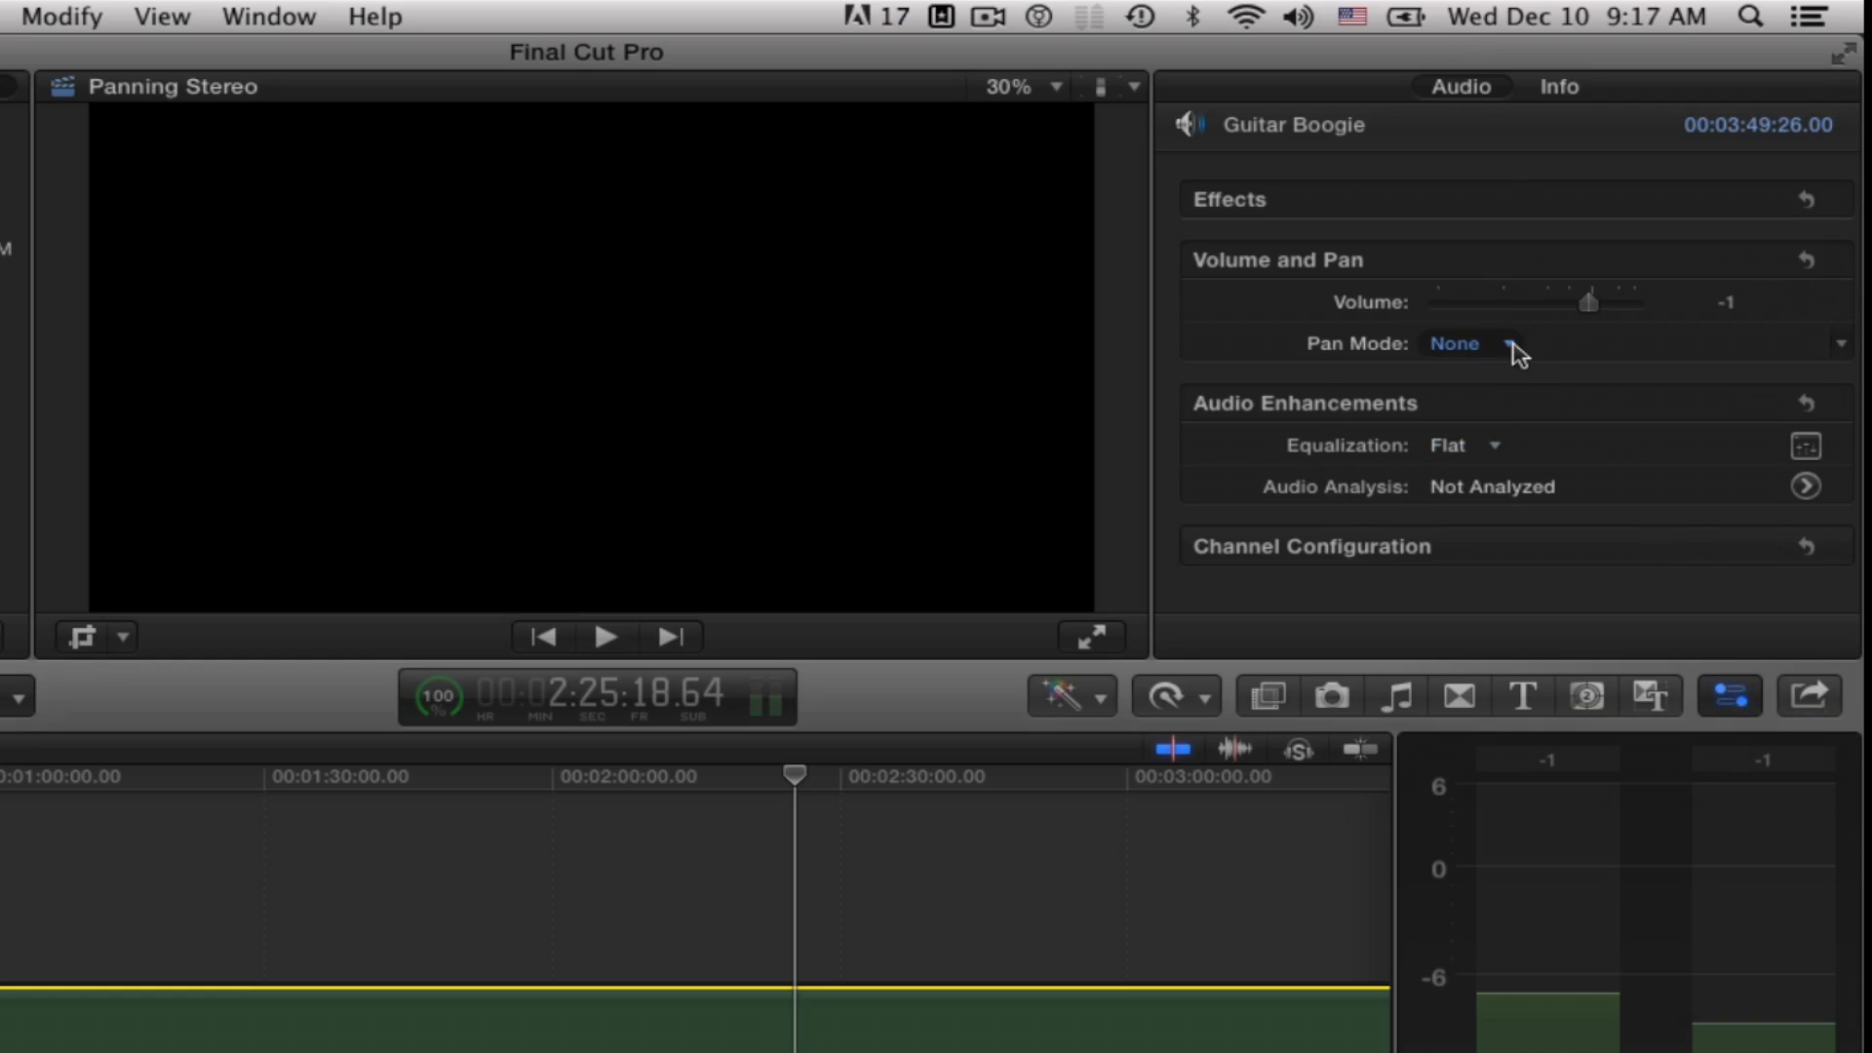
{"action": "left_click", "coordinate": [1508, 344]}
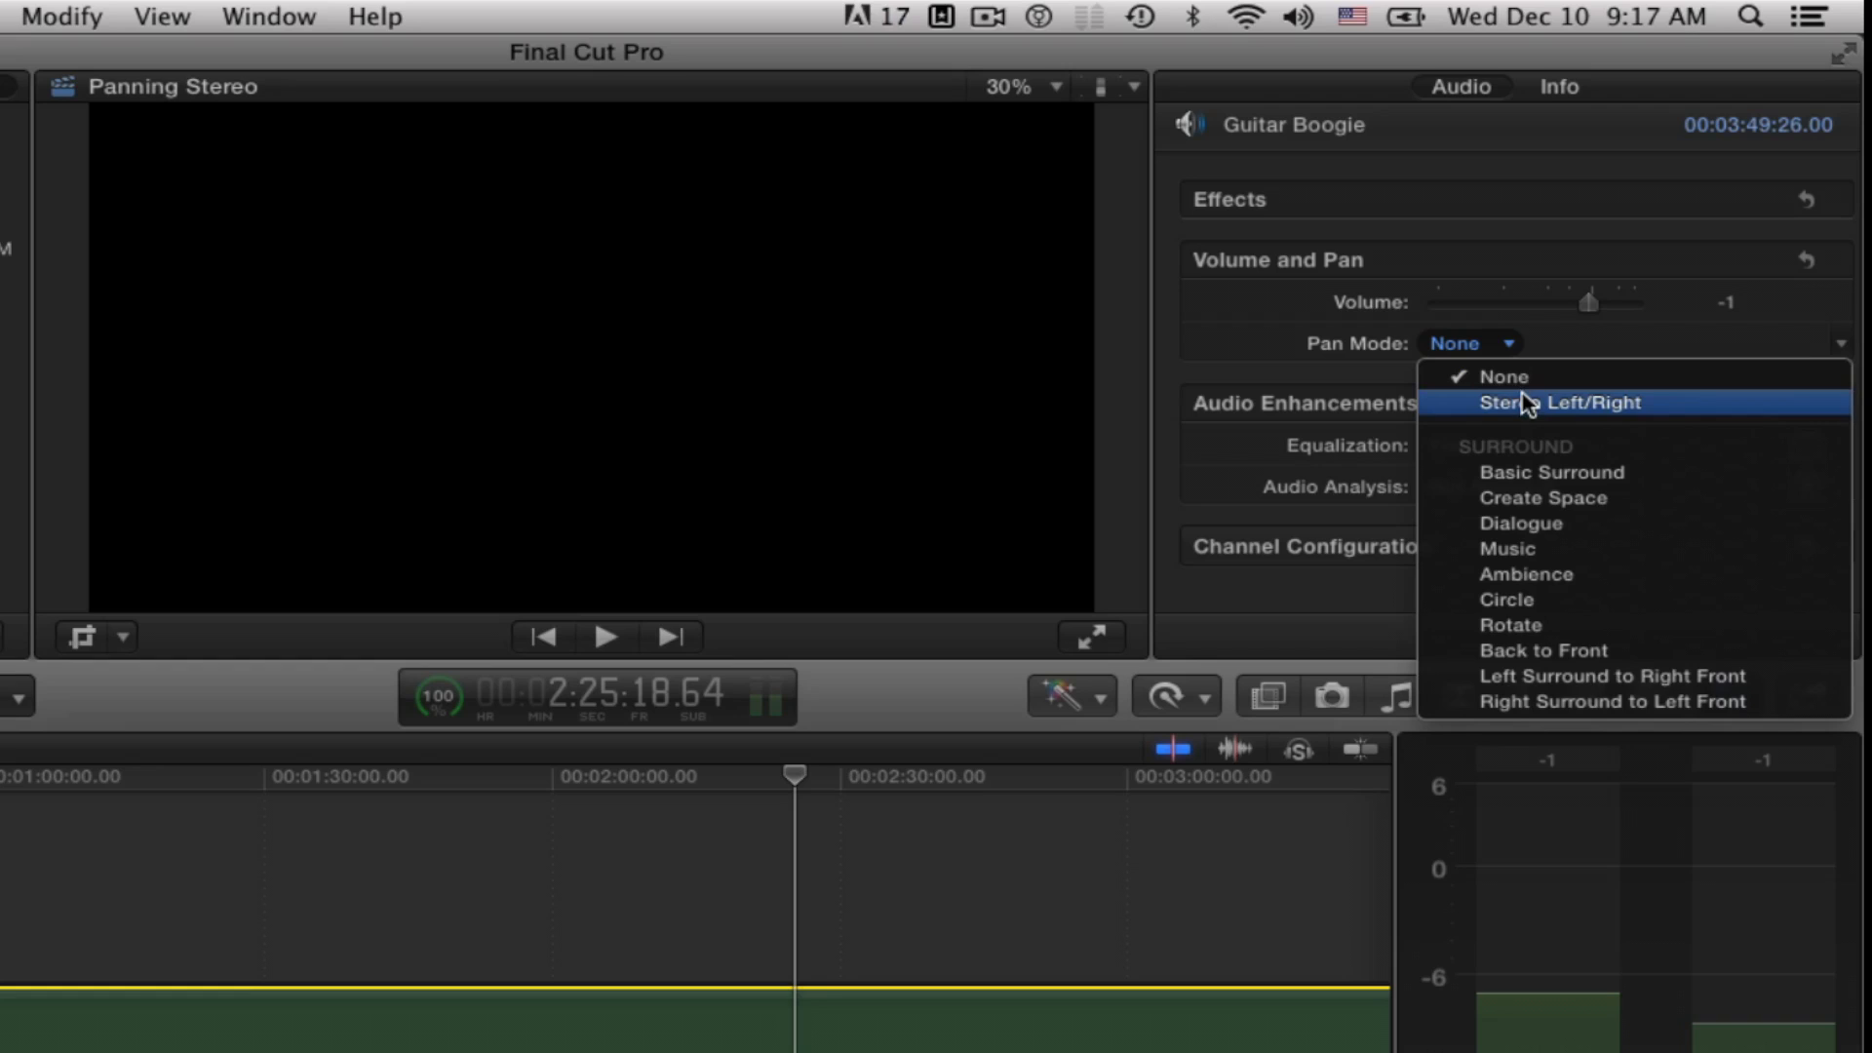
{"action": "left_click", "coordinate": [1558, 402]}
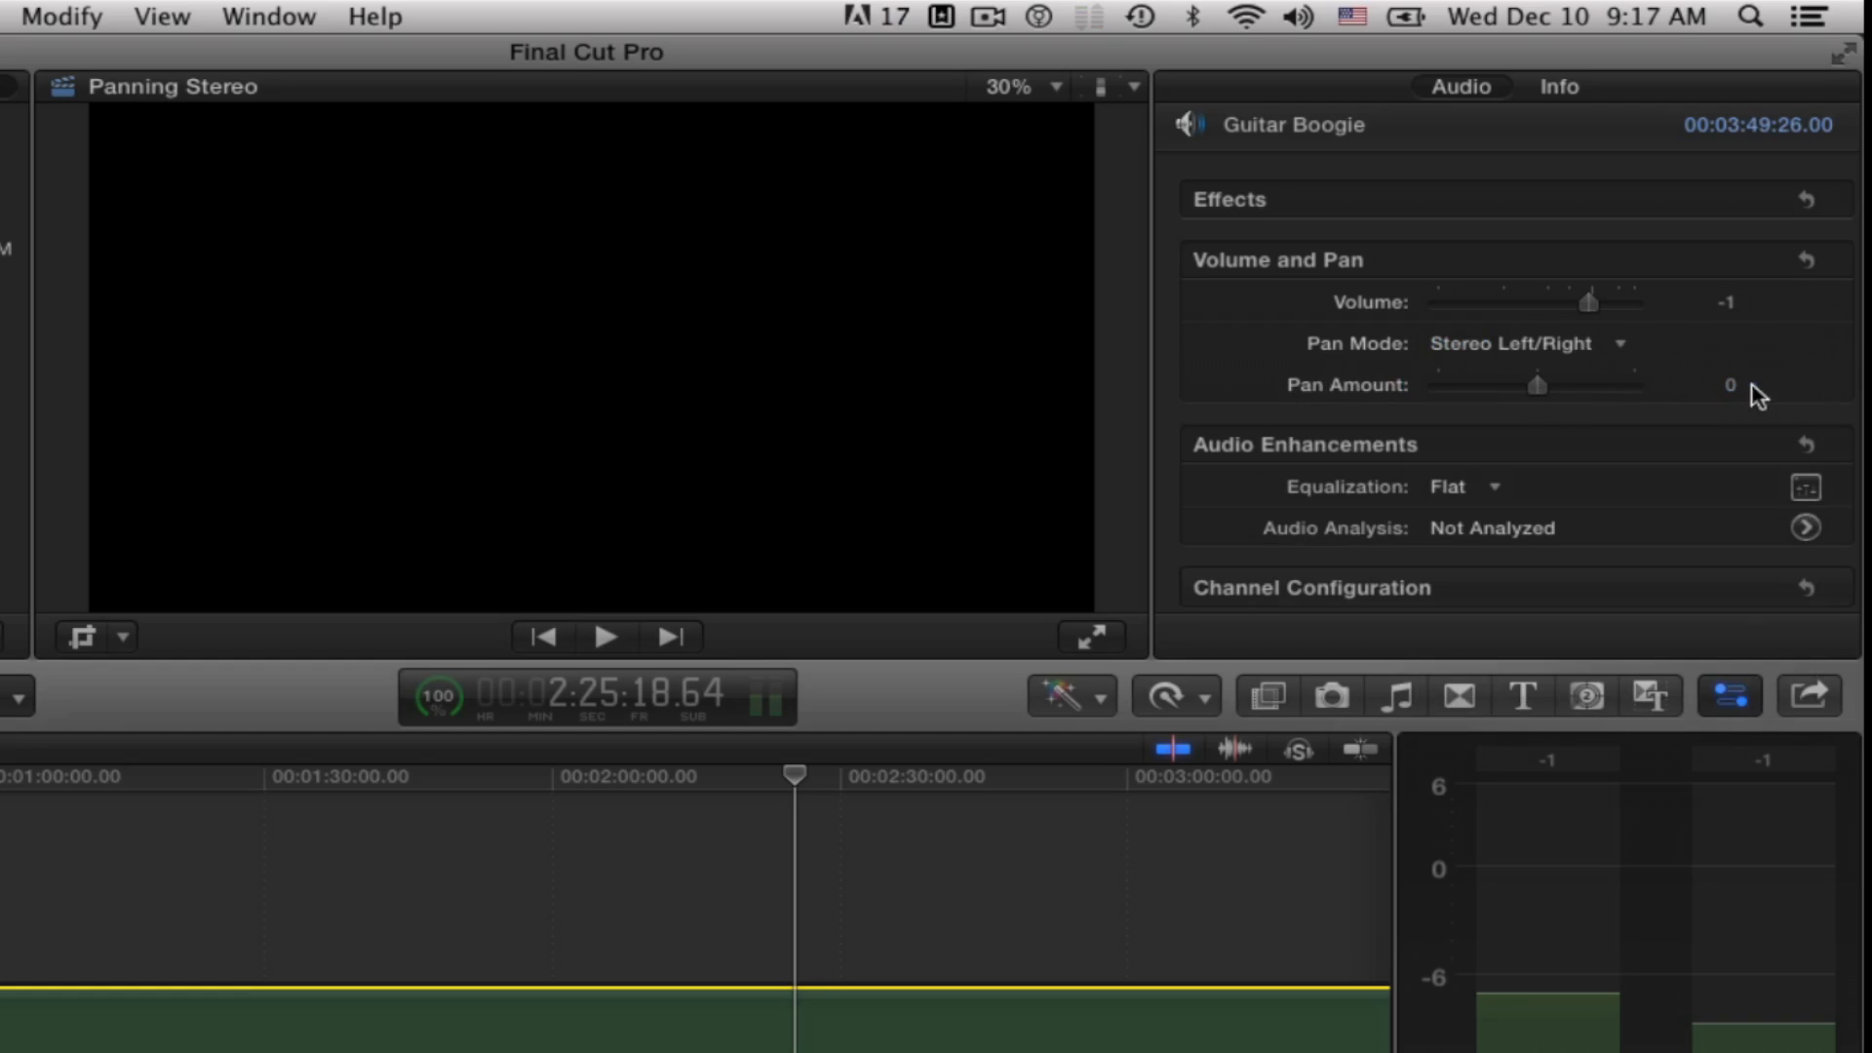
{"action": "mouse_move", "coordinate": [1543, 399]}
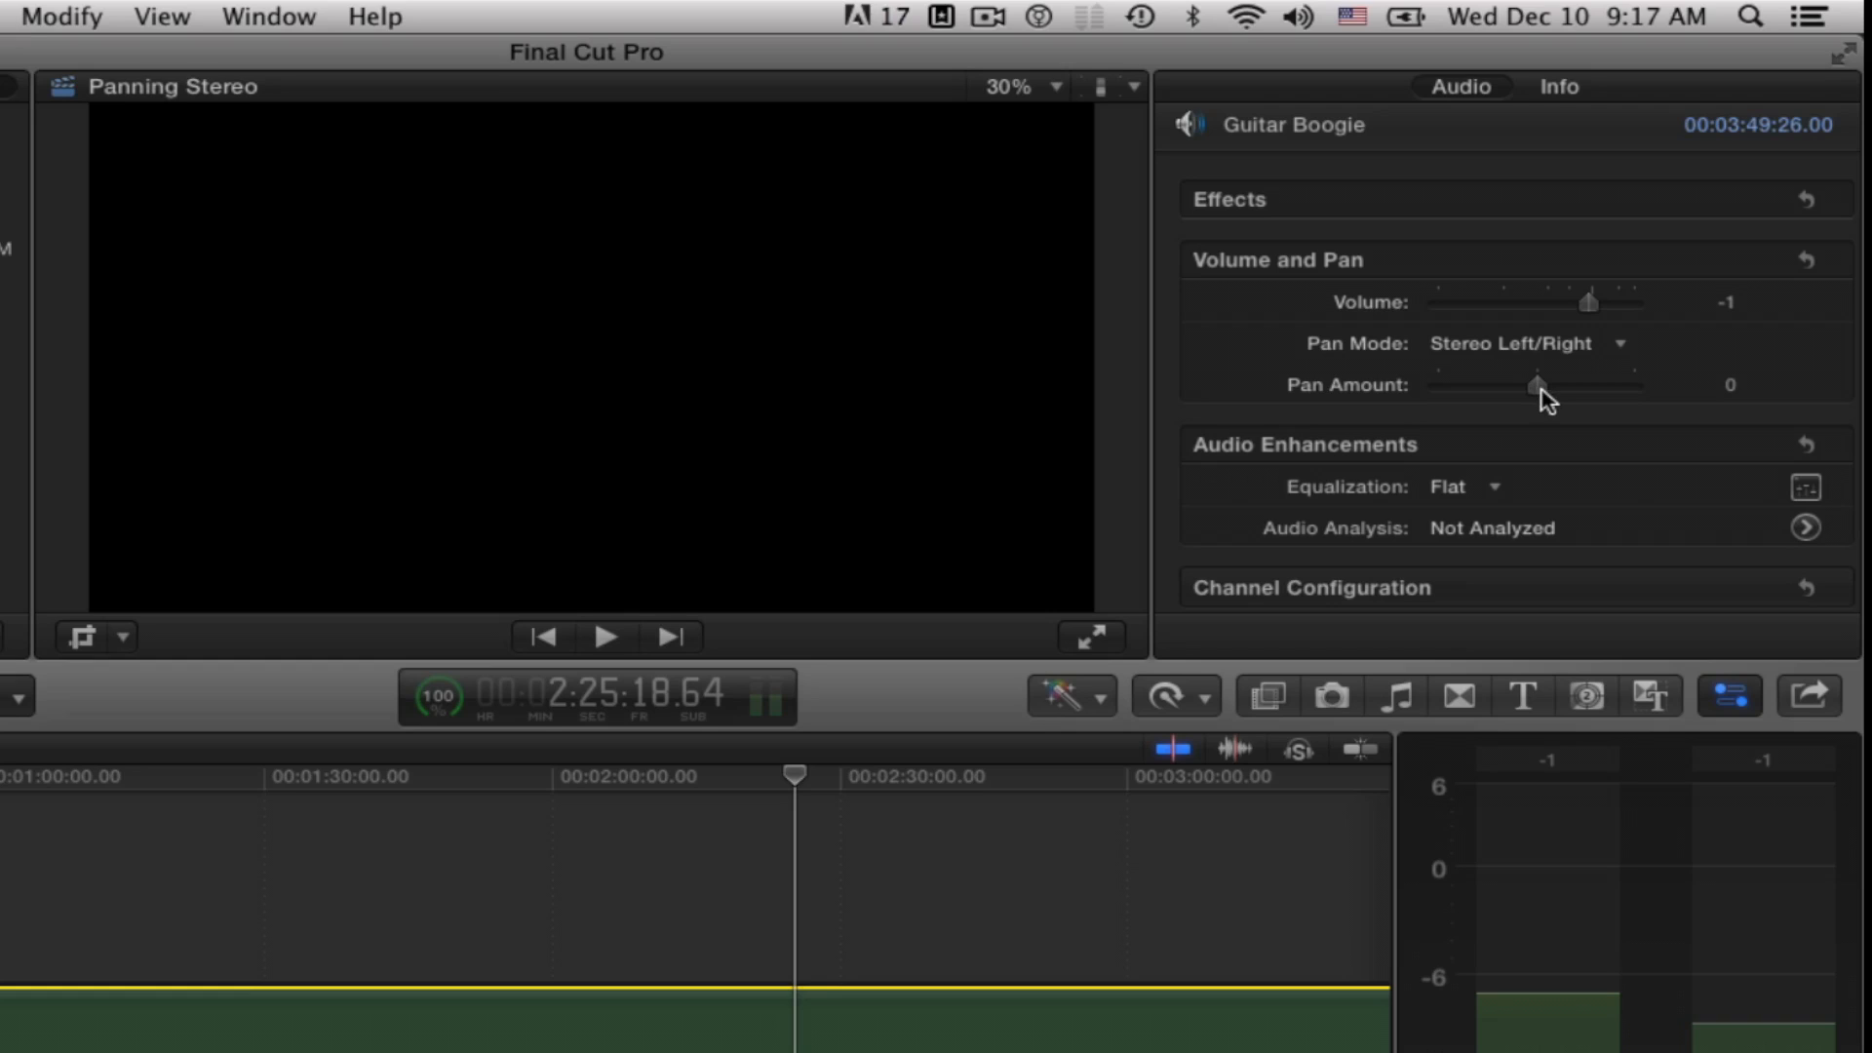
- Sweep Pan Amount fully left, then right, and settle just right of center
{"action": "left_click_drag", "start_coordinate": [1540, 384], "coordinate": [1451, 384]}
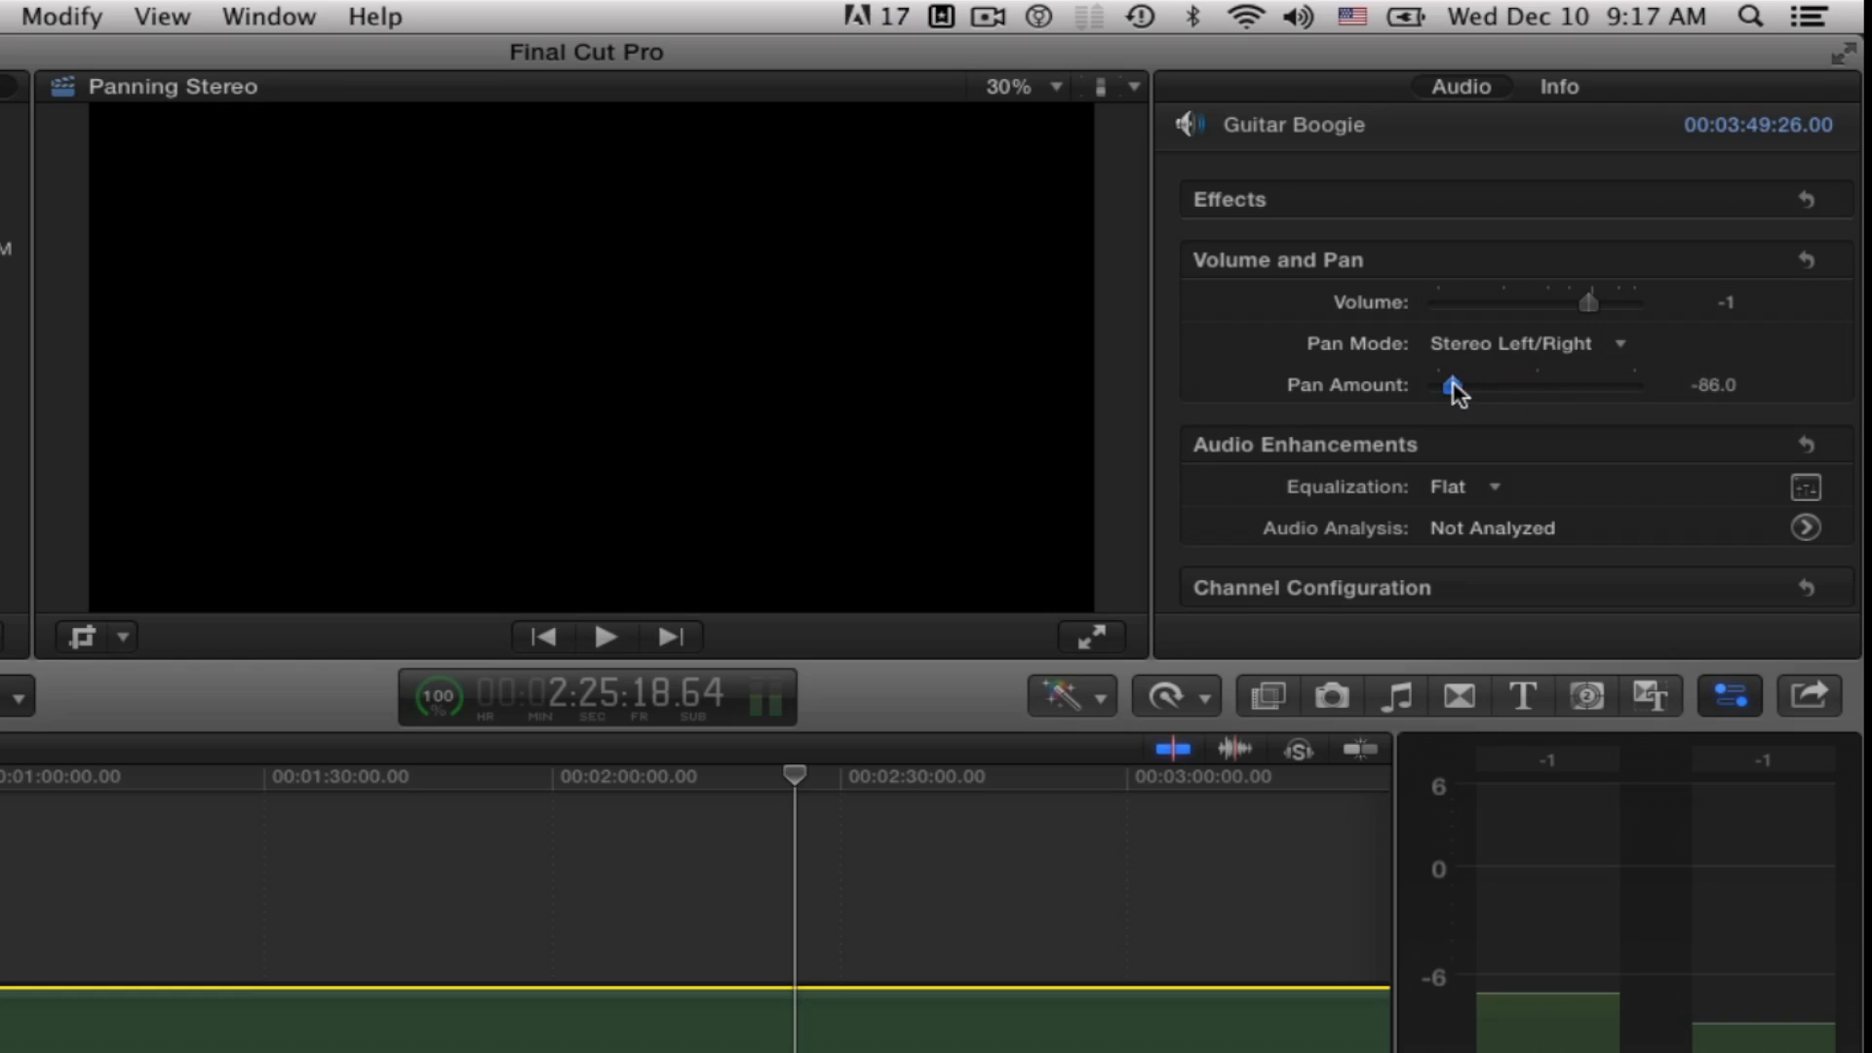
{"action": "left_click_drag", "start_coordinate": [1454, 384], "coordinate": [1437, 384]}
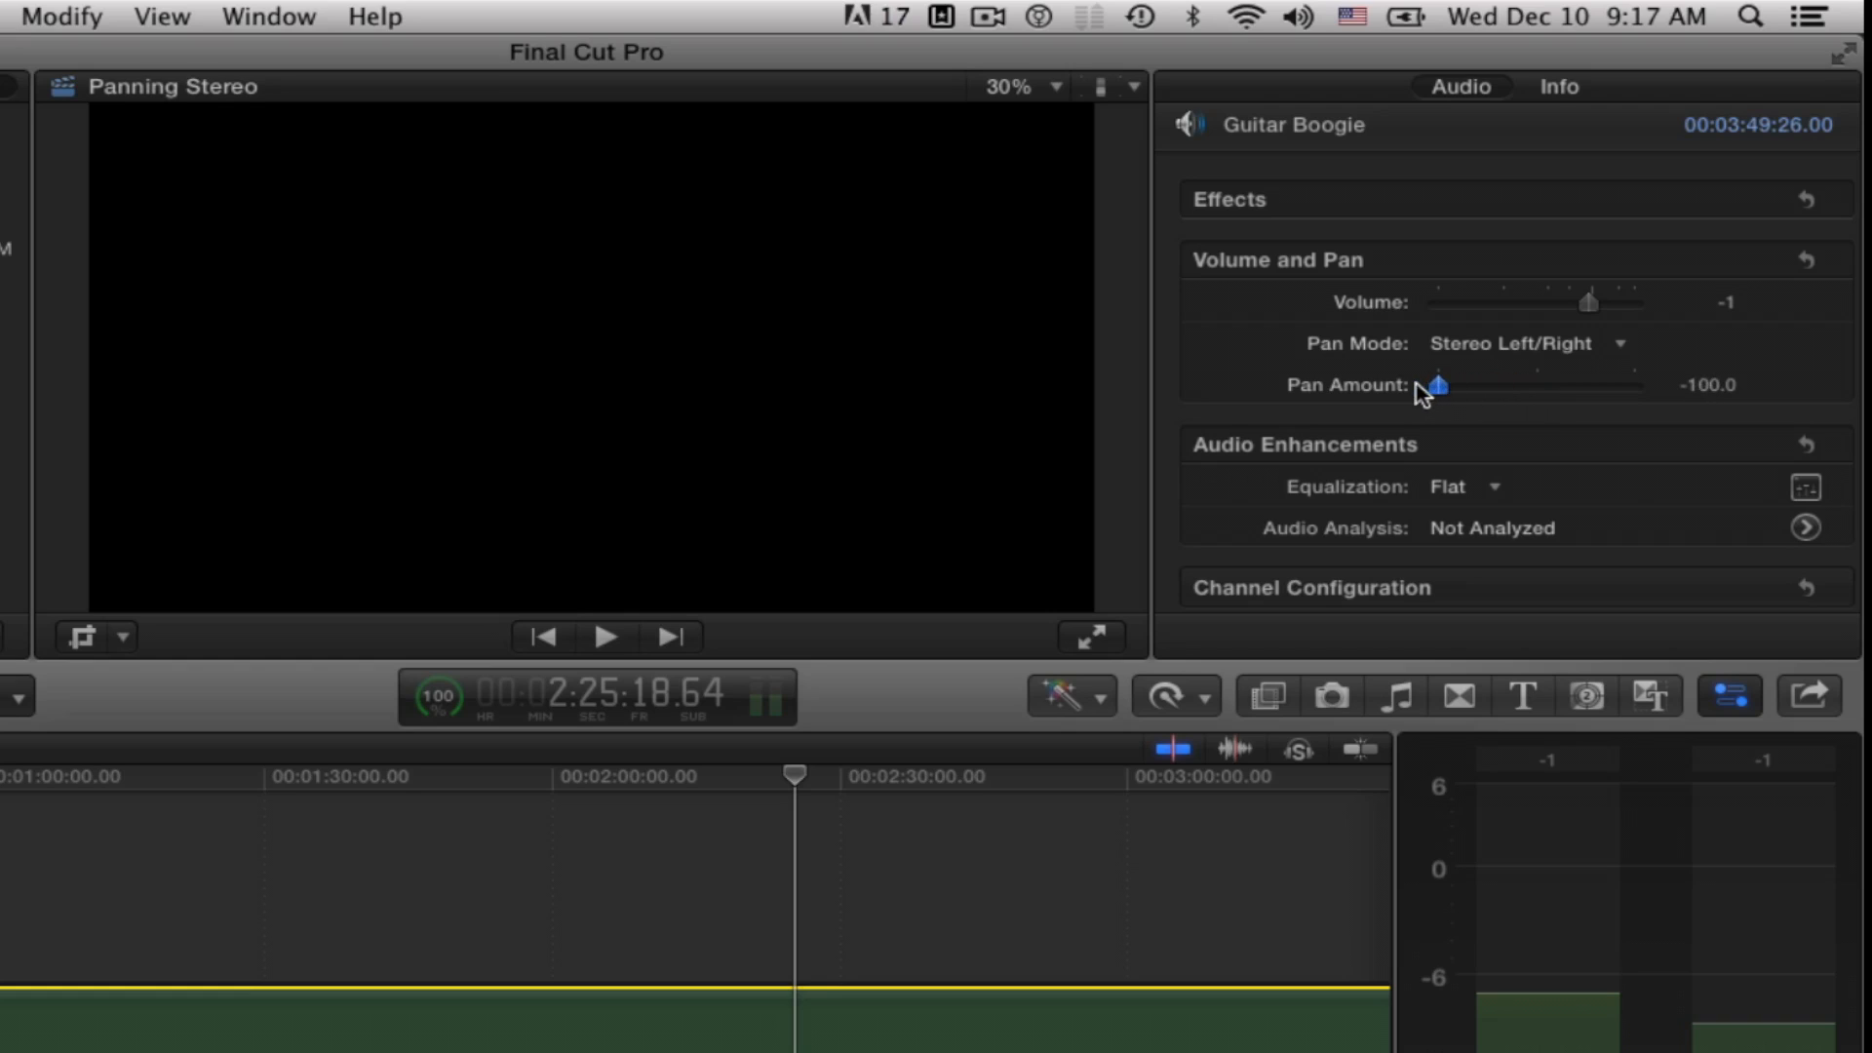
{"action": "left_click_drag", "start_coordinate": [1436, 384], "coordinate": [1617, 384]}
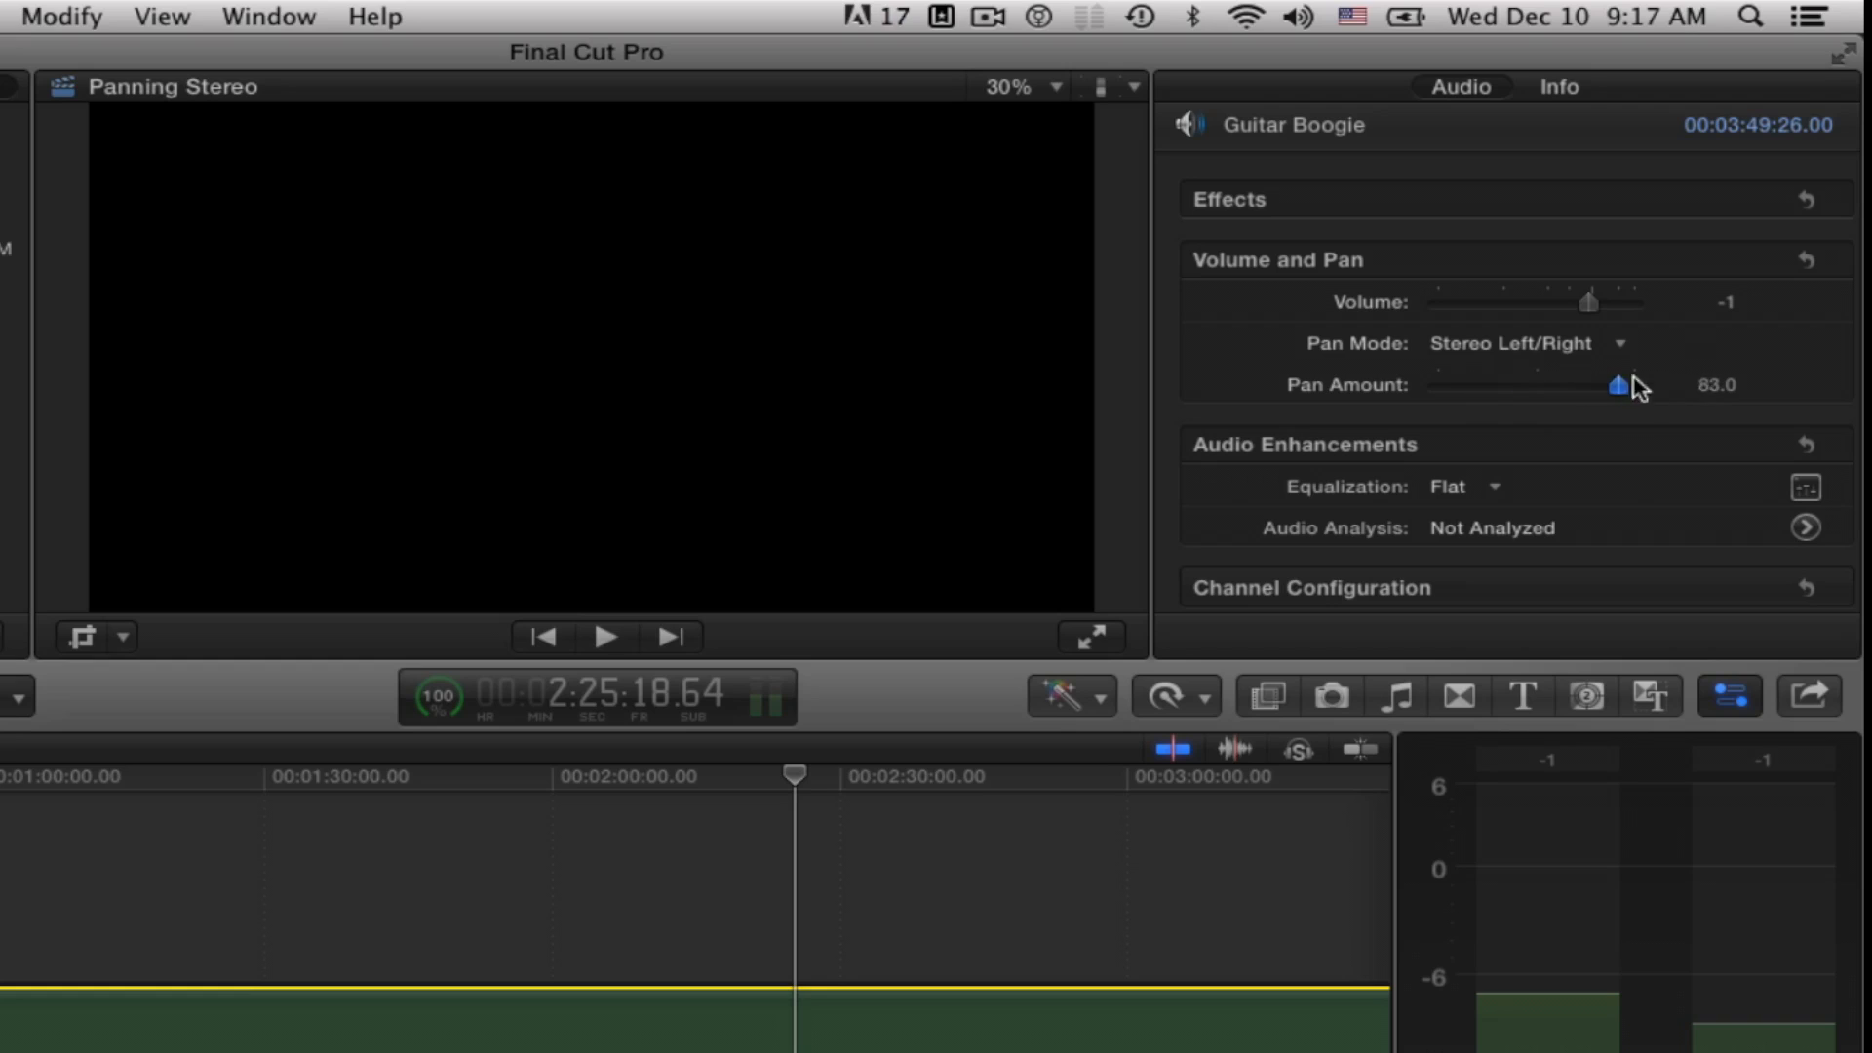
{"action": "left_click_drag", "start_coordinate": [1617, 385], "coordinate": [1533, 386]}
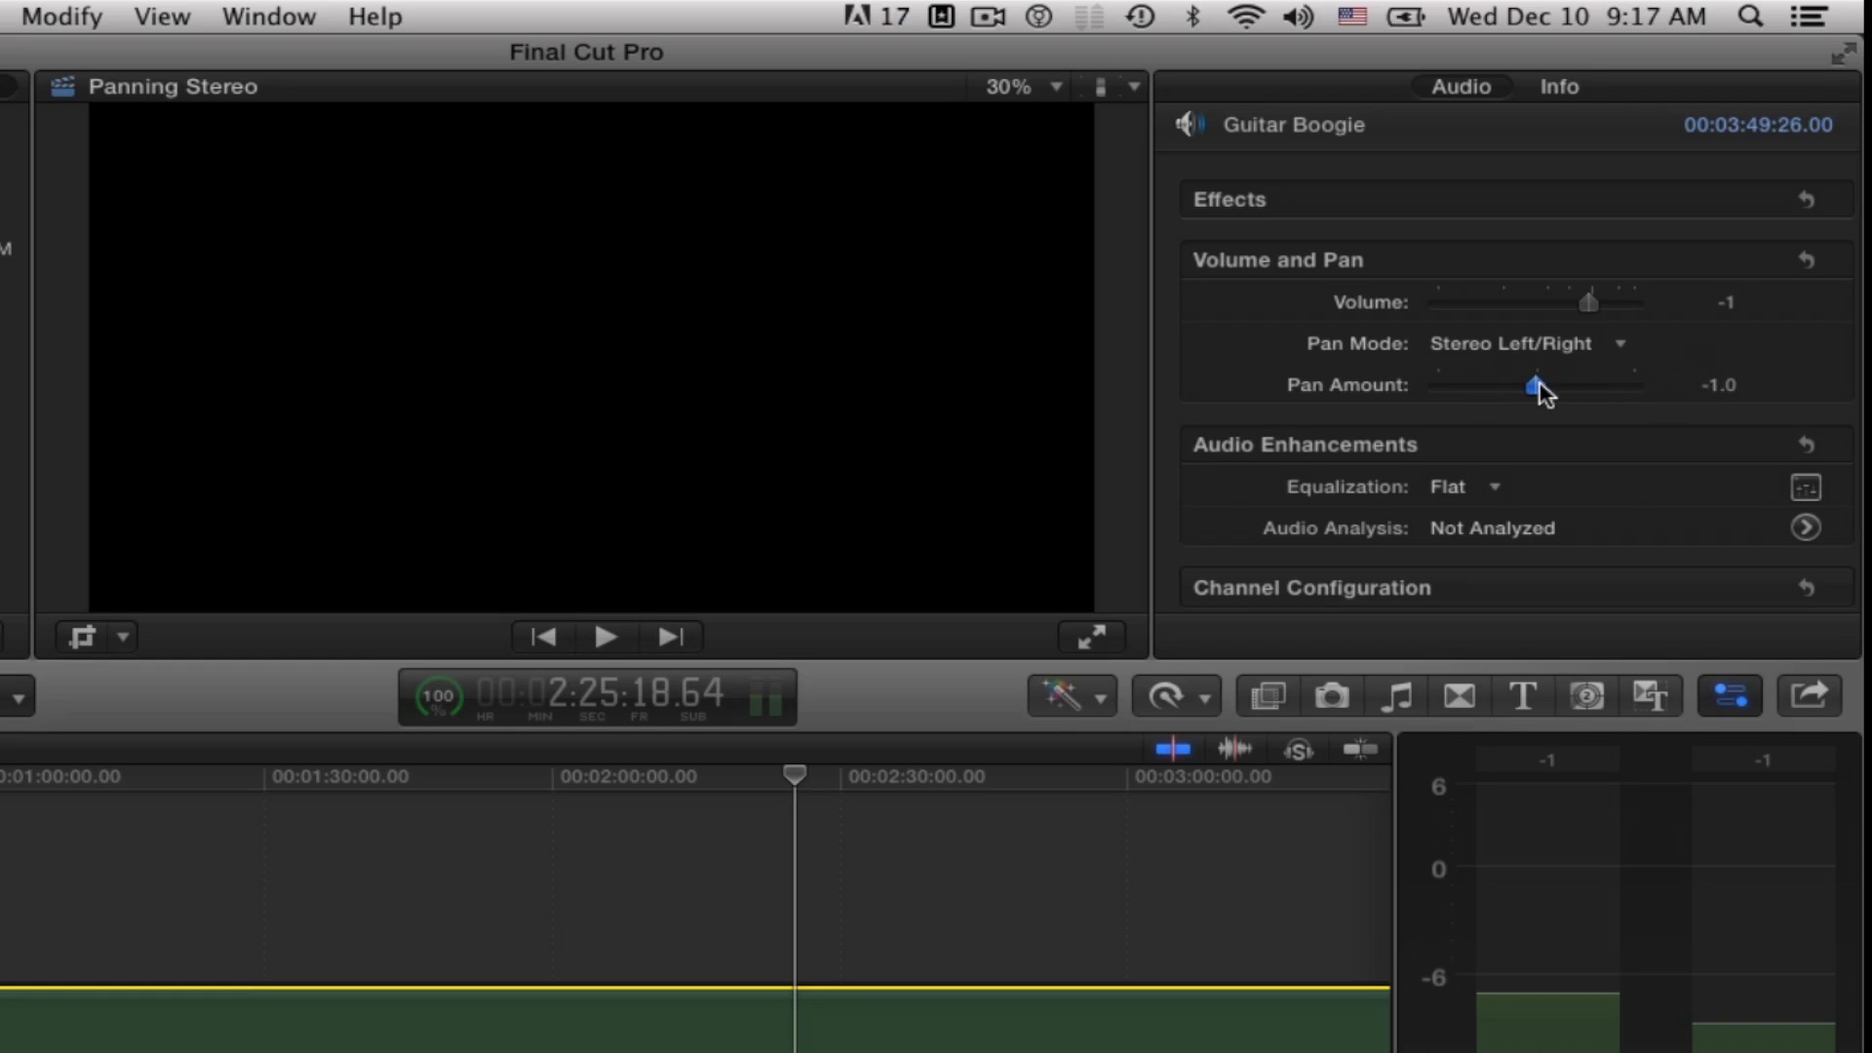
{"action": "left_click_drag", "start_coordinate": [1532, 384], "coordinate": [1636, 384]}
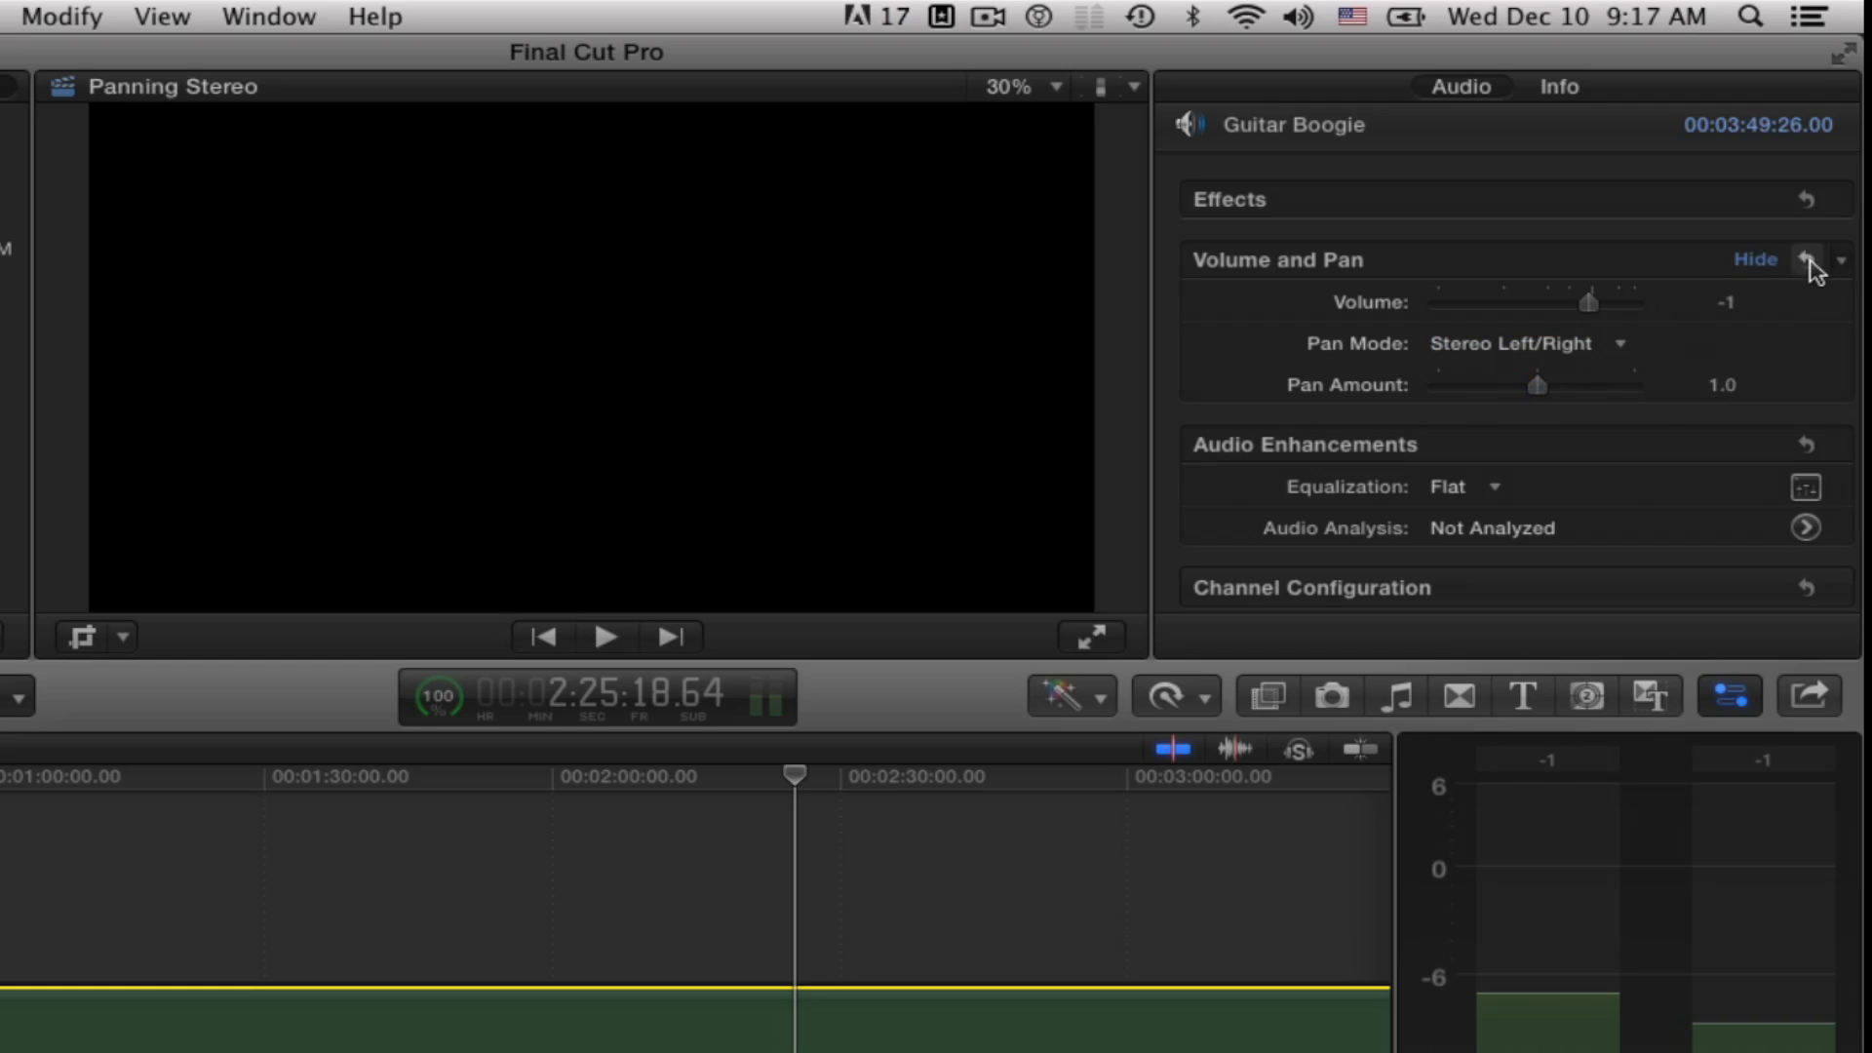
- Reset volume and pan, then drag Pan Amount to 80, -100, and back to center
{"action": "left_click", "coordinate": [1807, 260]}
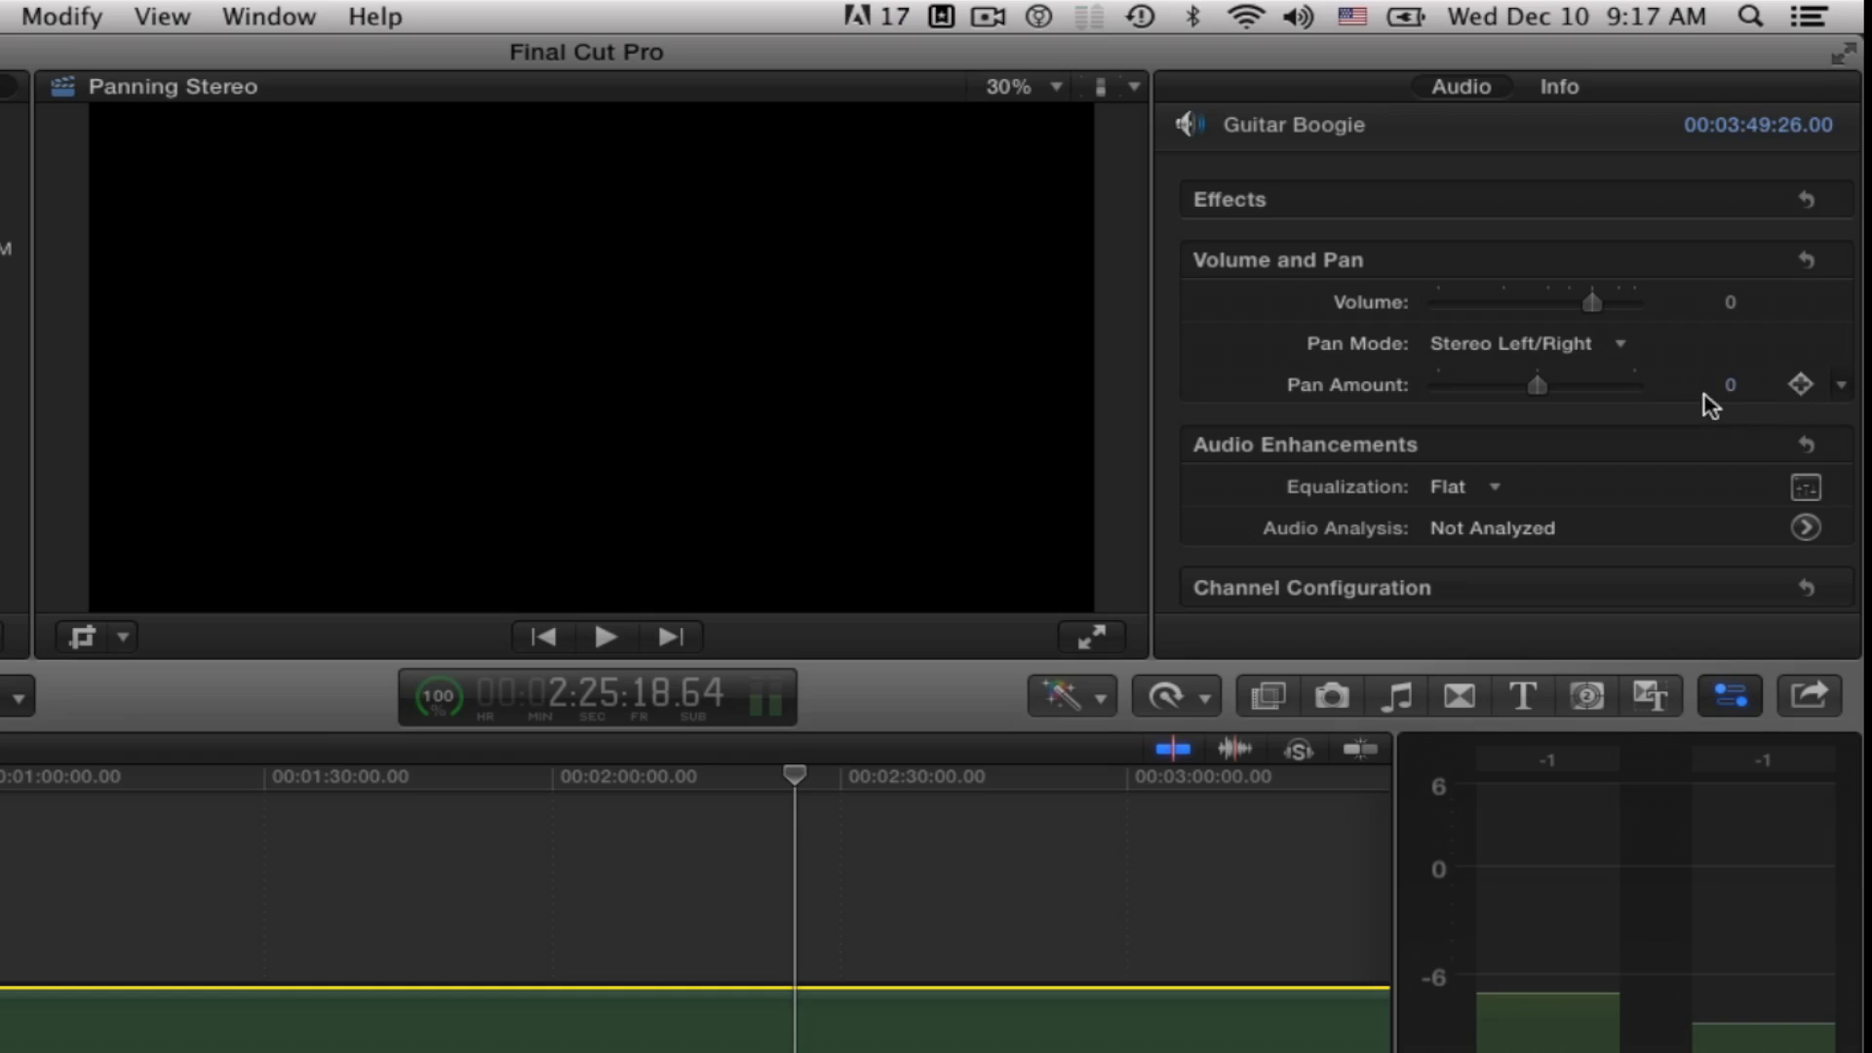
{"action": "mouse_move", "coordinate": [1690, 399]}
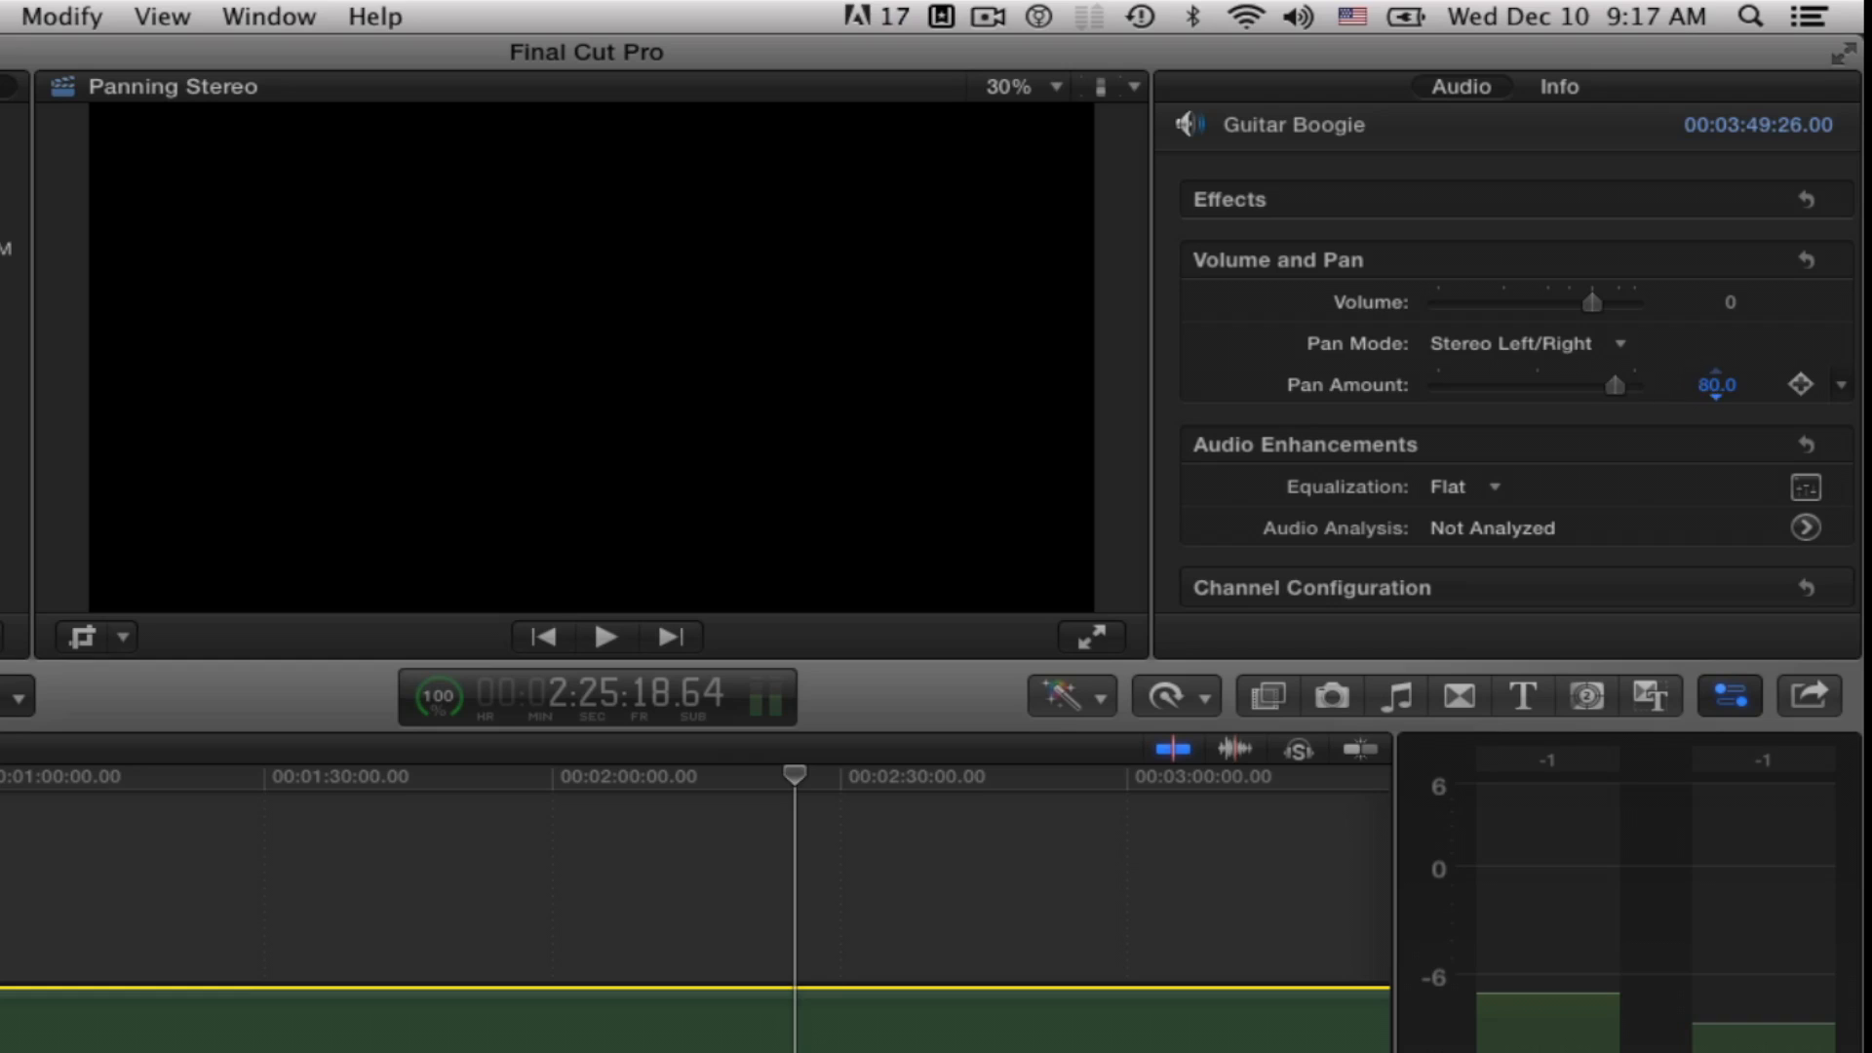
{"action": "left_click_drag", "start_coordinate": [1613, 384], "coordinate": [1436, 384]}
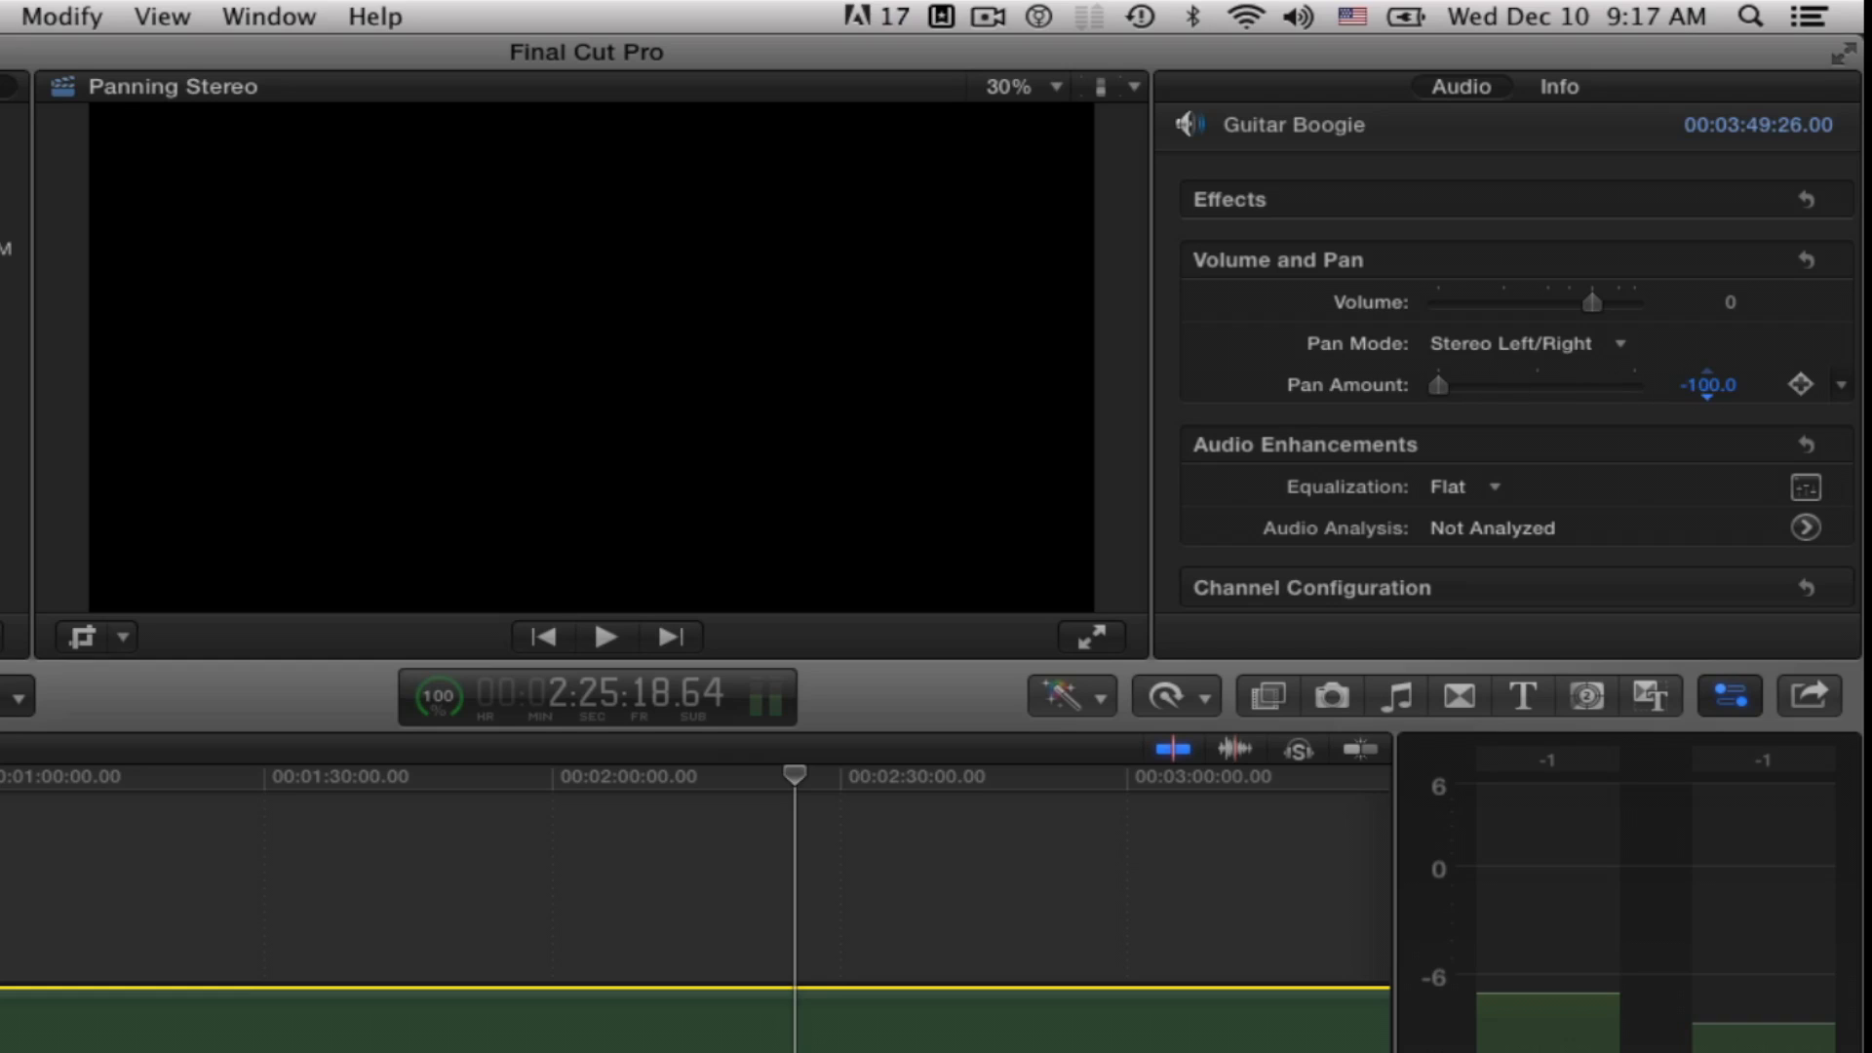
{"action": "left_click_drag", "start_coordinate": [1437, 384], "coordinate": [1616, 384]}
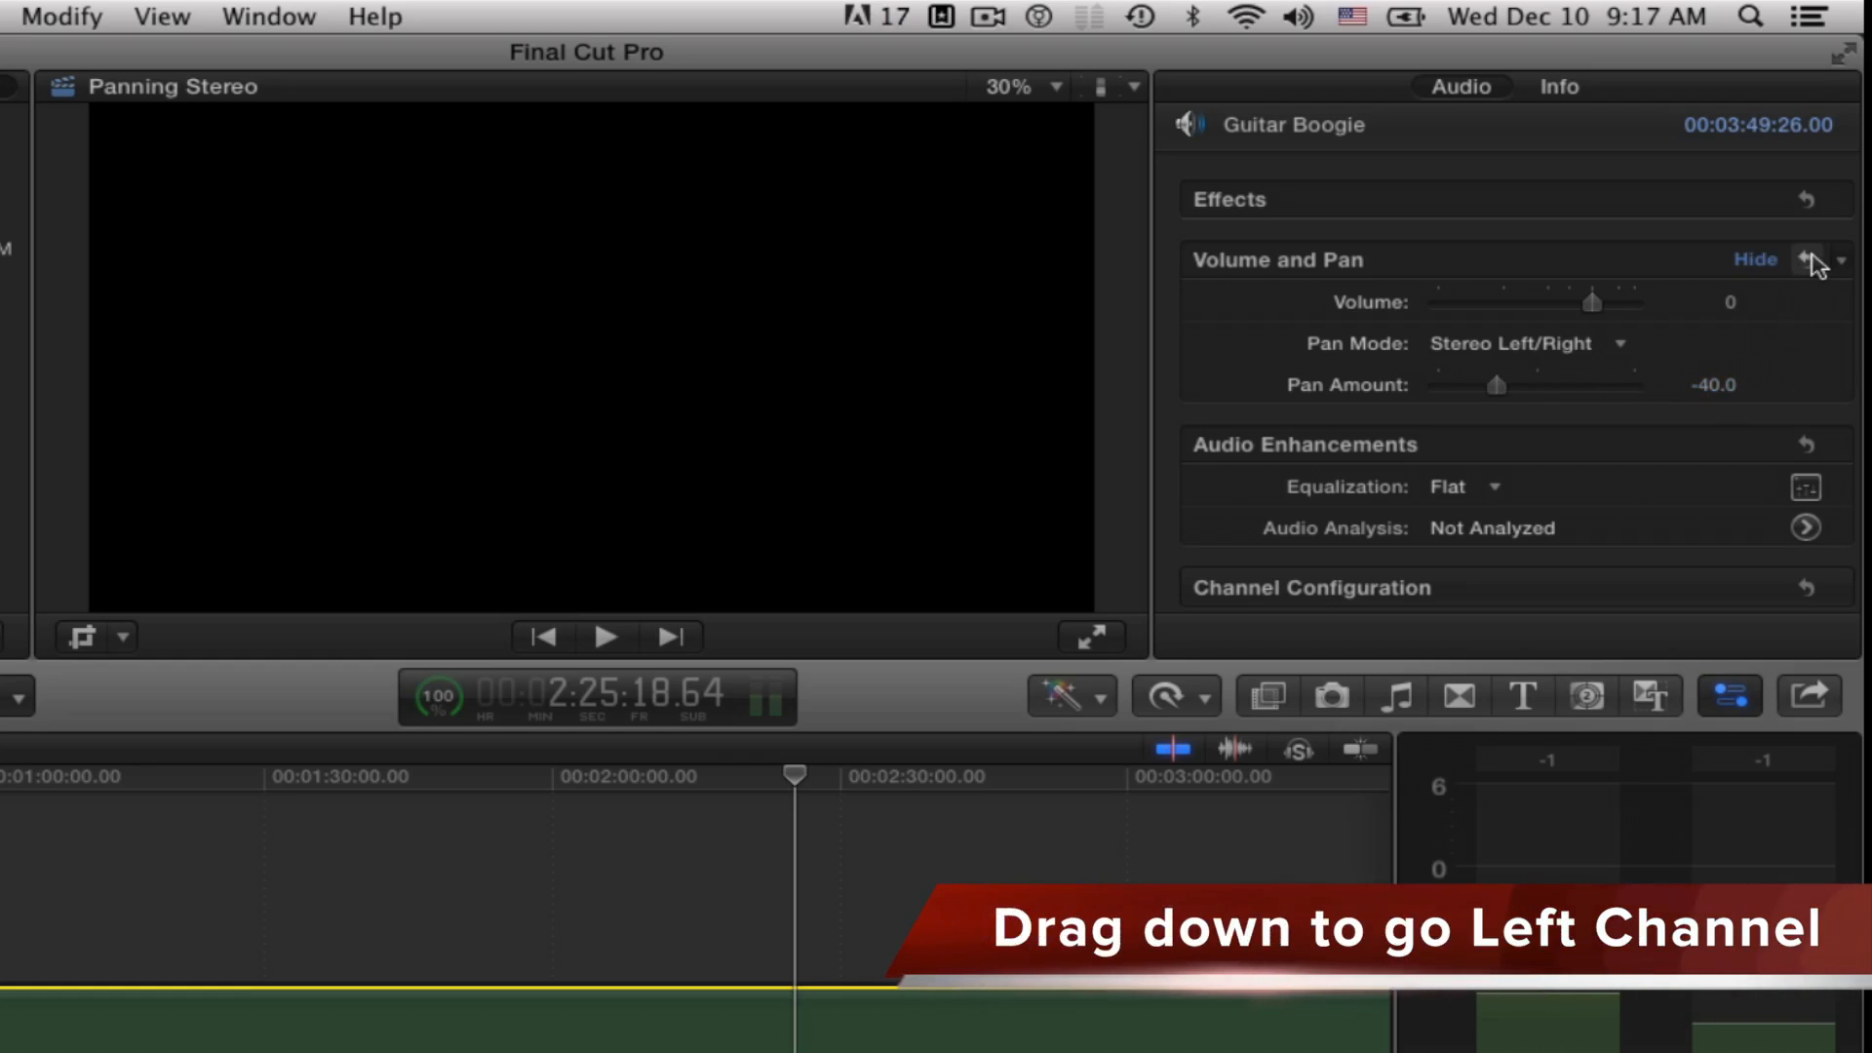
{"action": "left_click_drag", "start_coordinate": [1499, 384], "coordinate": [1537, 384]}
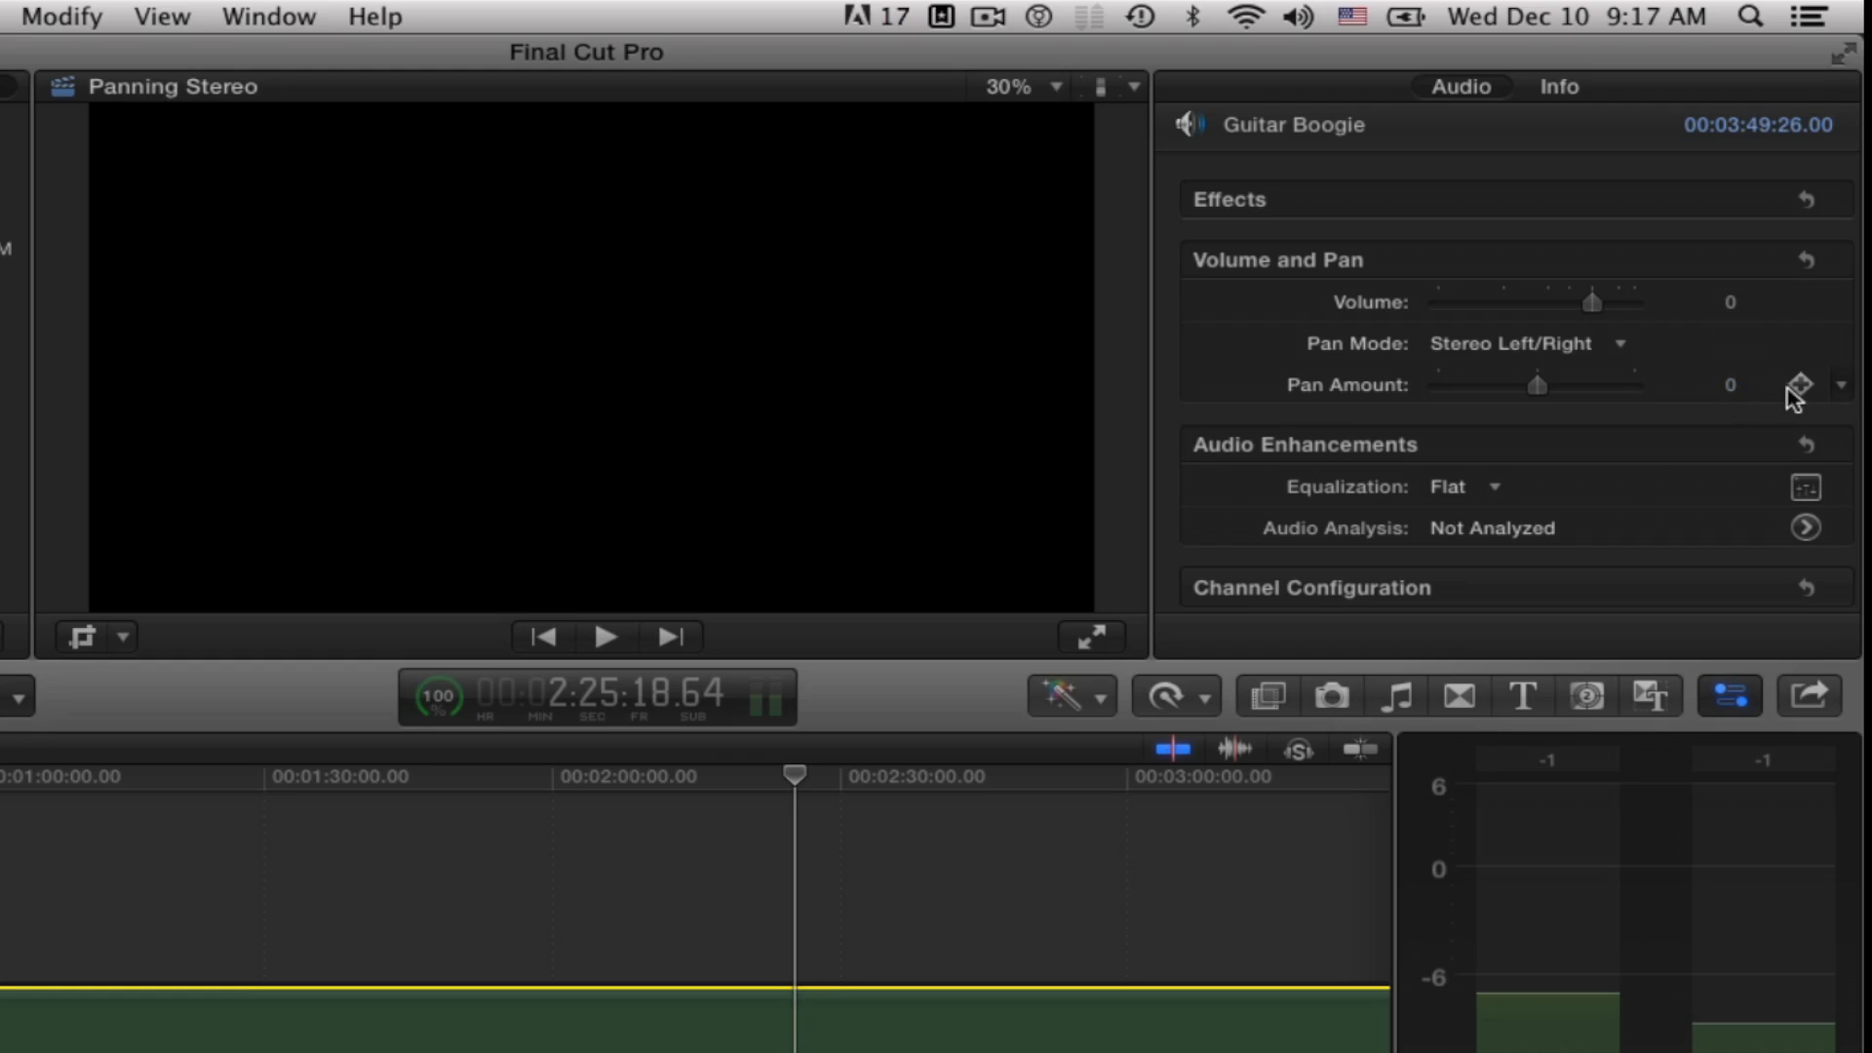
{"action": "mouse_move", "coordinate": [1801, 384]}
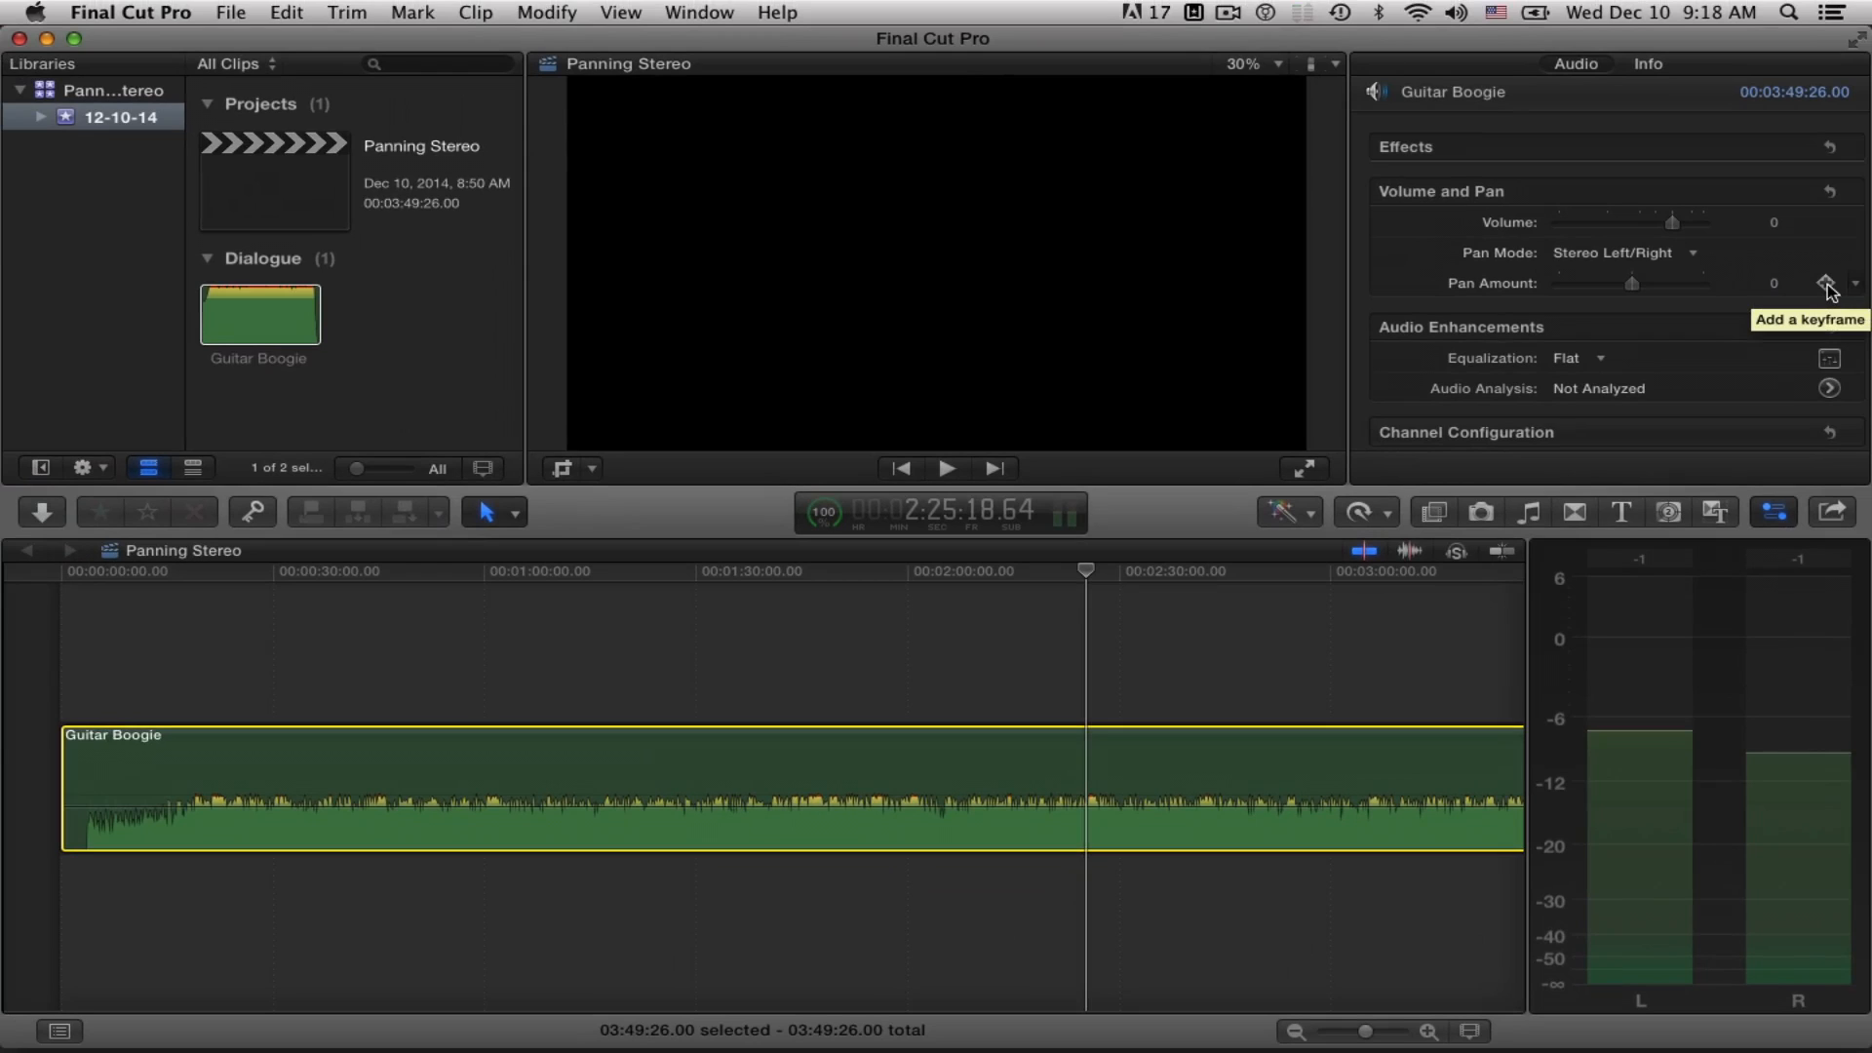
- Keyframe Pan Amount at 0 near 2:25, -100 near 2:31, and 0 near 2:38
{"action": "left_click", "coordinate": [1828, 282]}
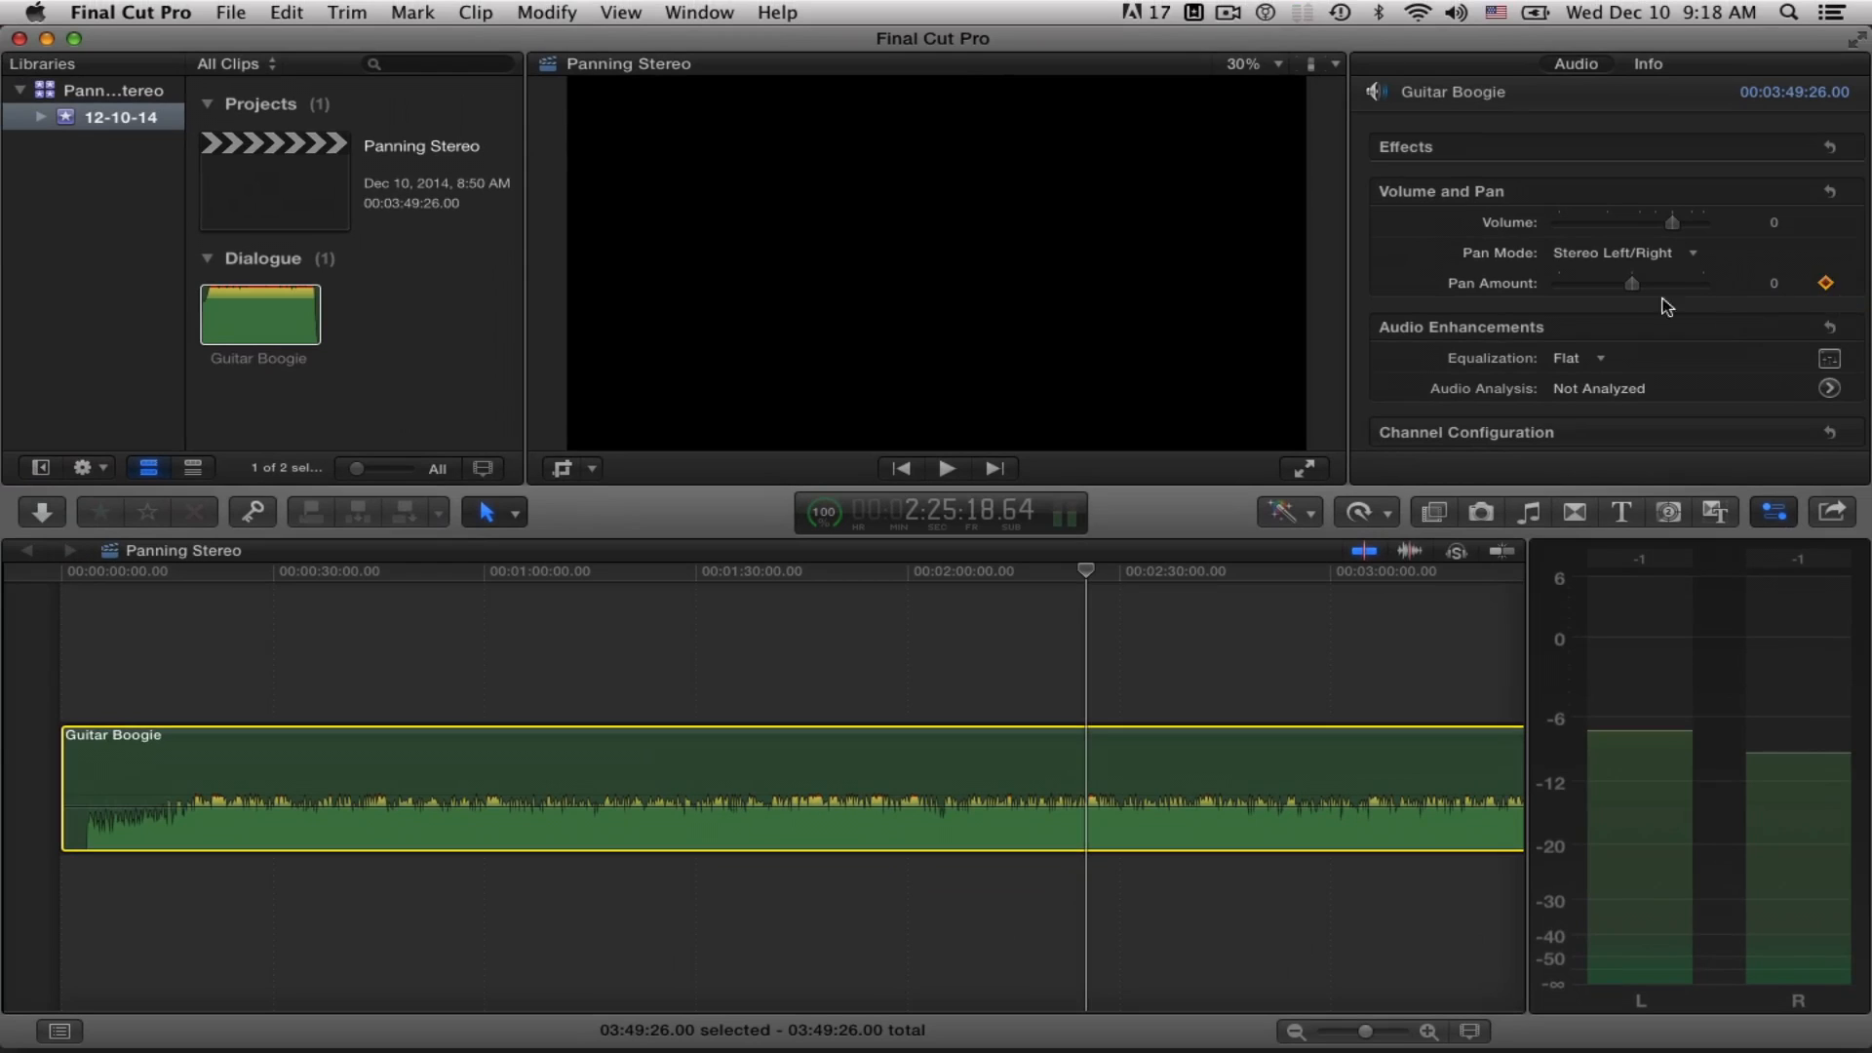
{"action": "left_click_drag", "start_coordinate": [1668, 283], "coordinate": [1558, 282]}
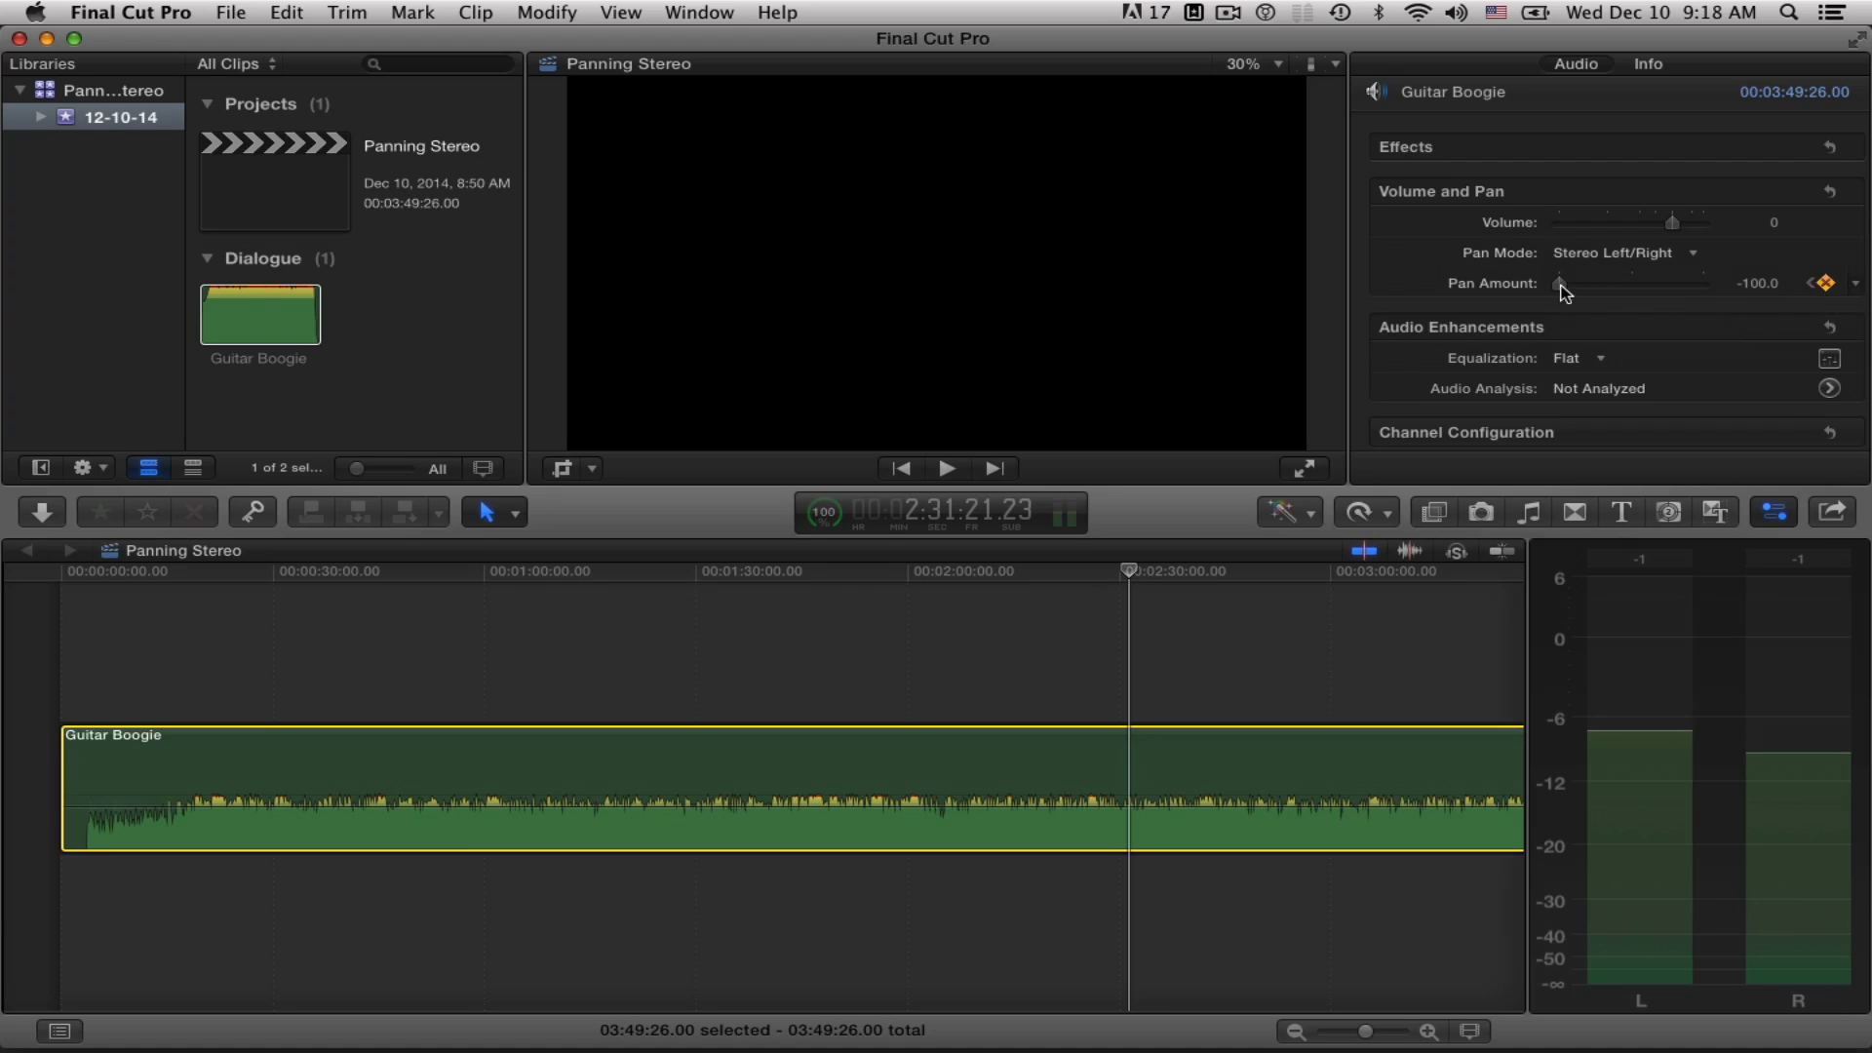
{"action": "left_click_drag", "start_coordinate": [1564, 283], "coordinate": [1701, 283]}
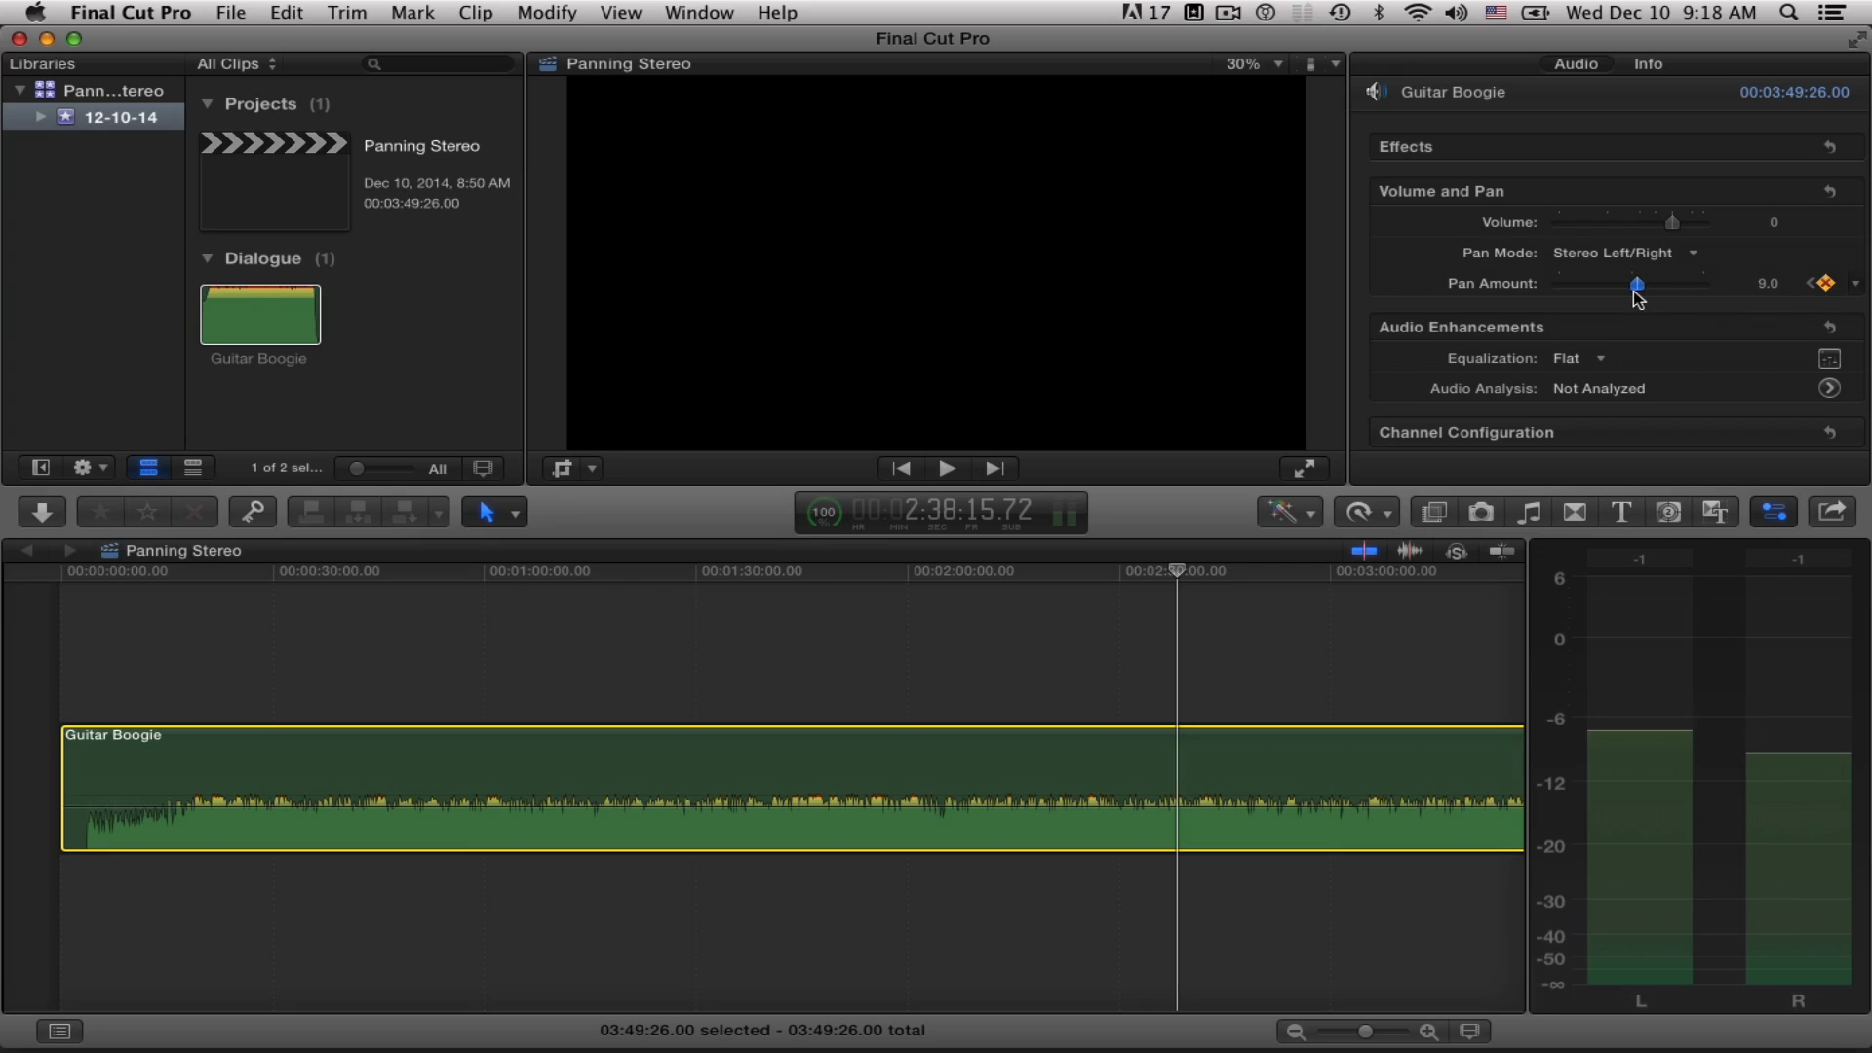
{"action": "left_click_drag", "start_coordinate": [1638, 283], "coordinate": [1632, 283]}
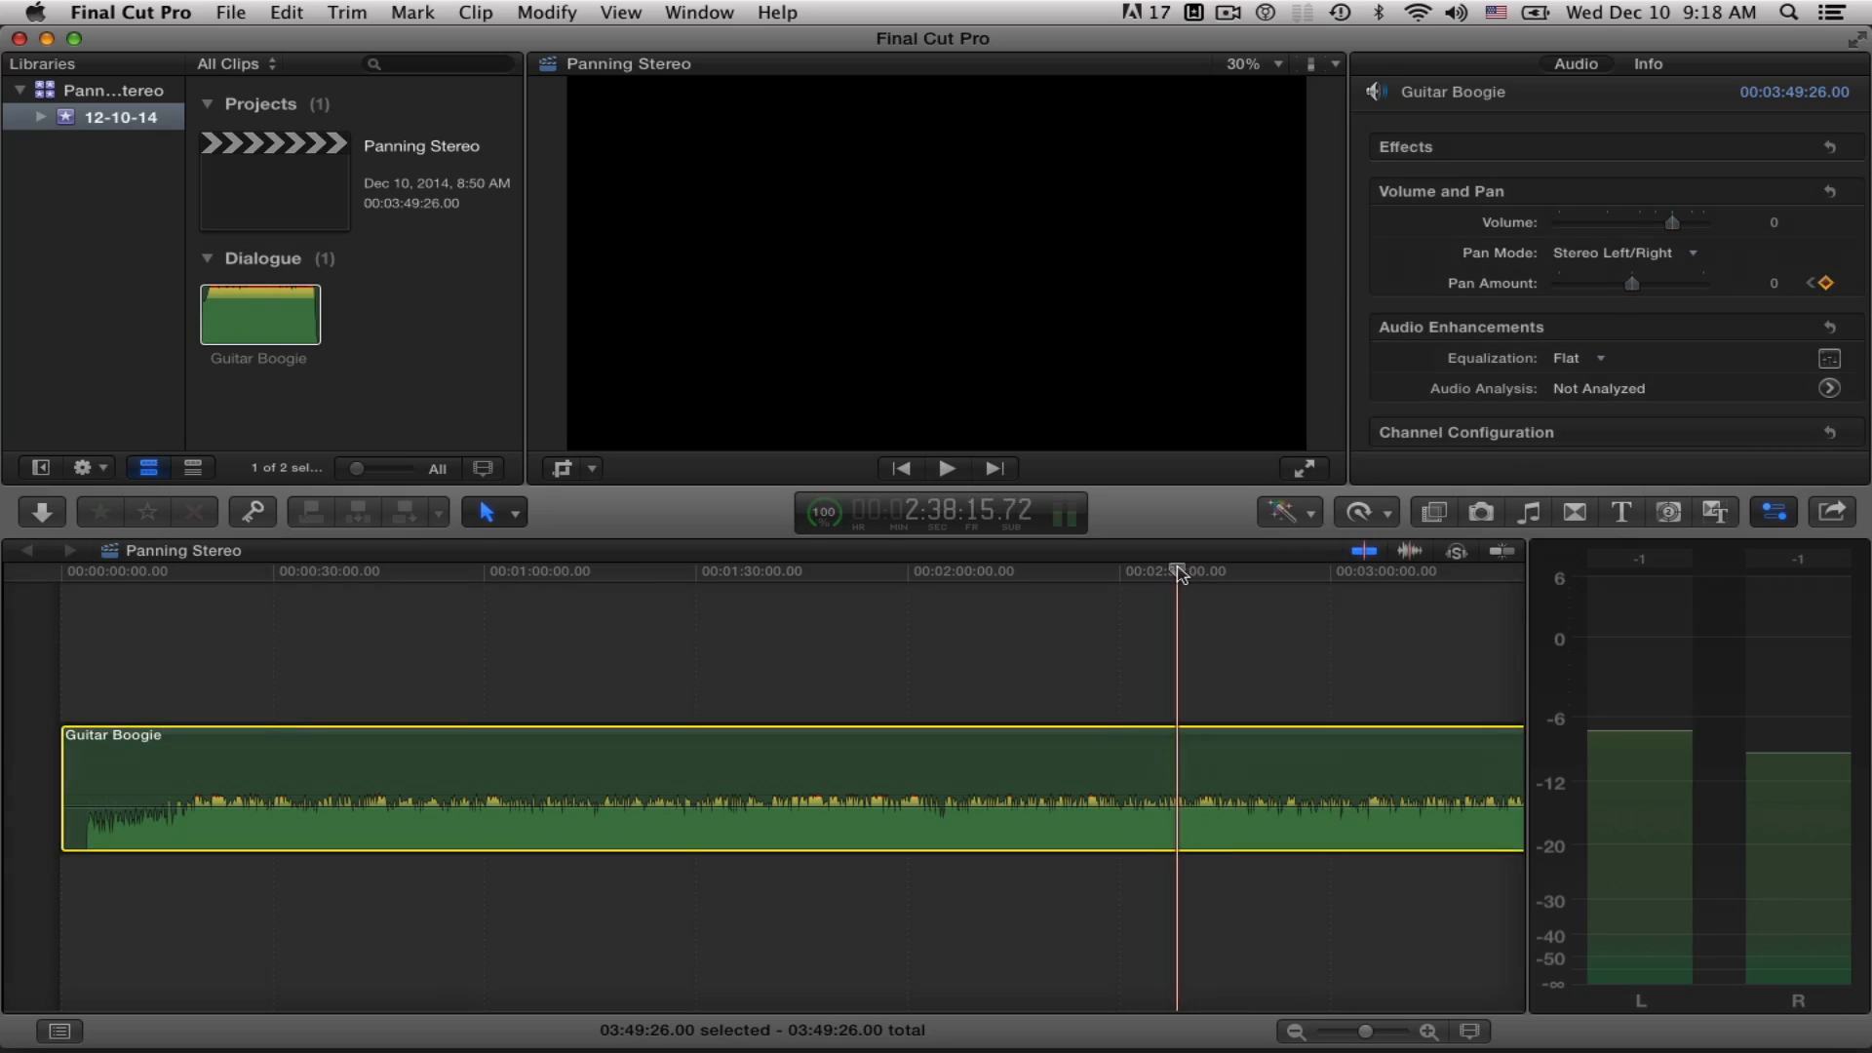
{"action": "left_click_drag", "start_coordinate": [1631, 282], "coordinate": [1558, 283]}
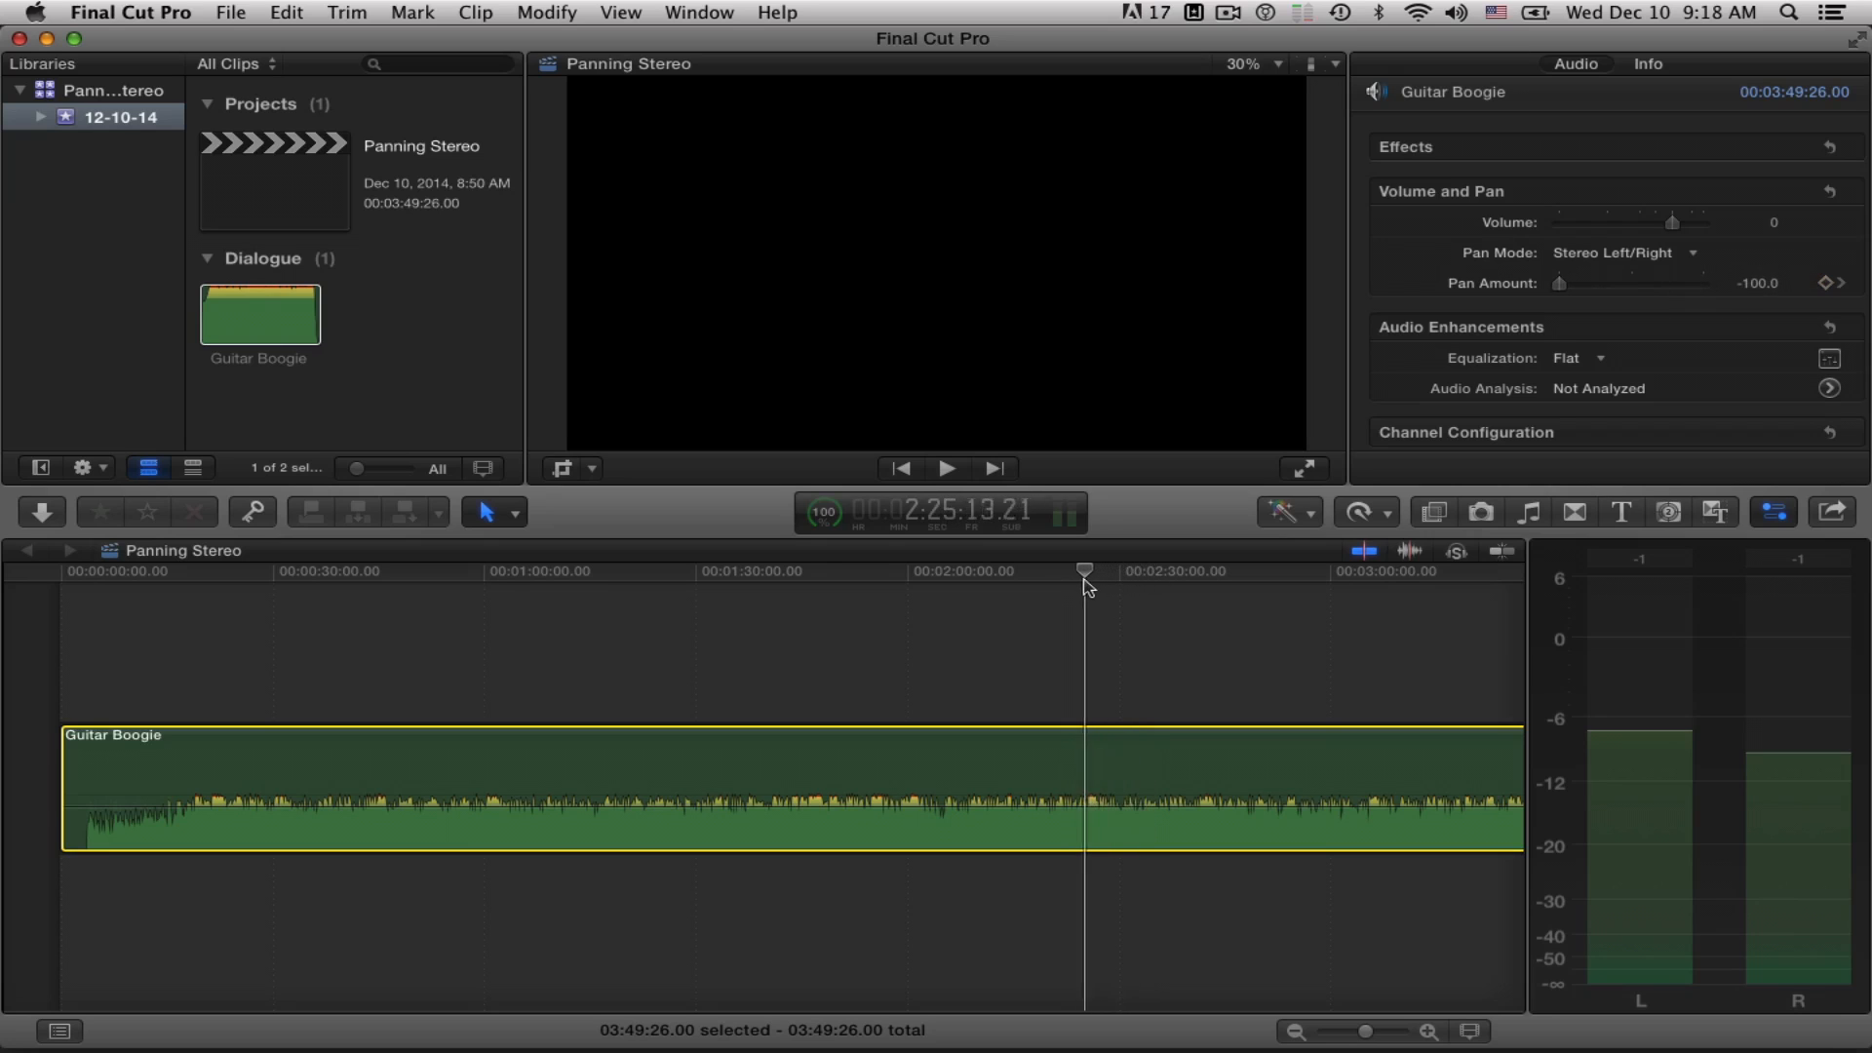
{"action": "left_click_drag", "start_coordinate": [1084, 571], "coordinate": [1071, 570]}
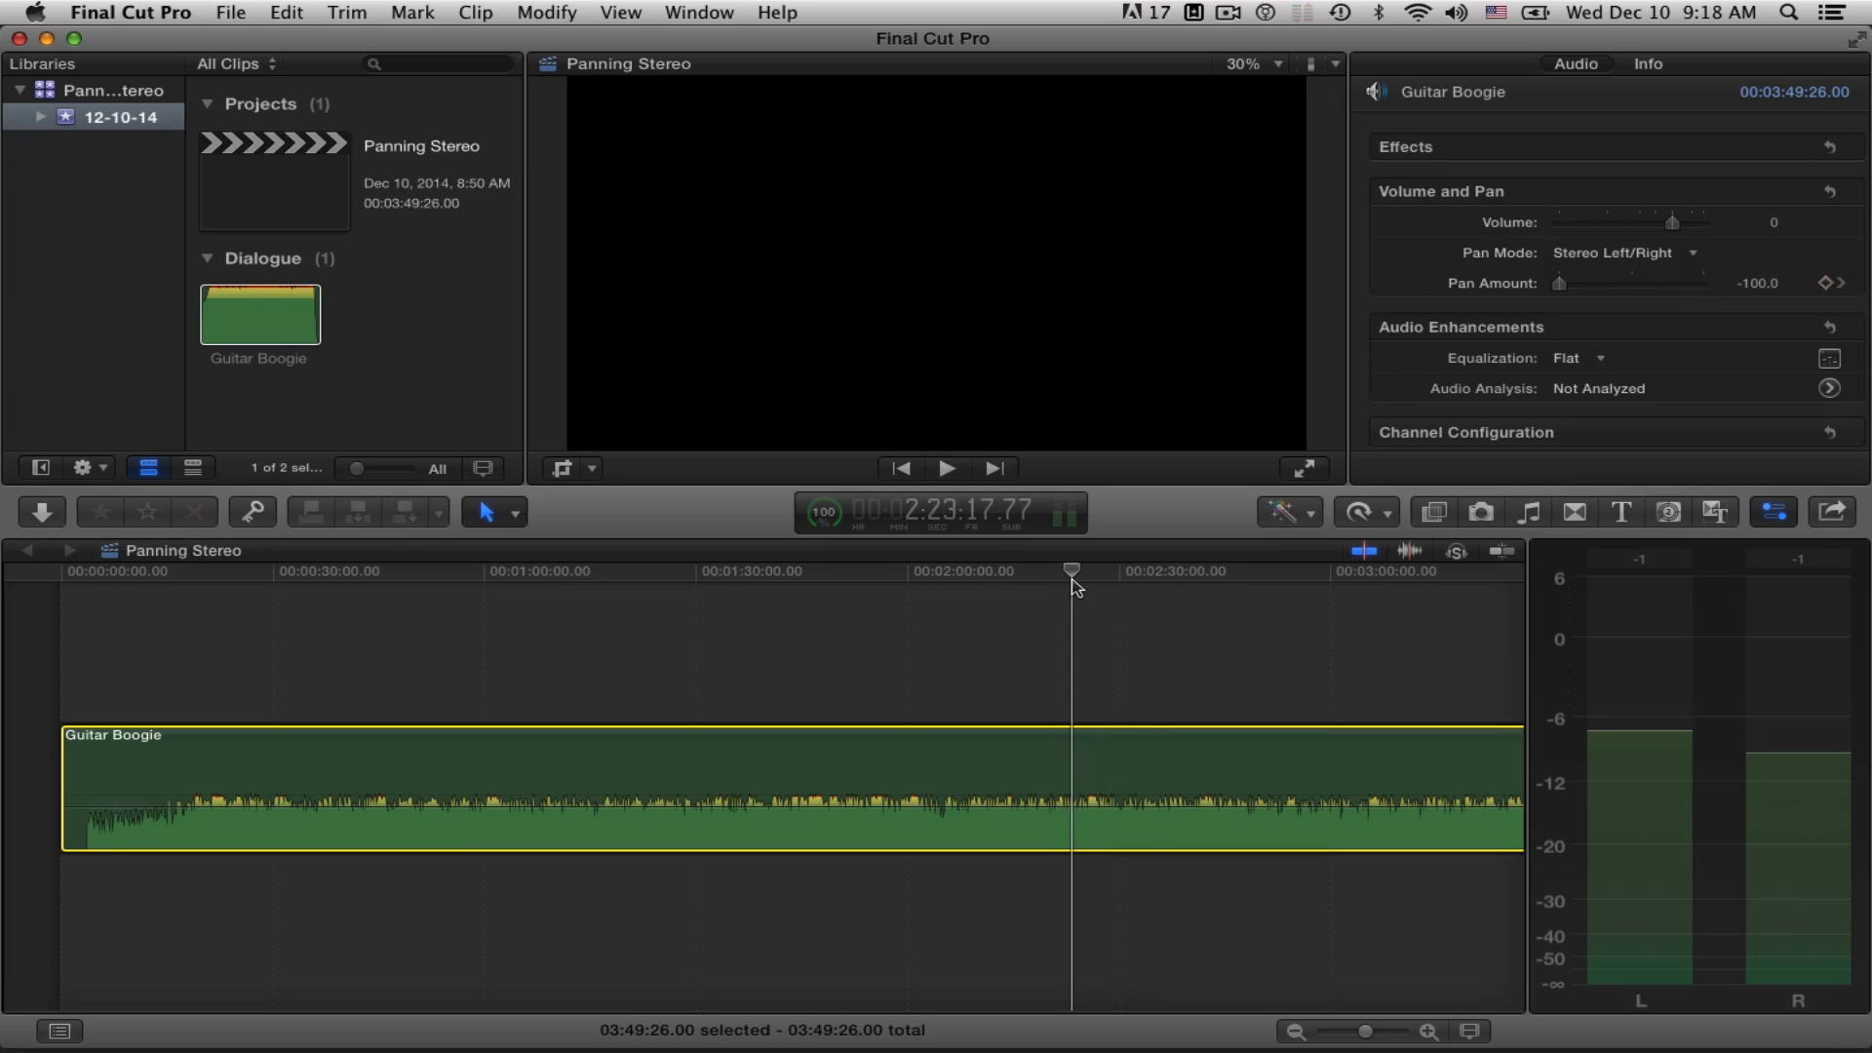
{"action": "left_click", "coordinate": [946, 468]}
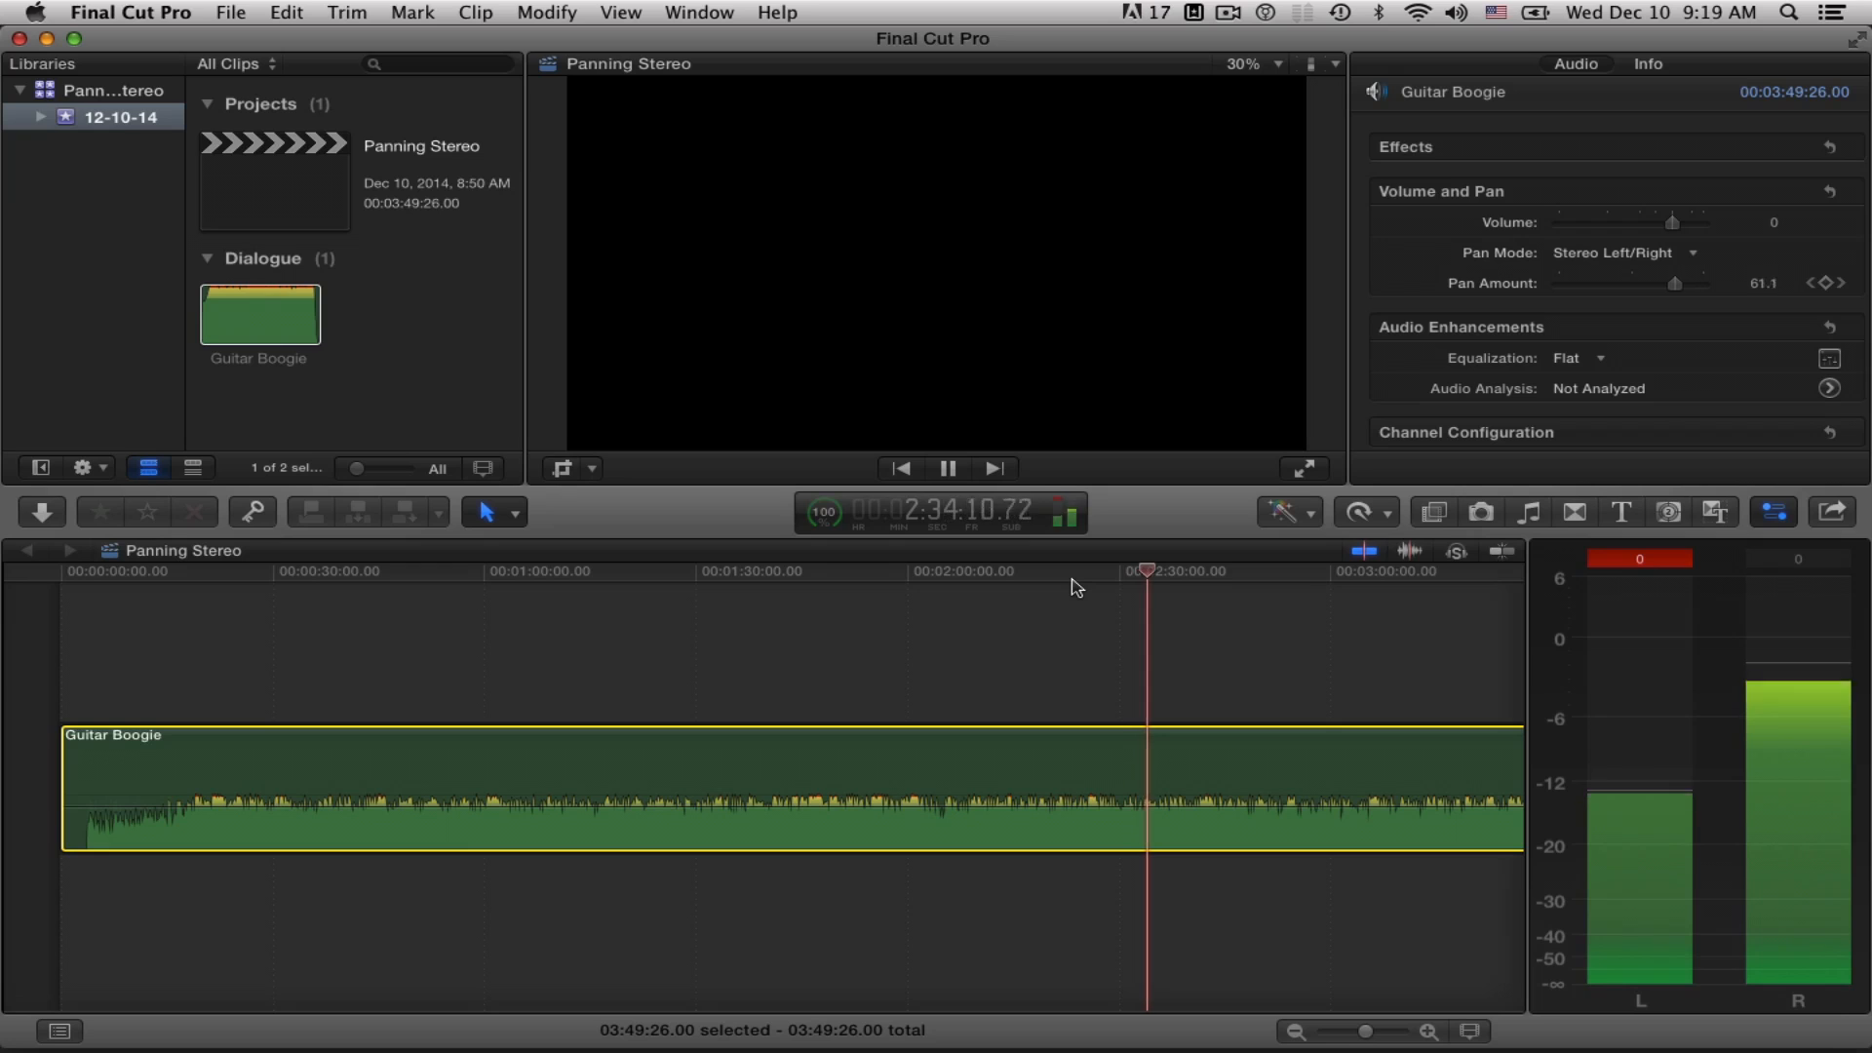
{"action": "left_click_drag", "start_coordinate": [1696, 283], "coordinate": [1684, 283]}
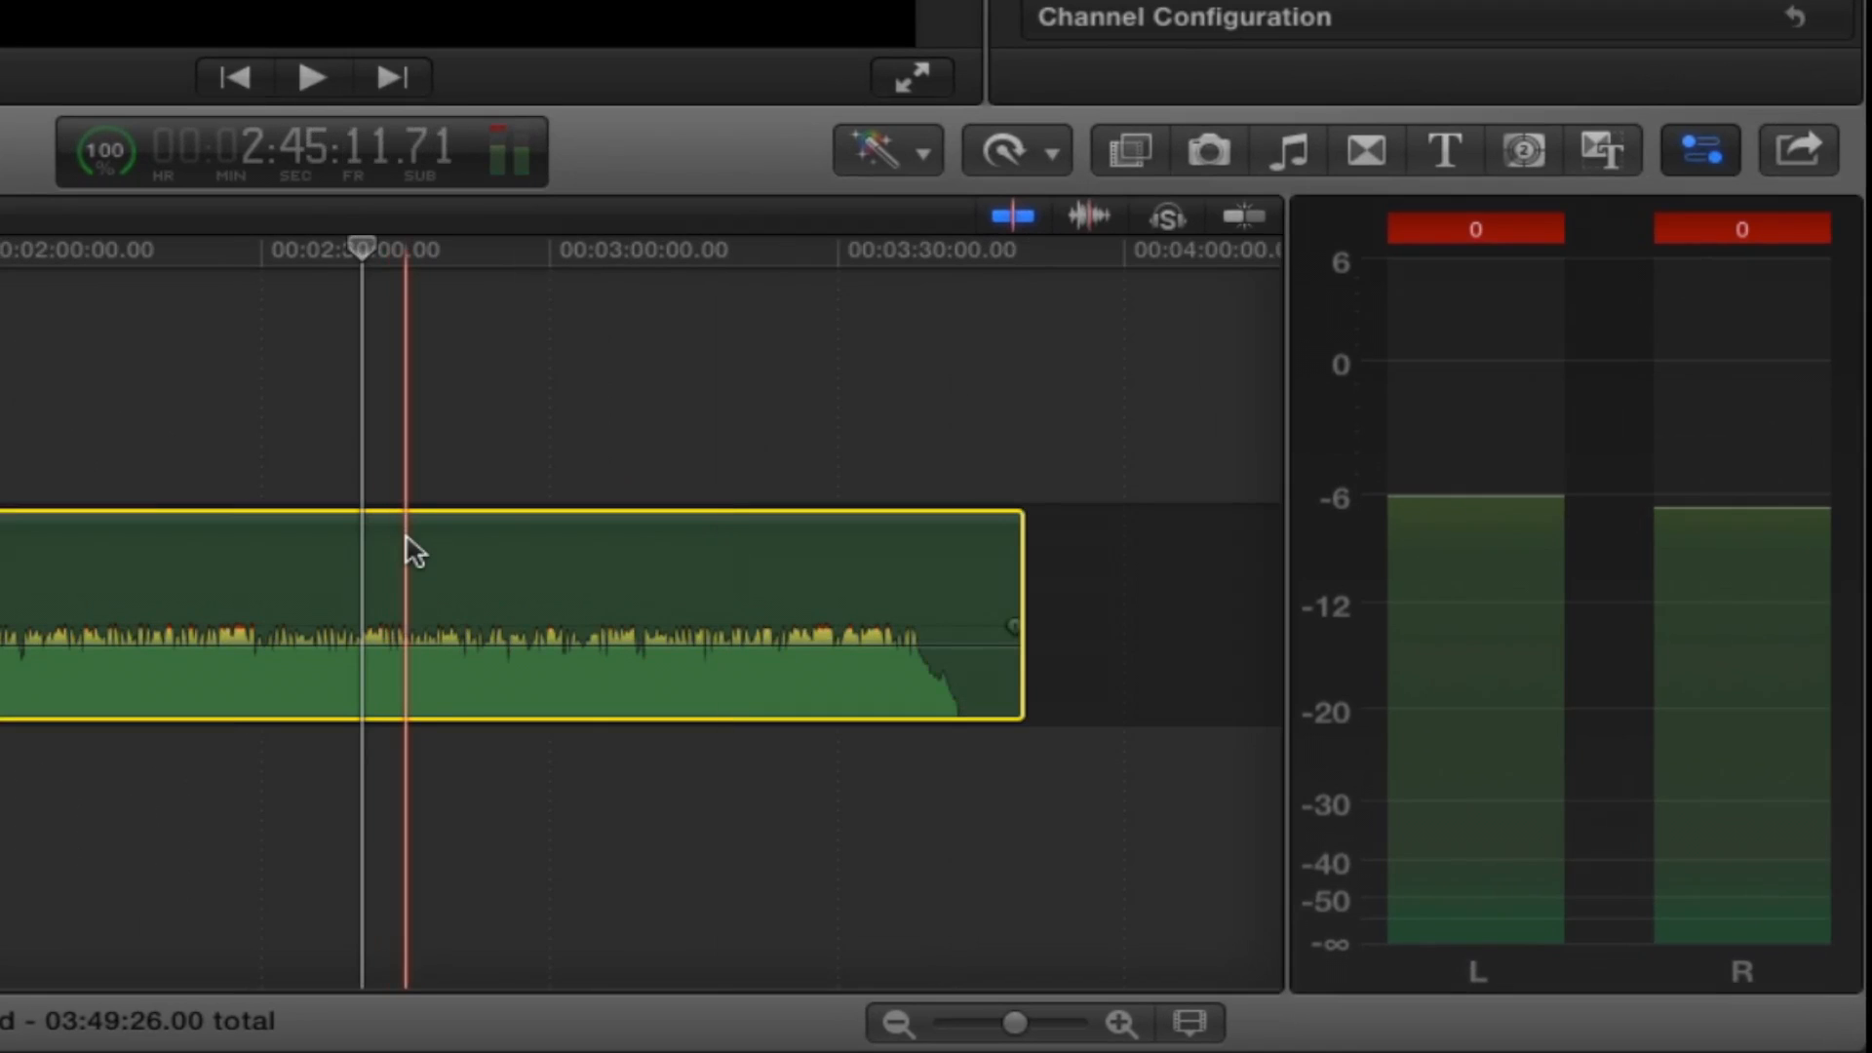
- Choose Show Audio Animation from Guitar Boogie's shortcut menu to reveal the pan curve
{"action": "right_click", "coordinate": [418, 549]}
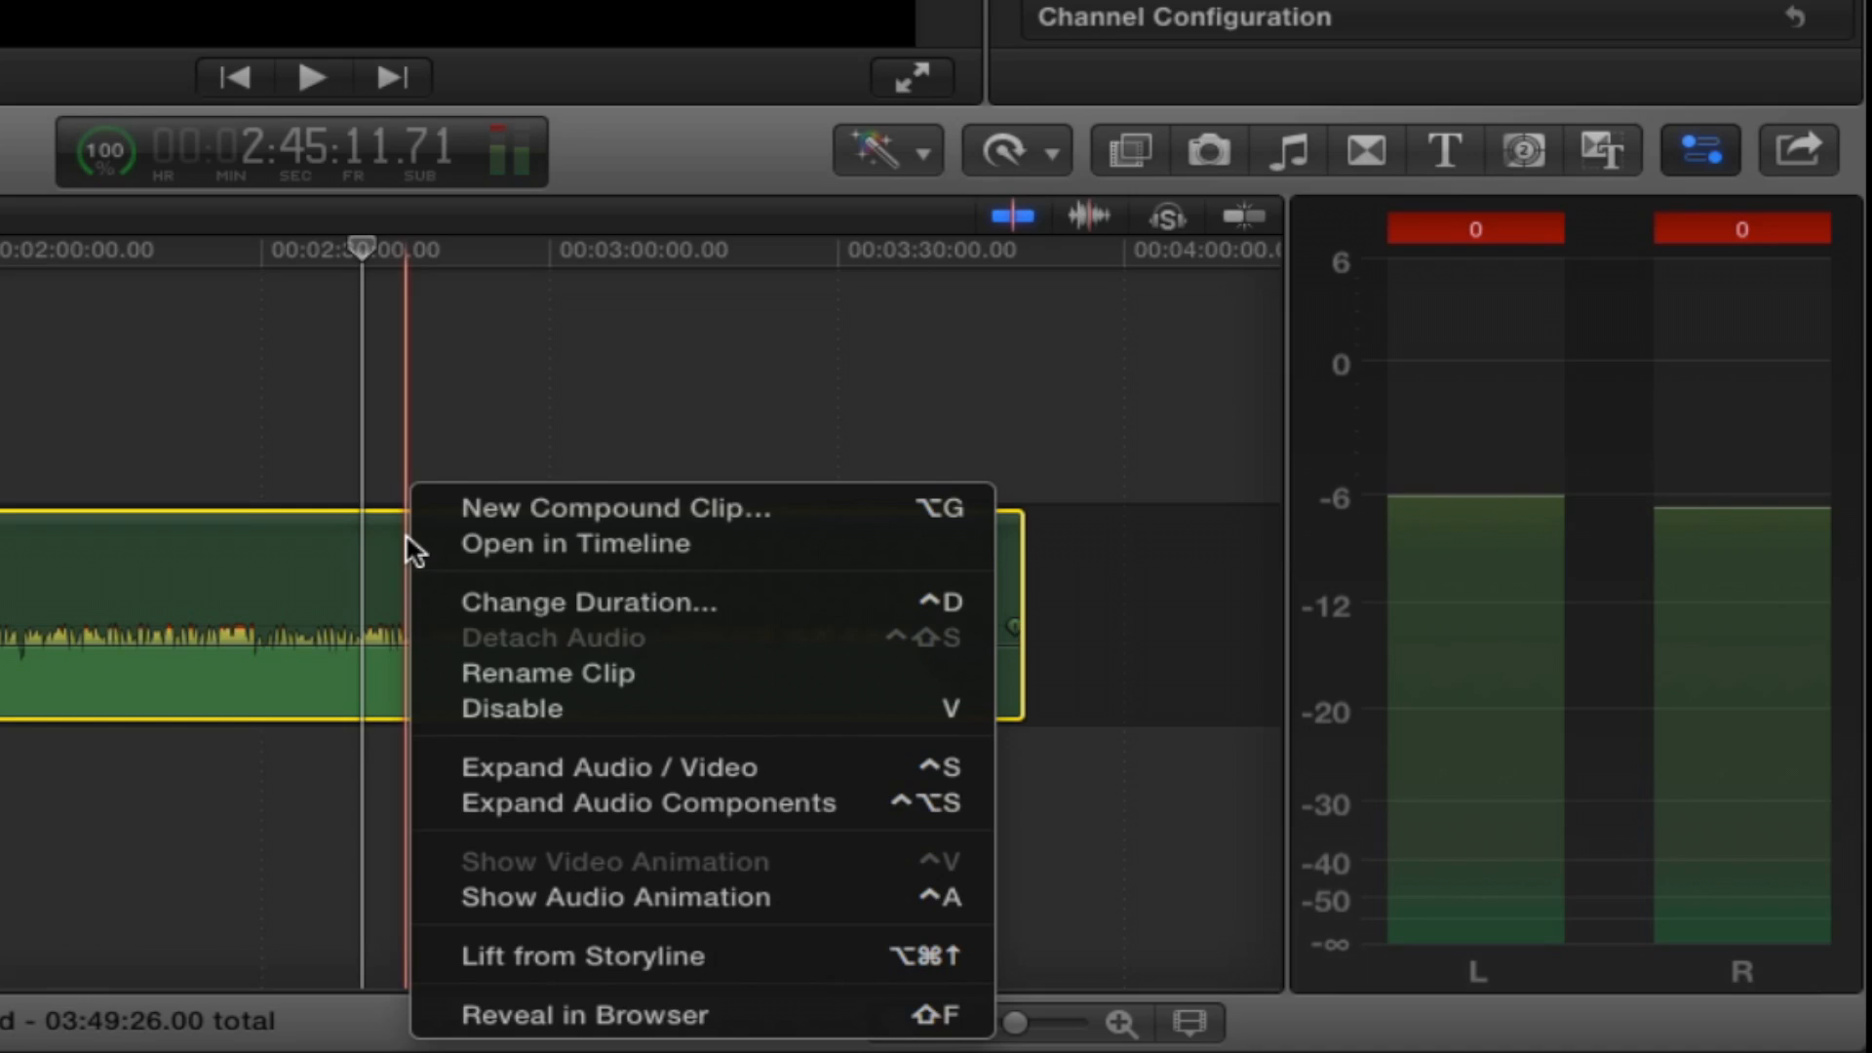
{"action": "mouse_move", "coordinate": [573, 908]}
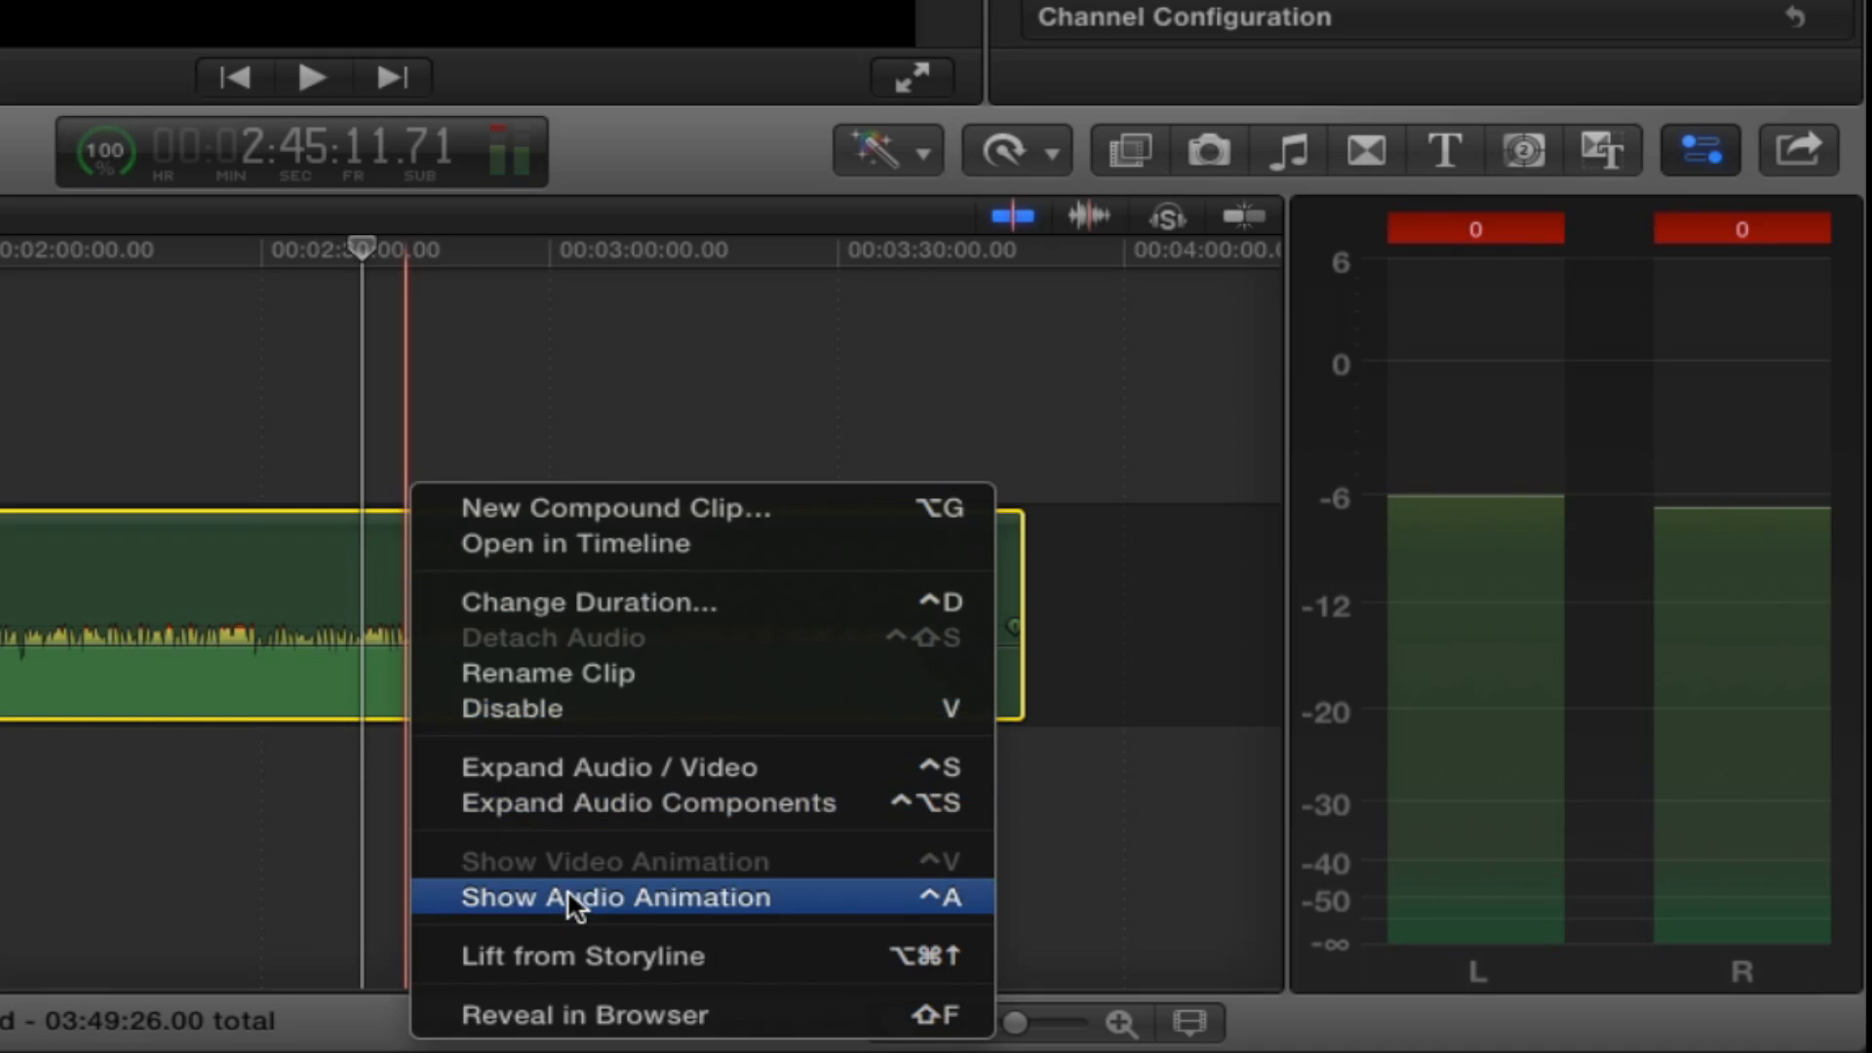
{"action": "left_click", "coordinate": [616, 897]}
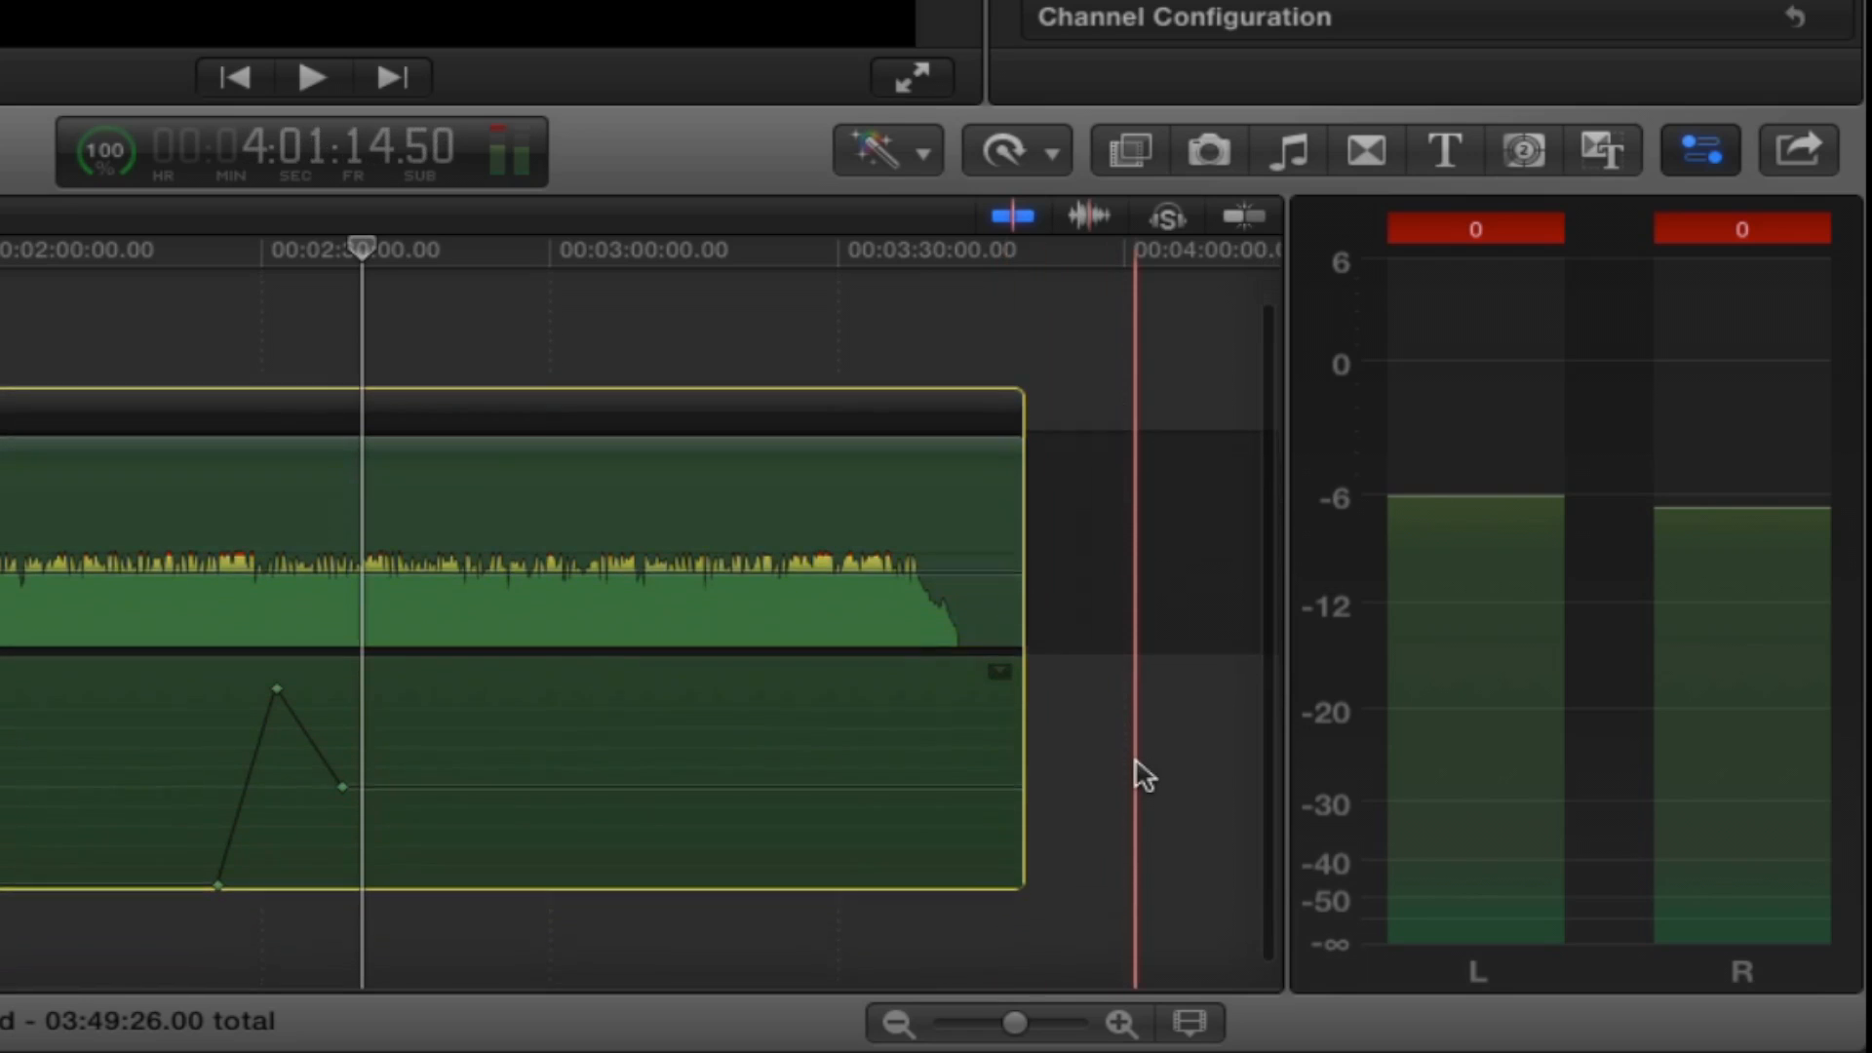
{"action": "left_click", "coordinate": [222, 597]}
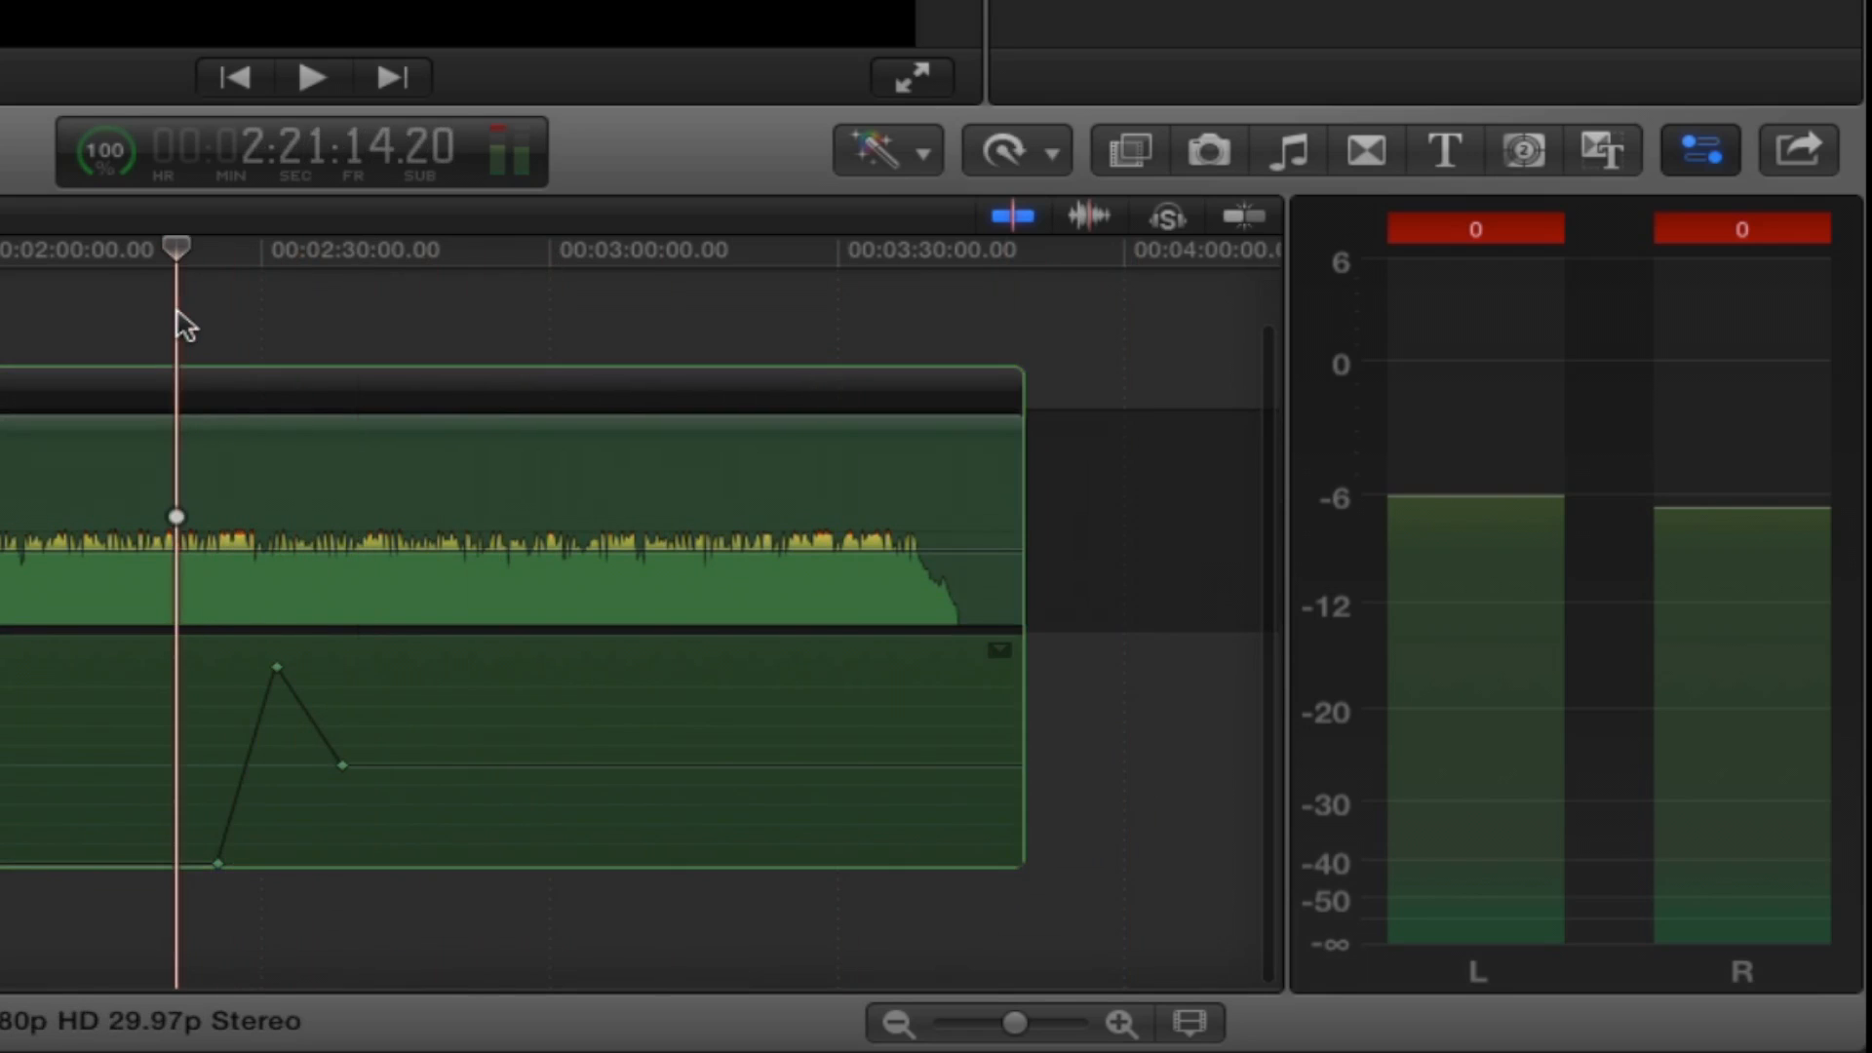
{"action": "left_click", "coordinate": [312, 75]}
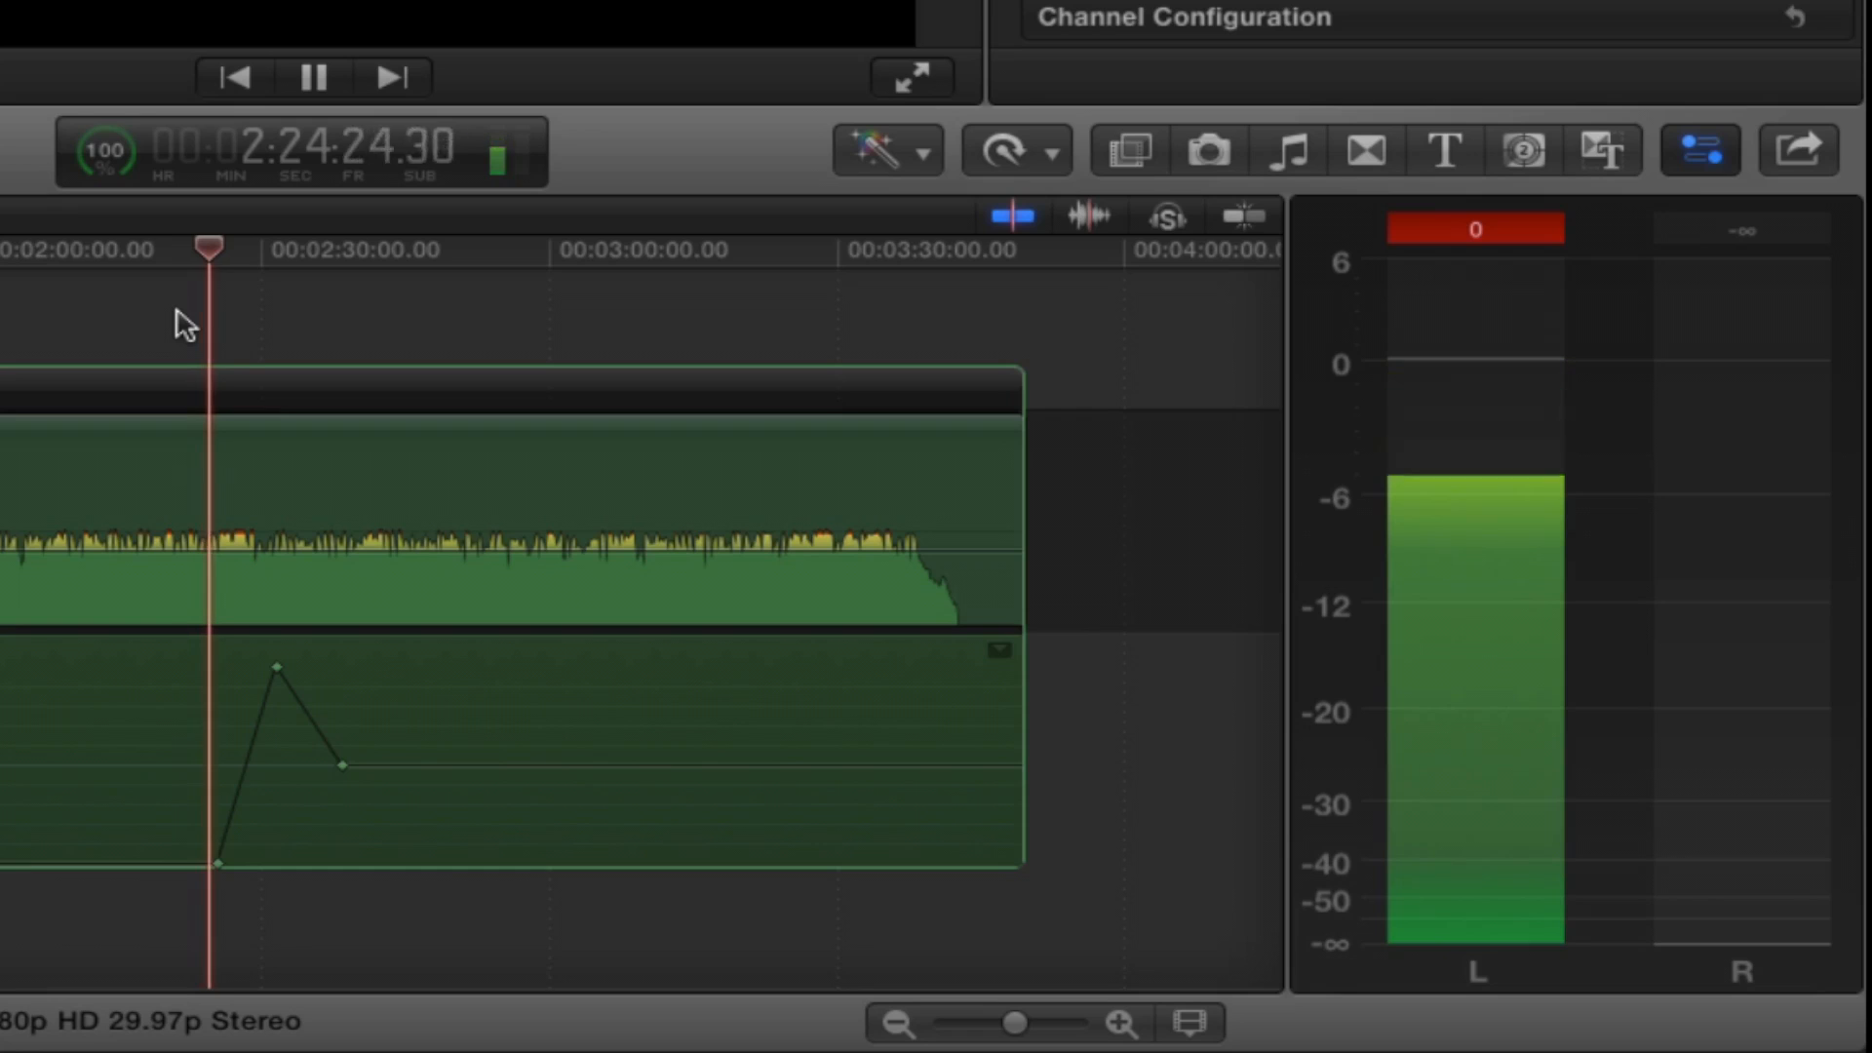
{"action": "left_click", "coordinate": [314, 75]}
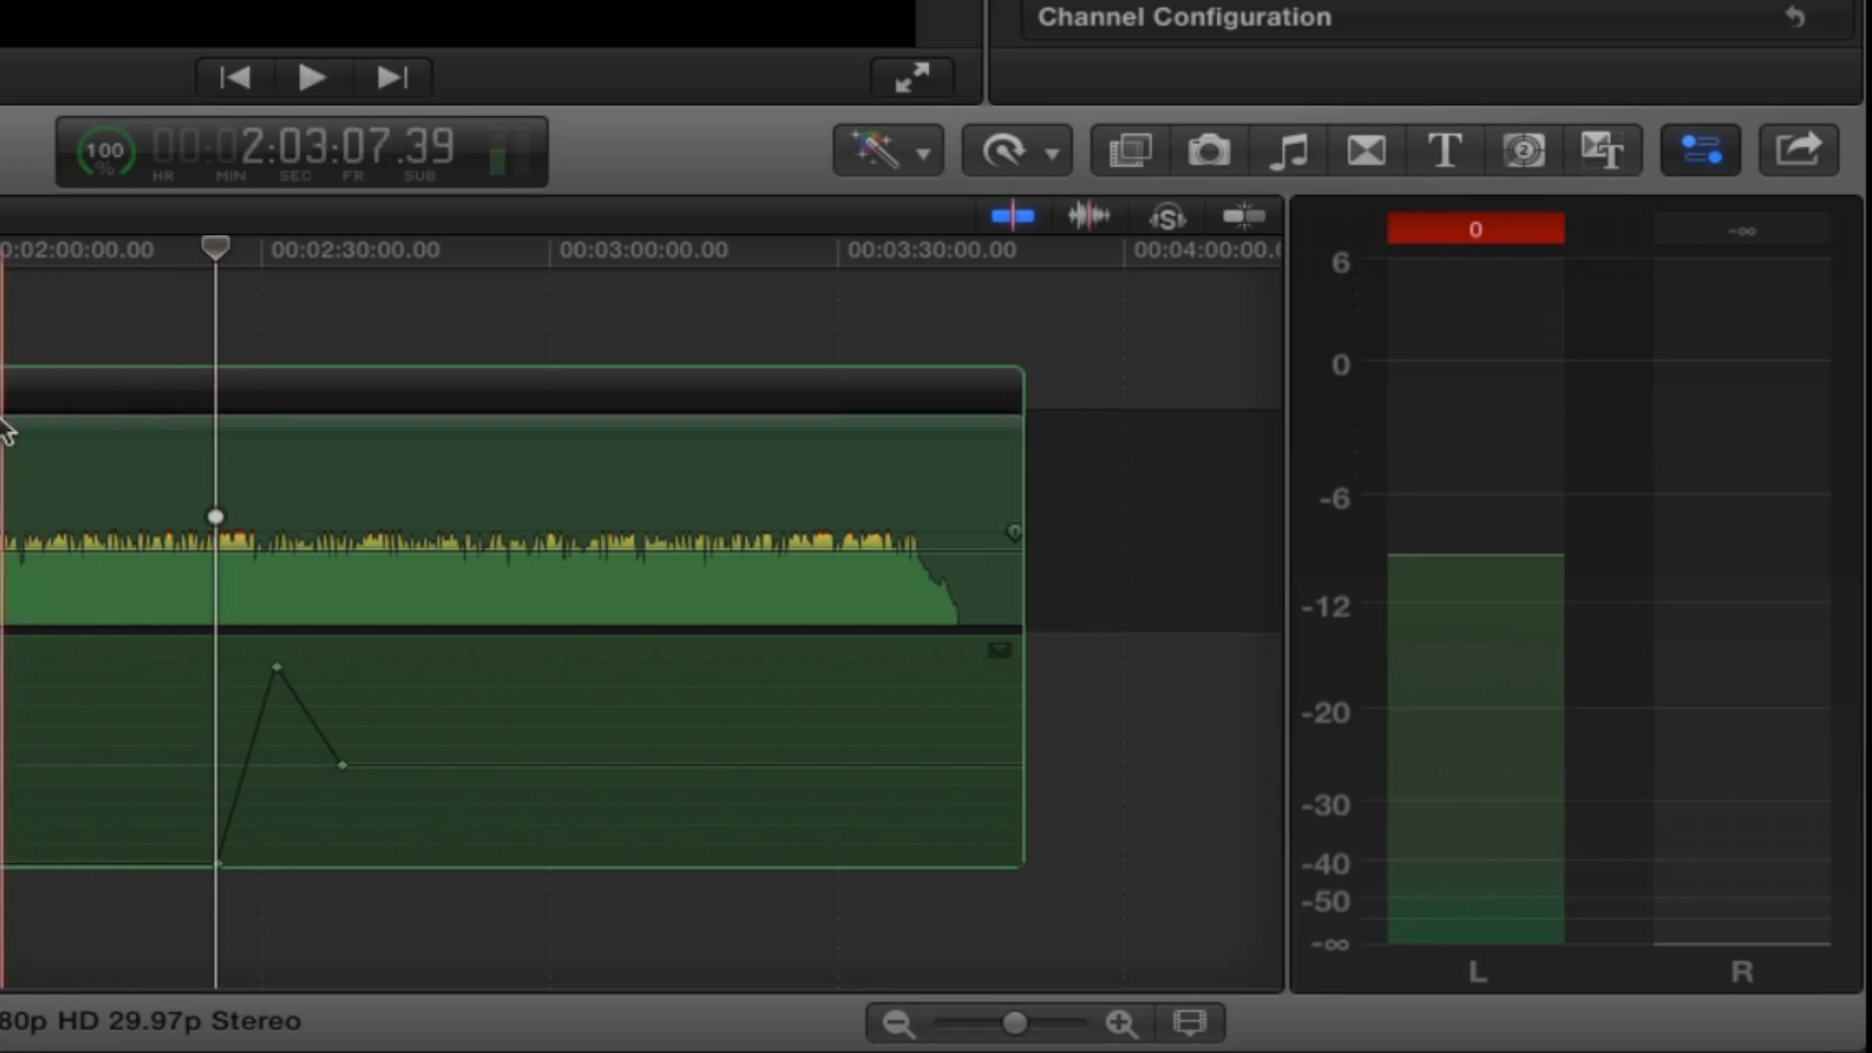
{"action": "left_click", "coordinate": [312, 75]}
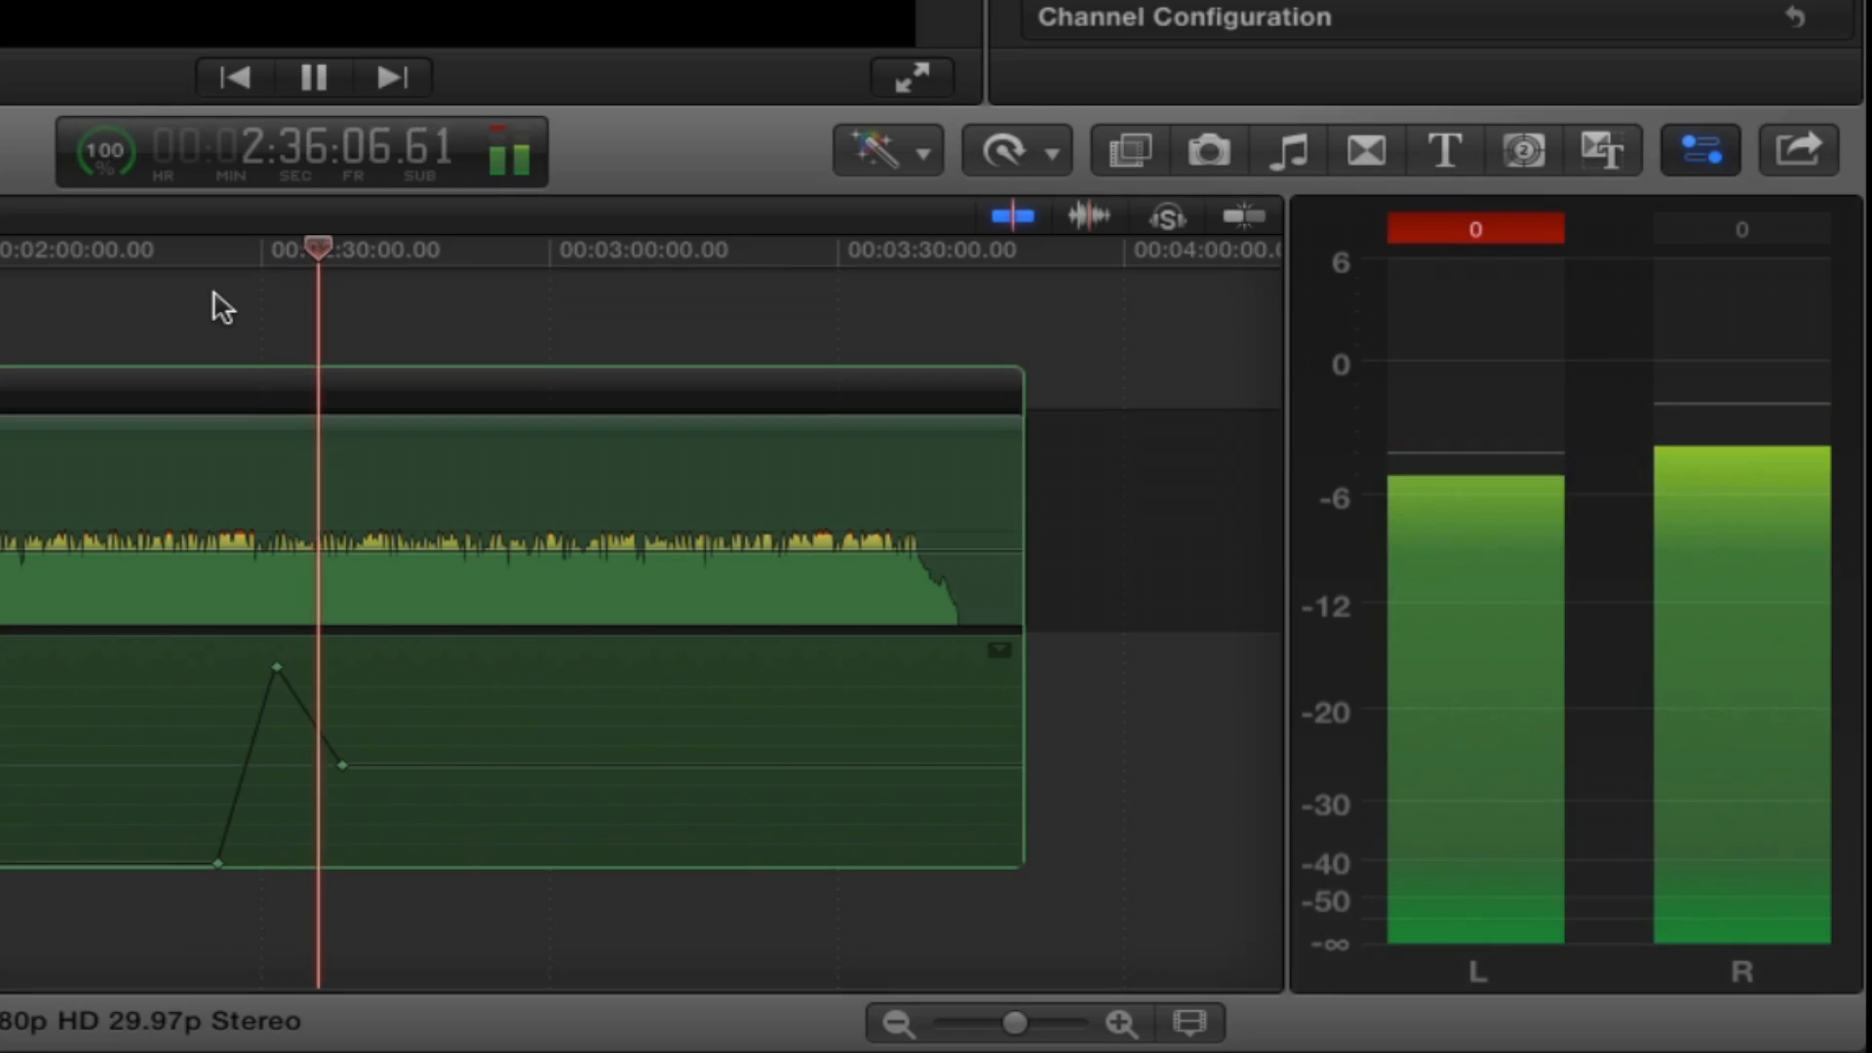
{"action": "left_click", "coordinate": [314, 75]}
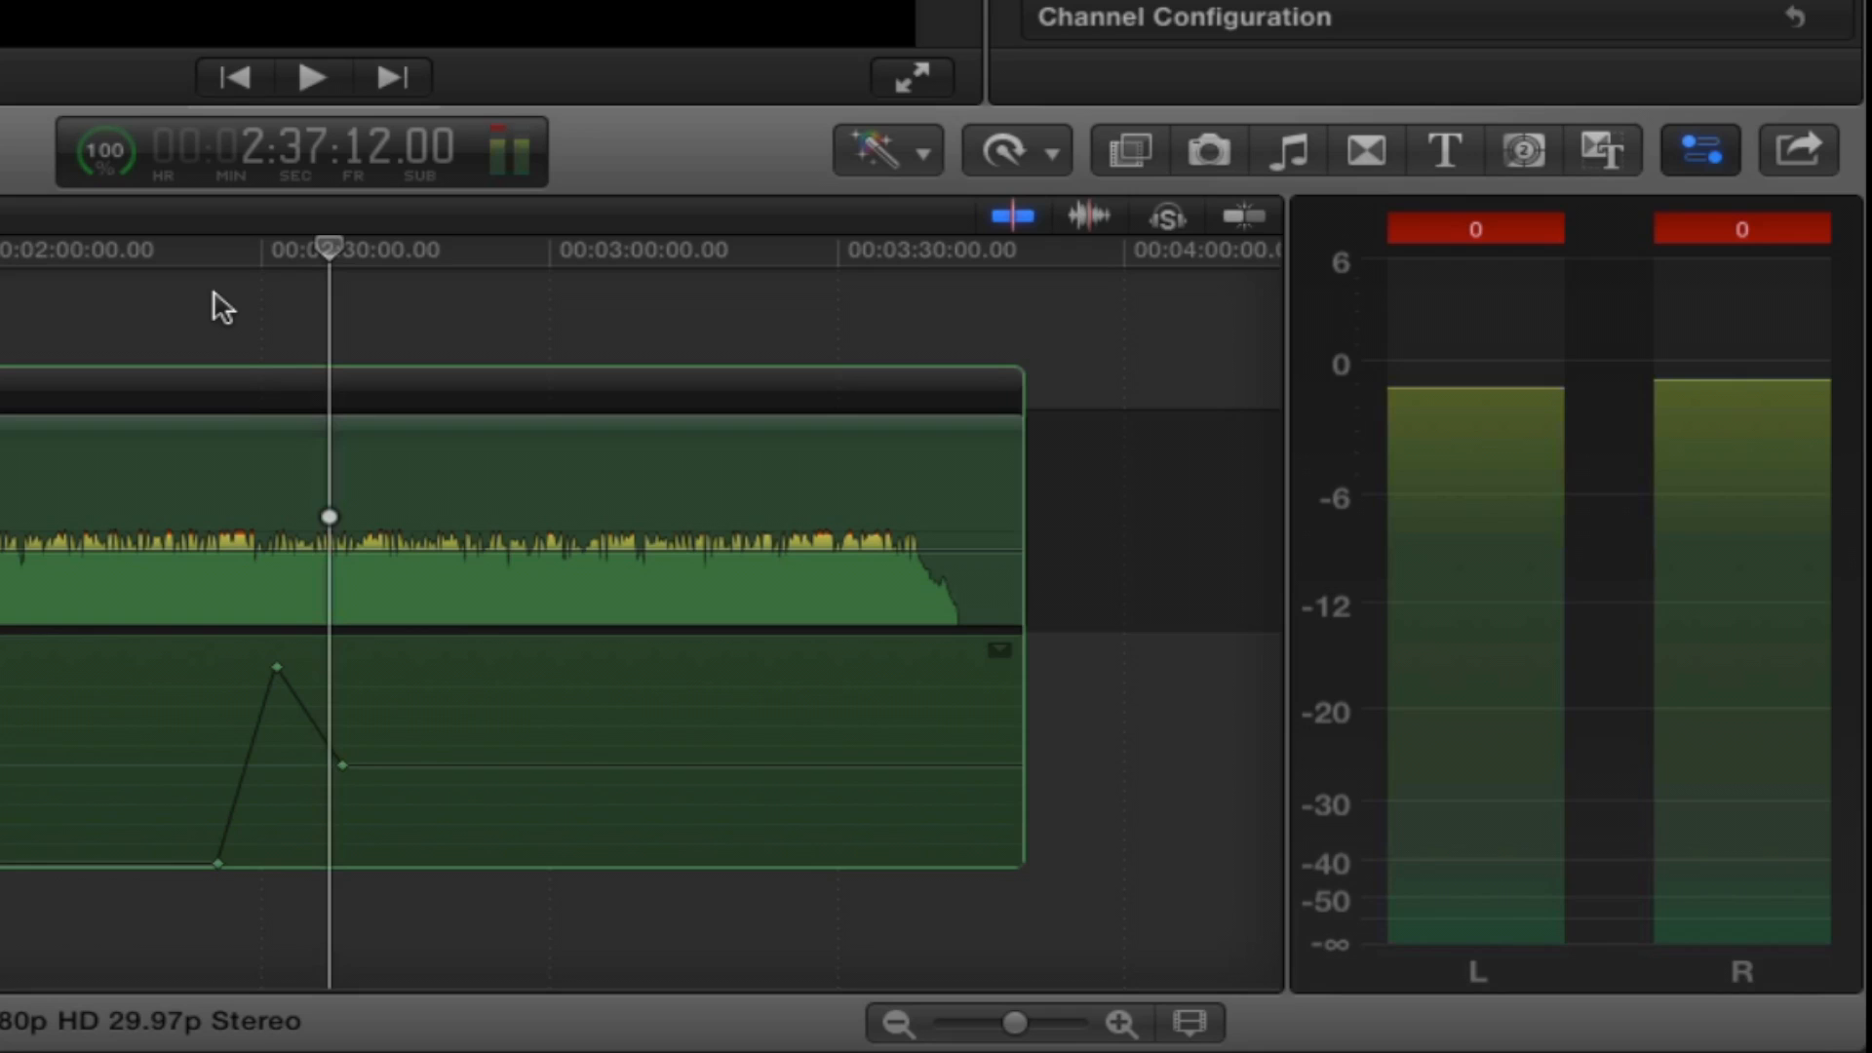
{"action": "mouse_move", "coordinate": [889, 15]}
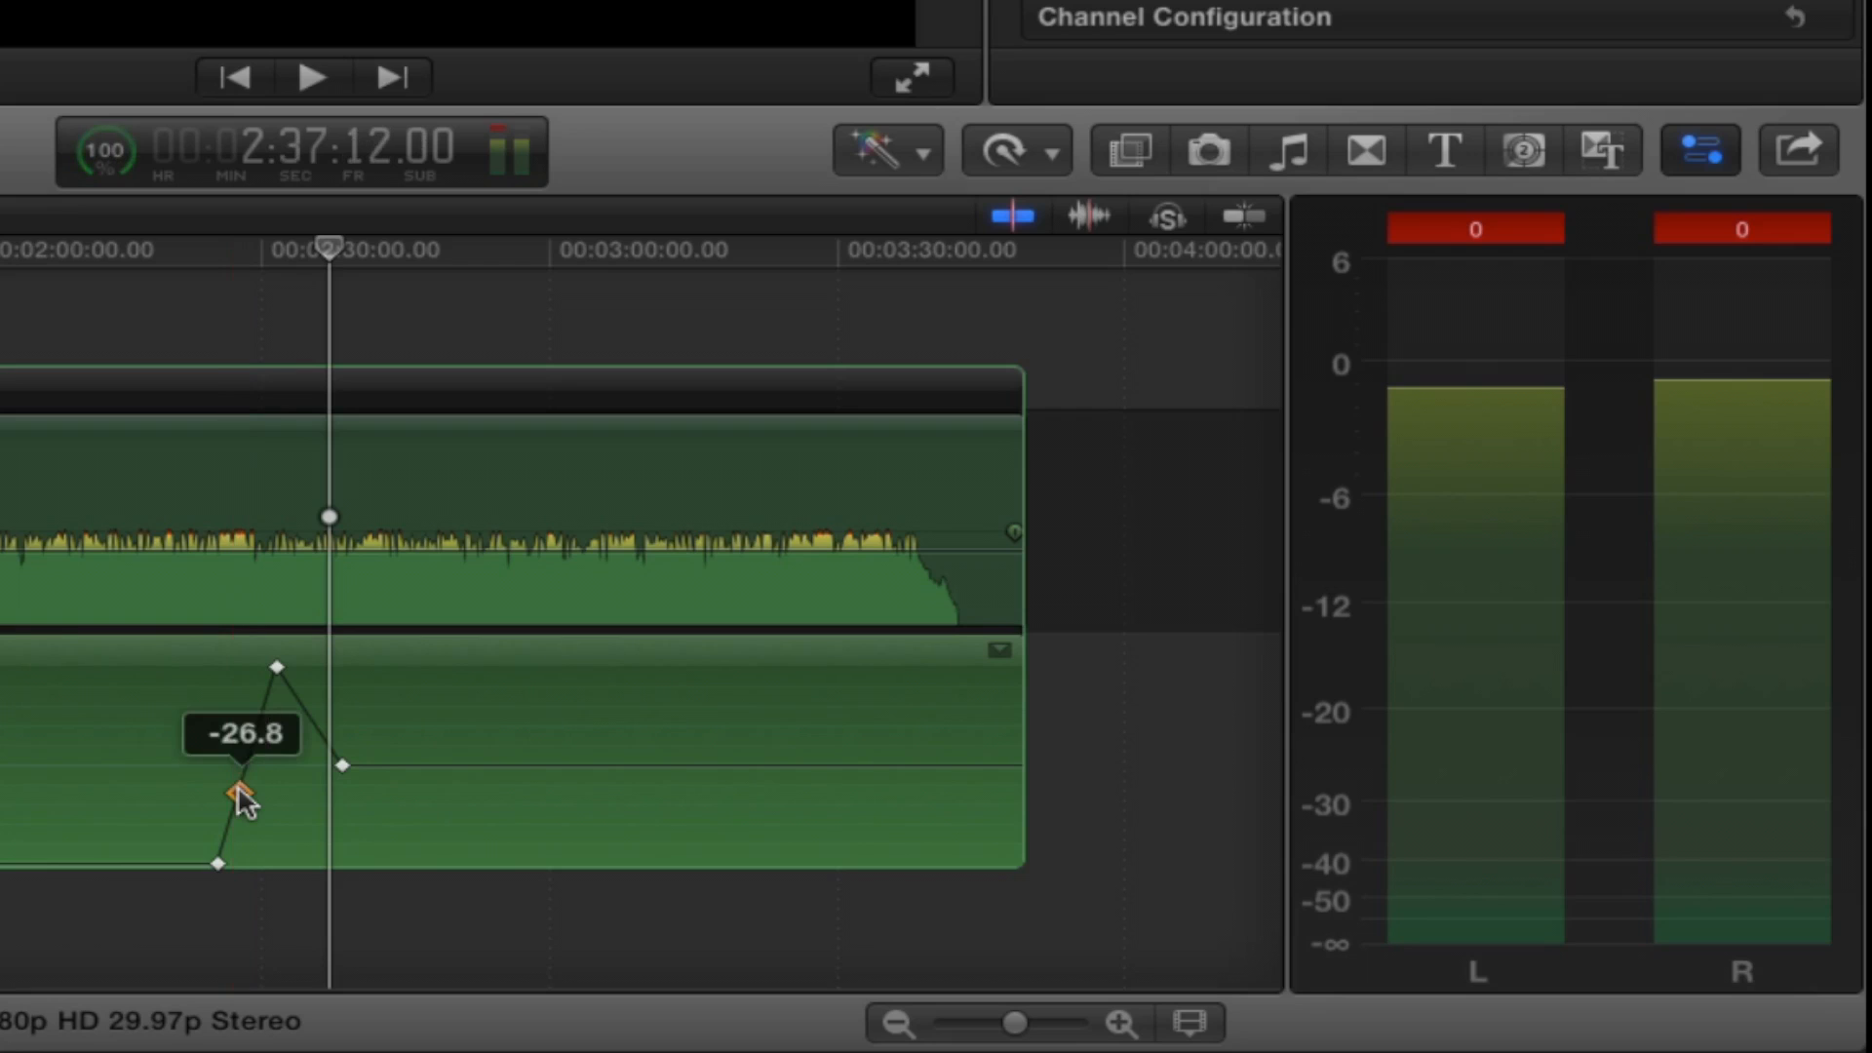
- Adjust the new pan keyframe's value (4.2, -30, -21) and move it earlier
{"action": "left_click_drag", "start_coordinate": [236, 794], "coordinate": [240, 758]}
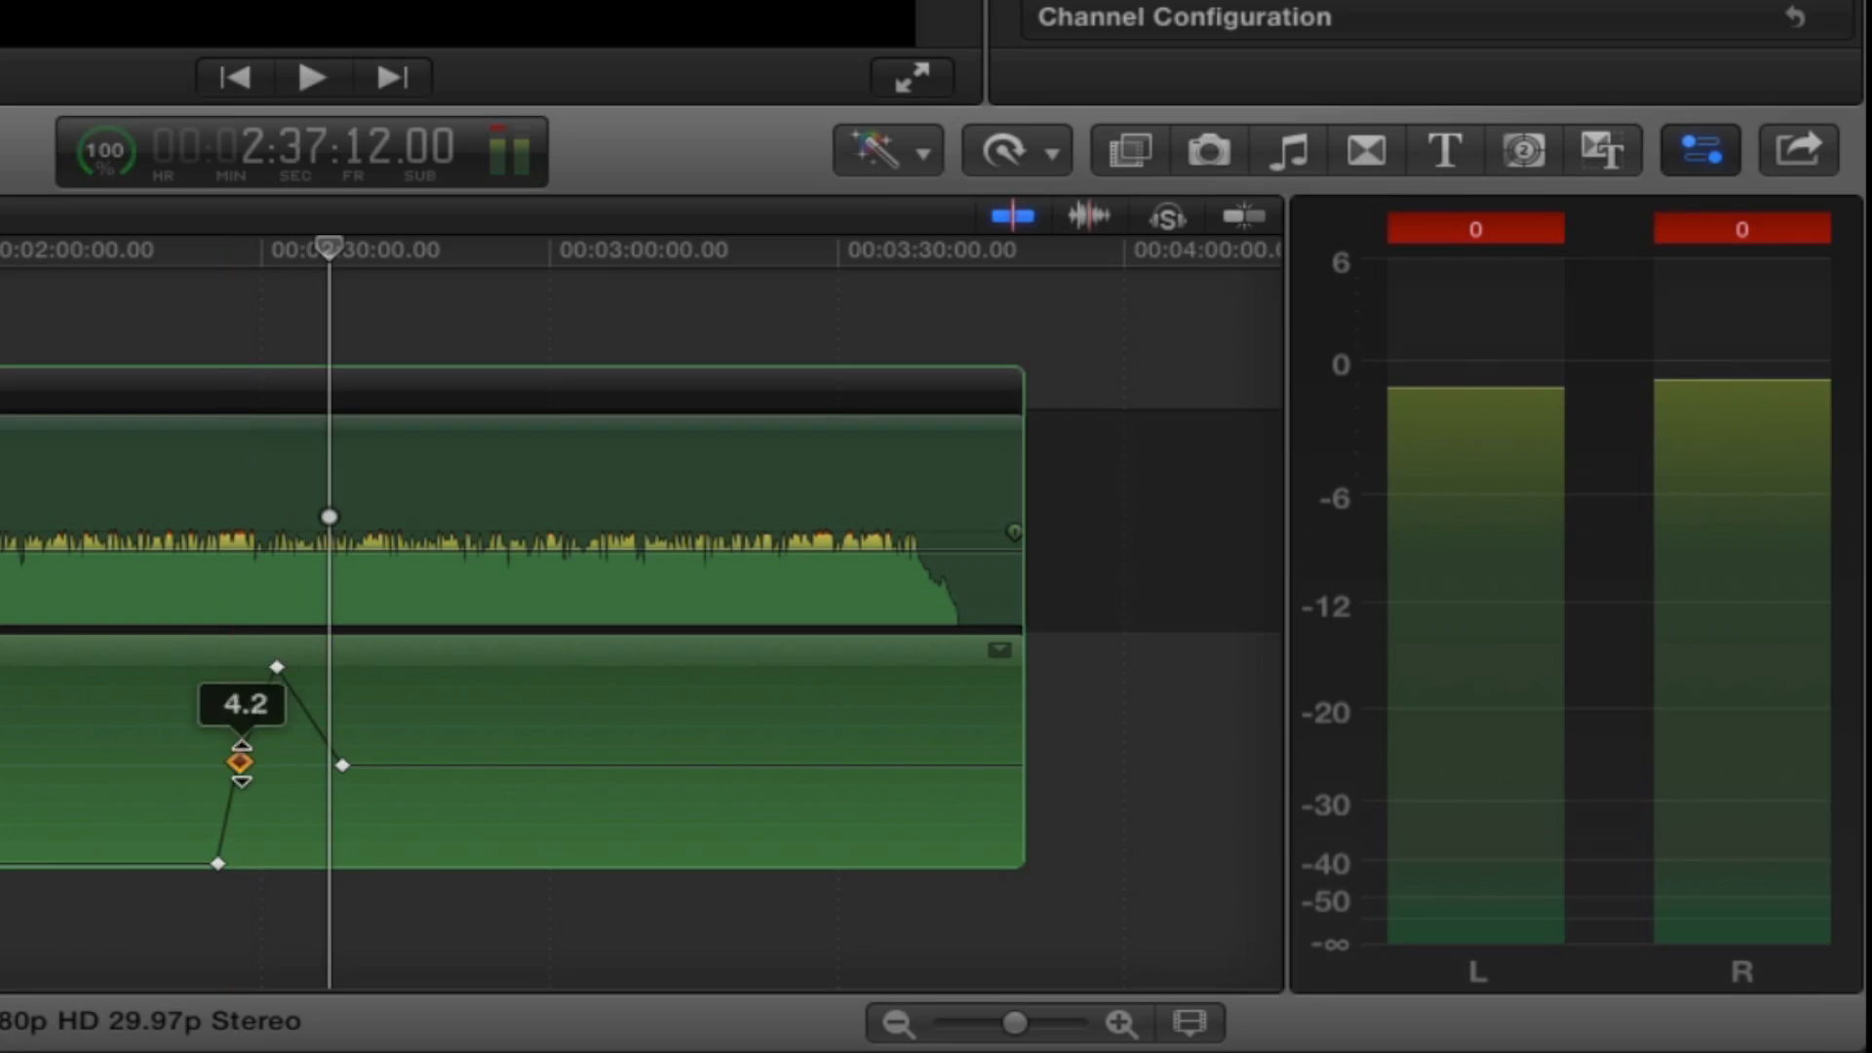
{"action": "left_click_drag", "start_coordinate": [240, 761], "coordinate": [244, 797]}
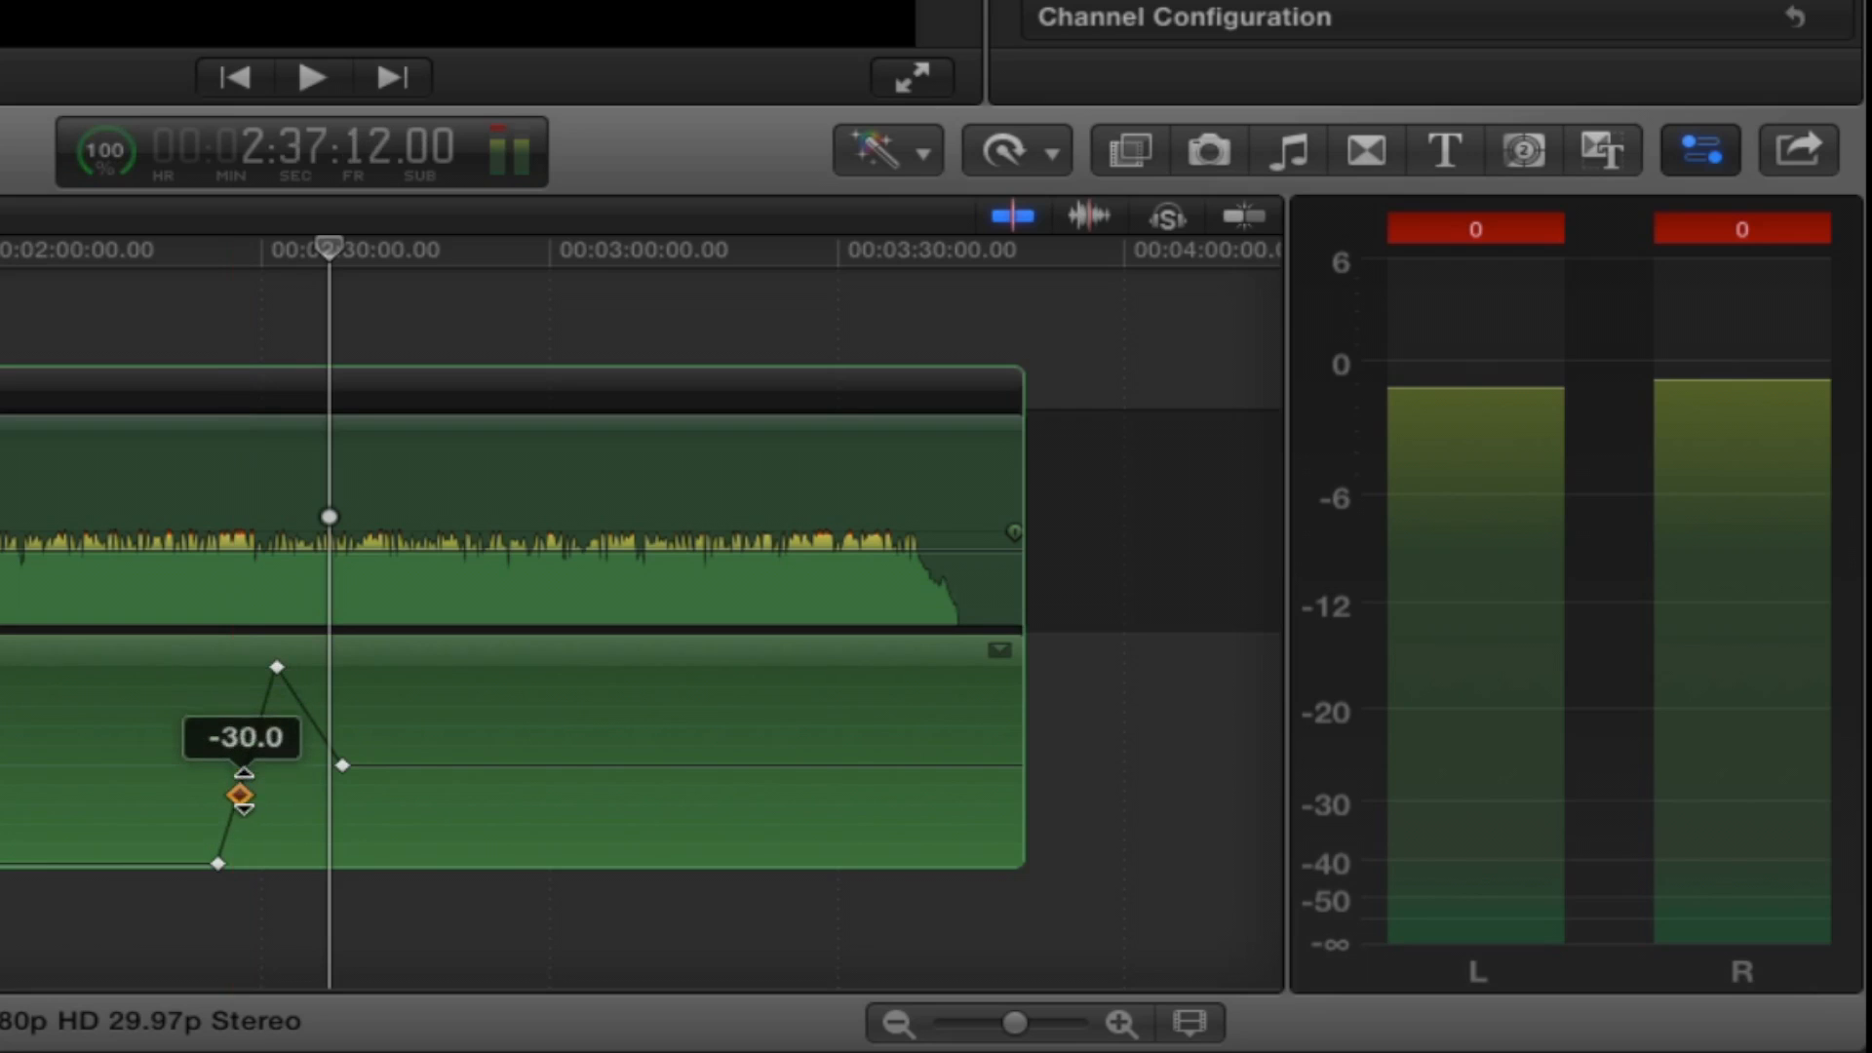
{"action": "left_click_drag", "start_coordinate": [241, 802], "coordinate": [241, 782]}
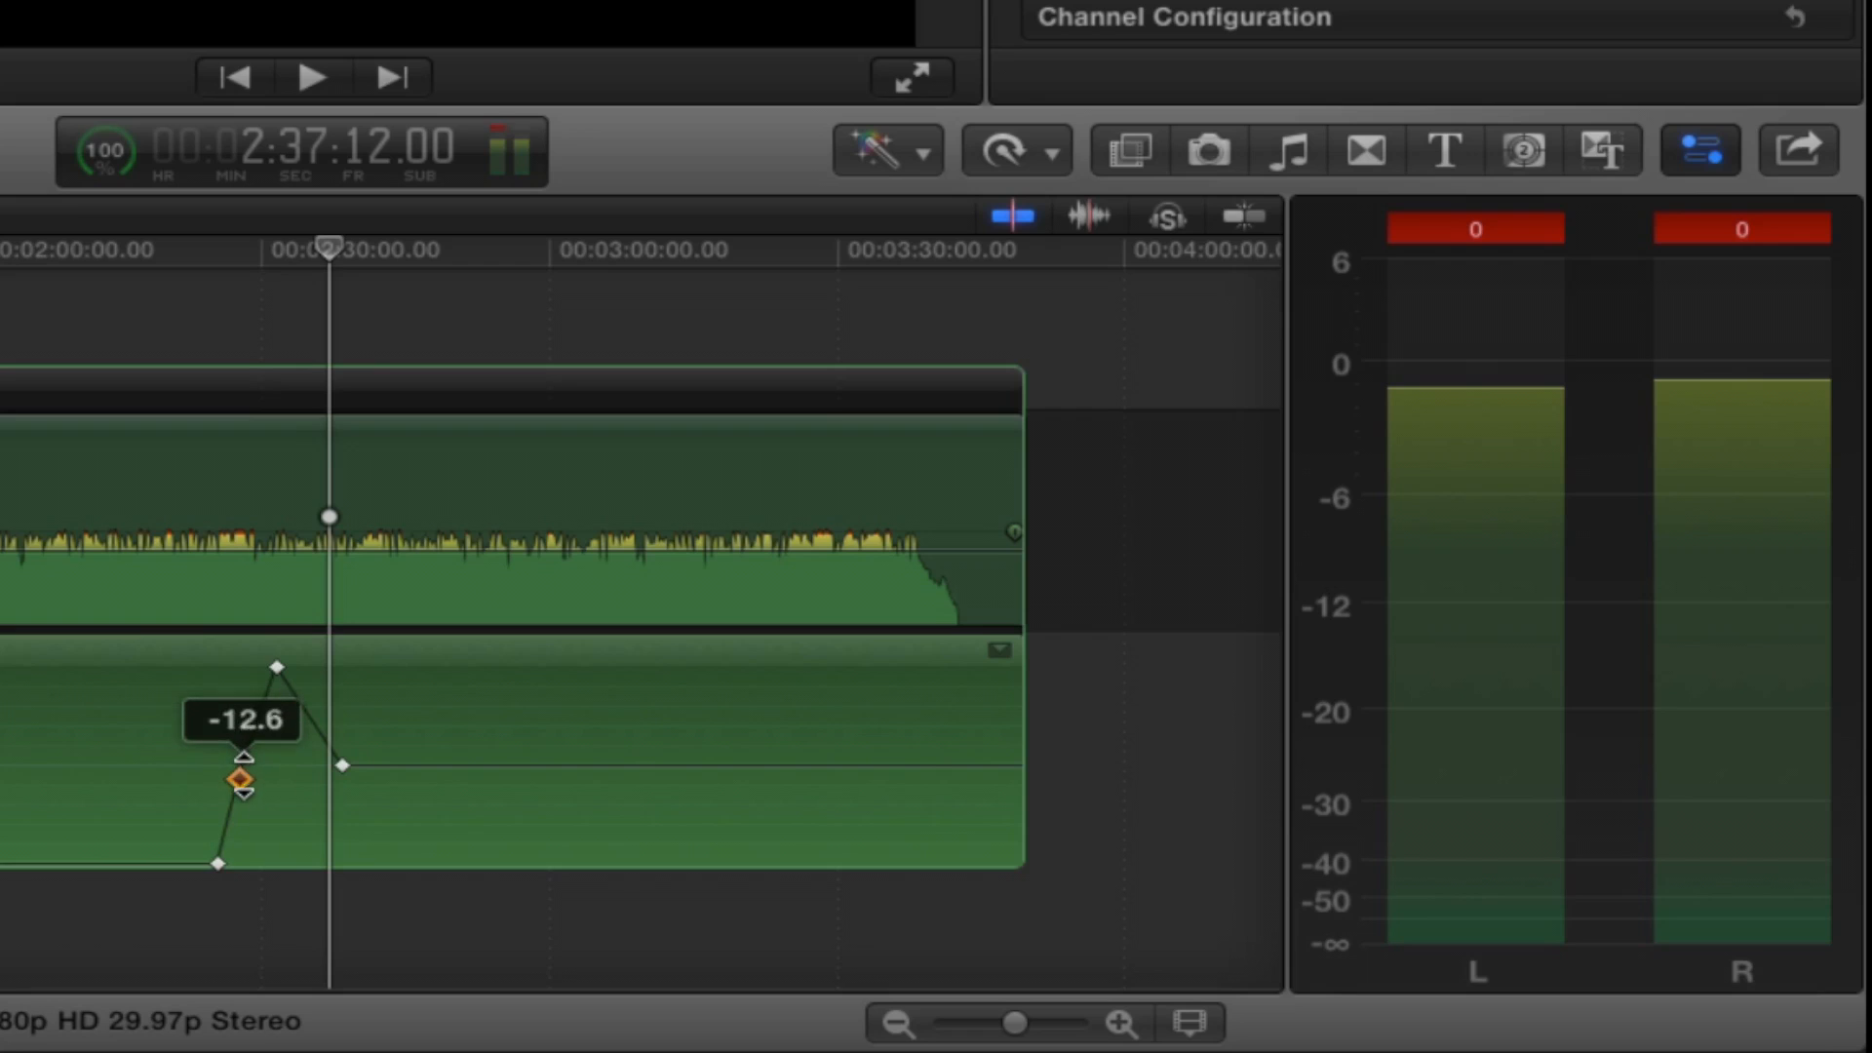
{"action": "left_click_drag", "start_coordinate": [239, 782], "coordinate": [239, 799]}
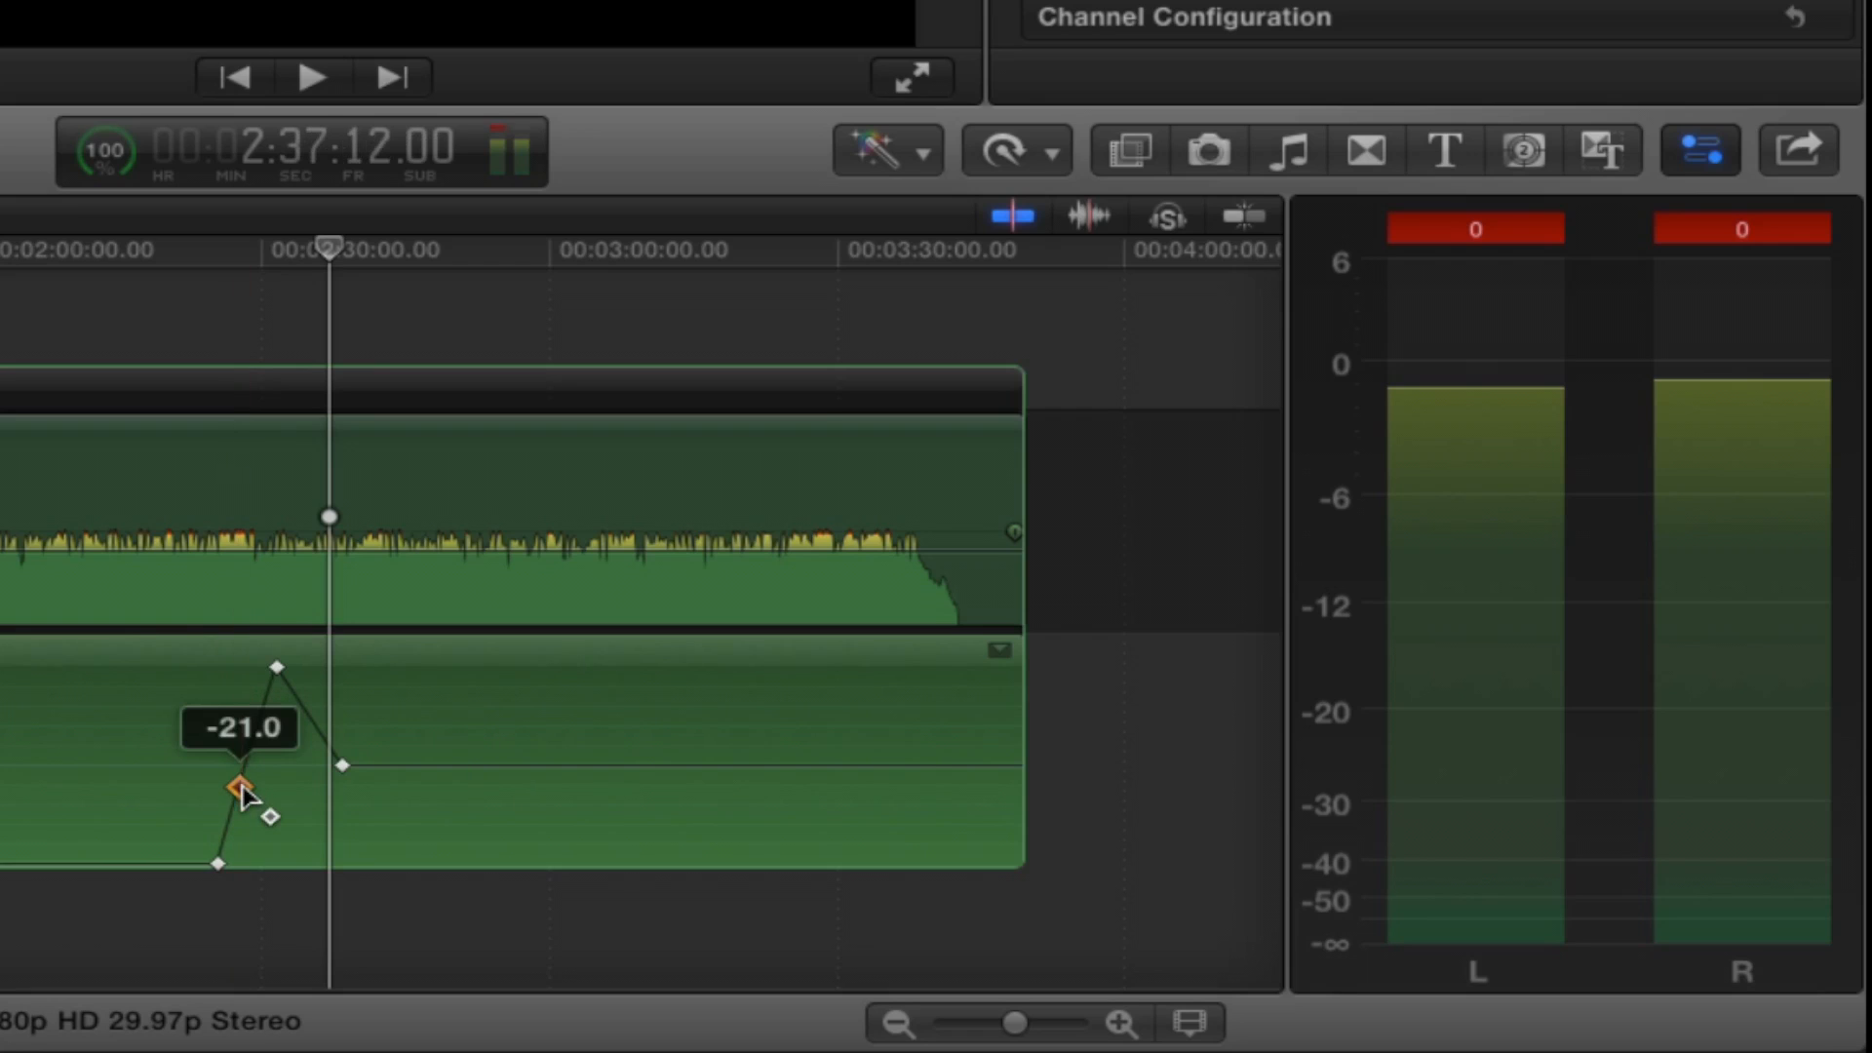
{"action": "left_click_drag", "start_coordinate": [233, 794], "coordinate": [251, 787]}
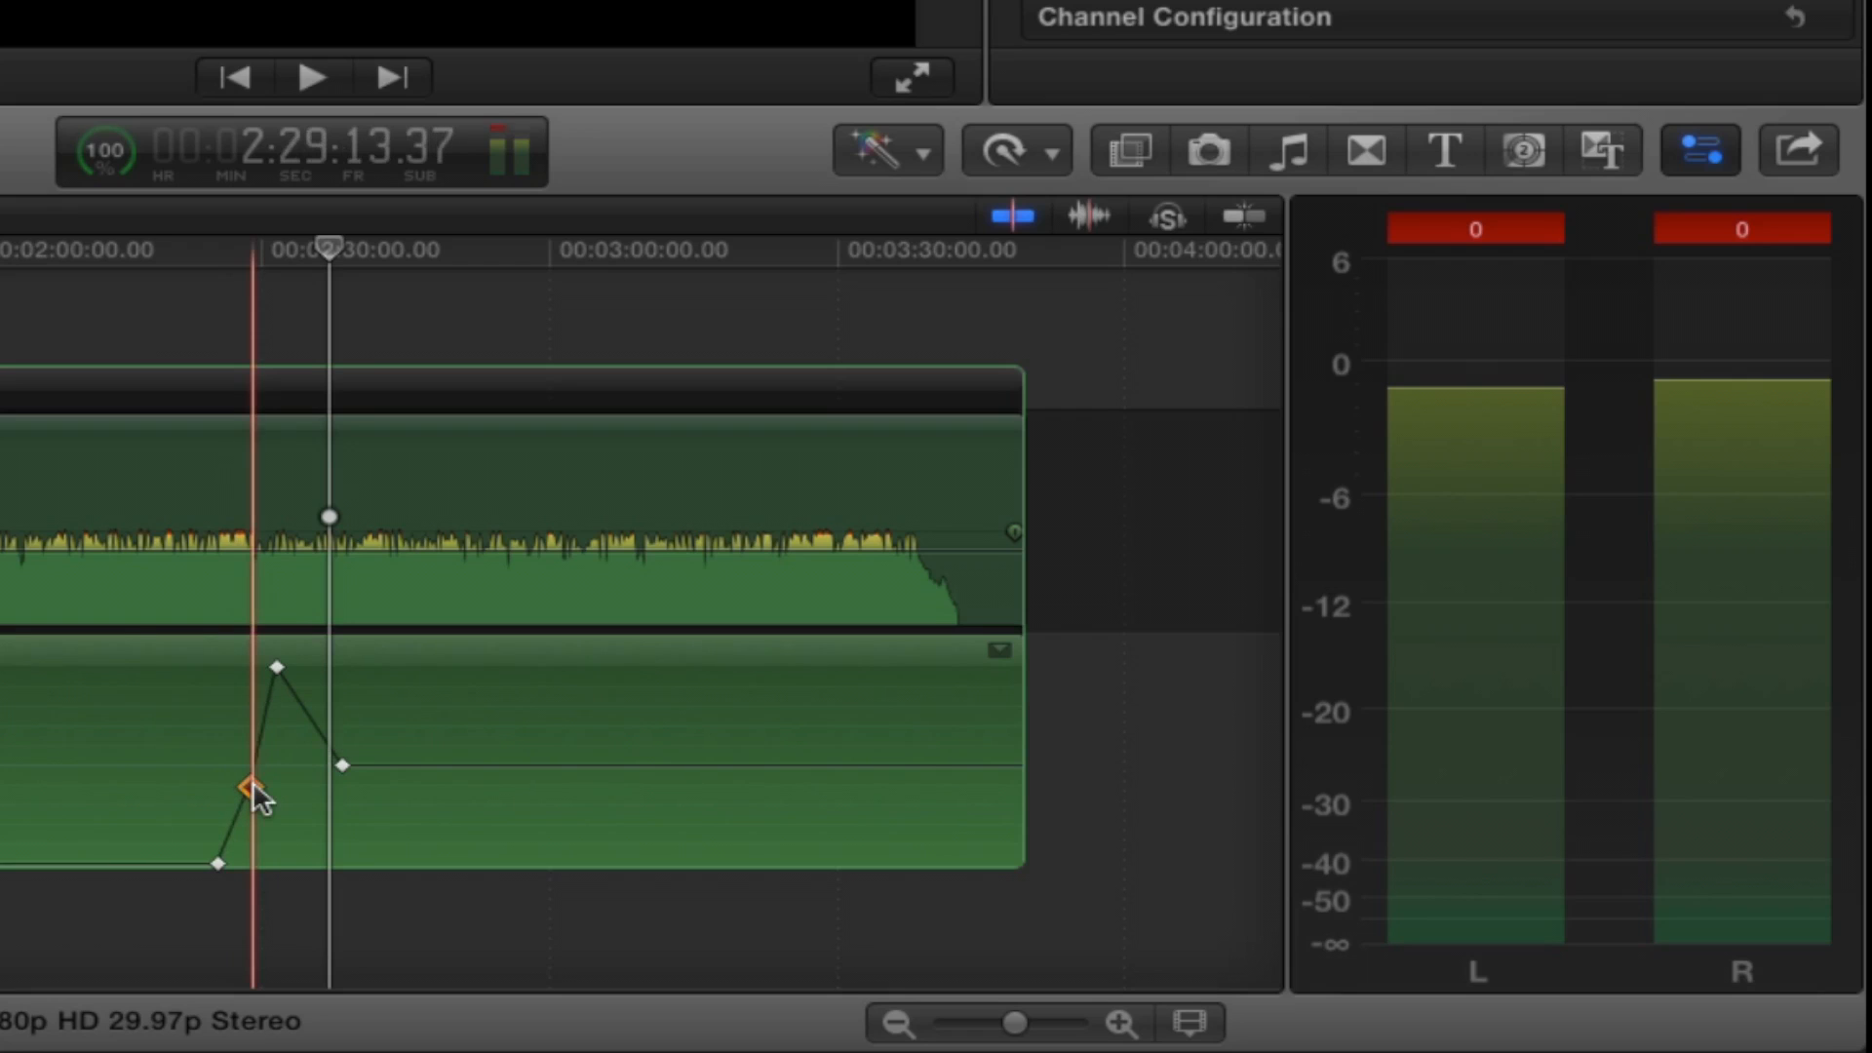
- Drop that keyframe to full left at -100 and raise the peak keyframe to 100
{"action": "left_click_drag", "start_coordinate": [251, 787], "coordinate": [251, 859]}
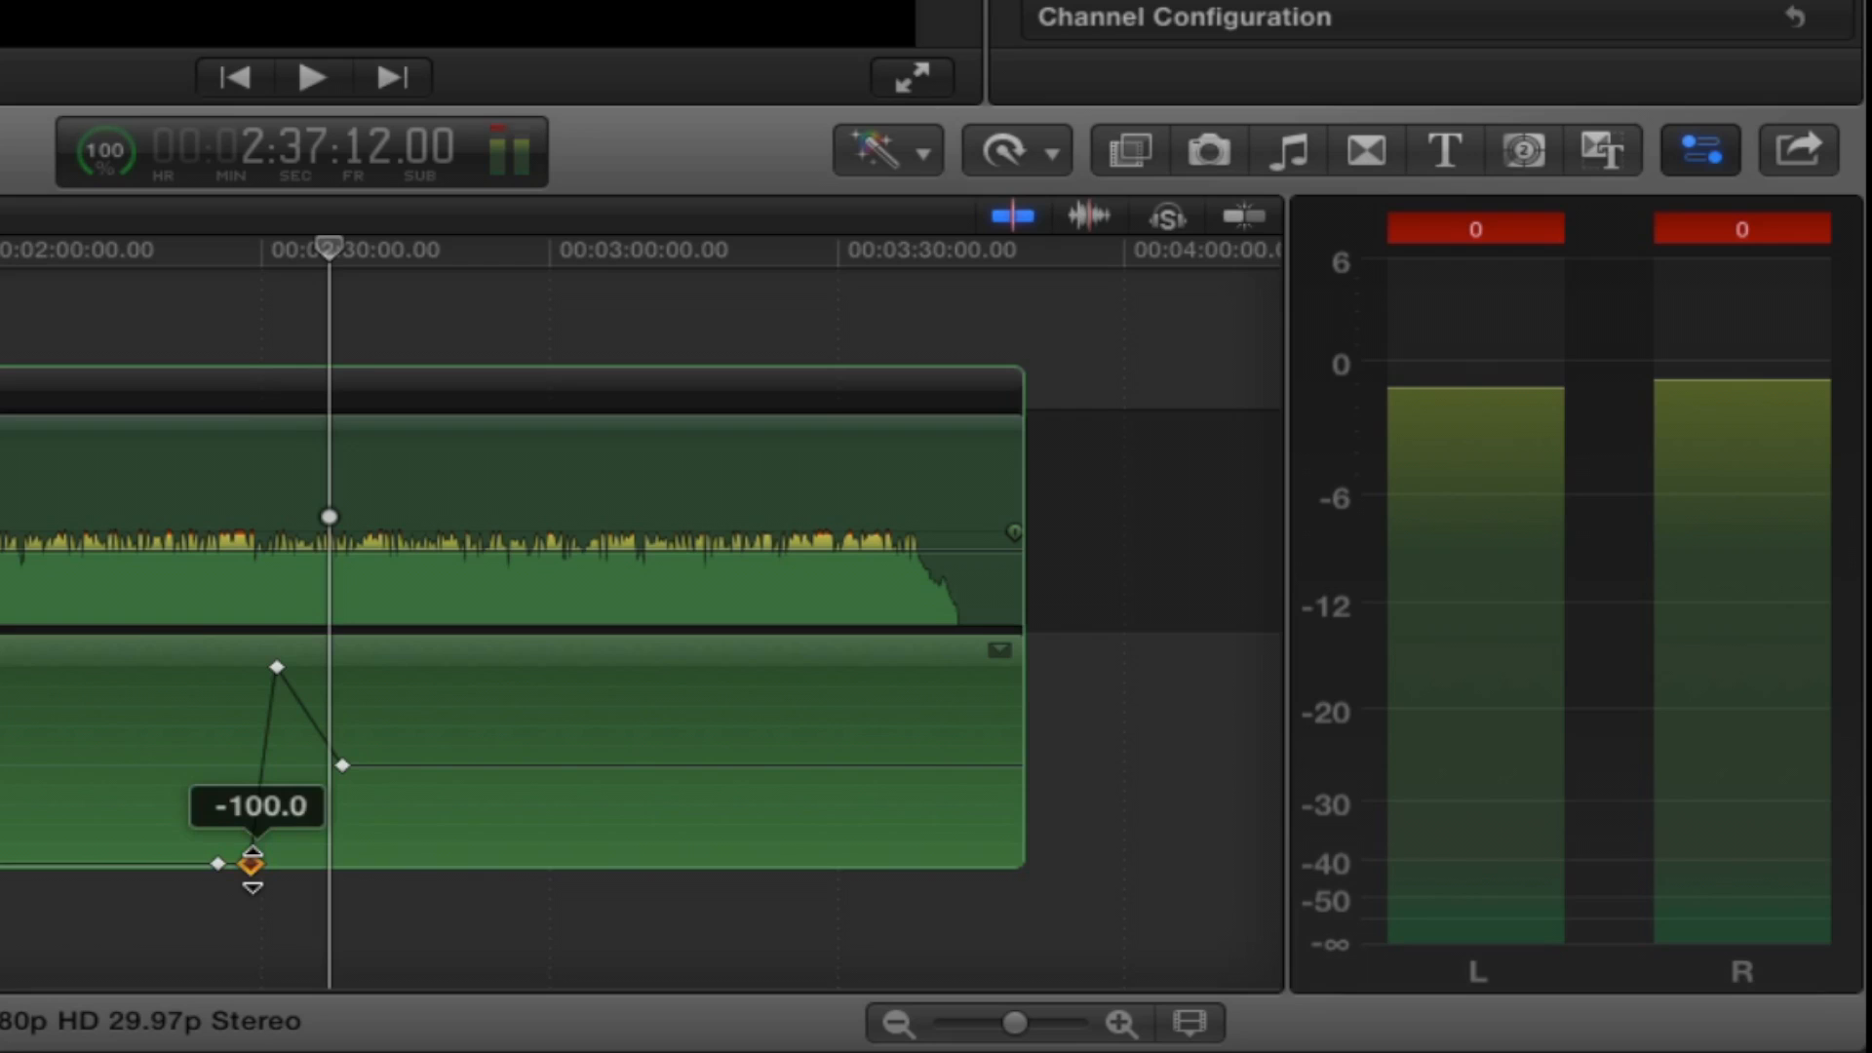
{"action": "left_click_drag", "start_coordinate": [254, 863], "coordinate": [275, 666]}
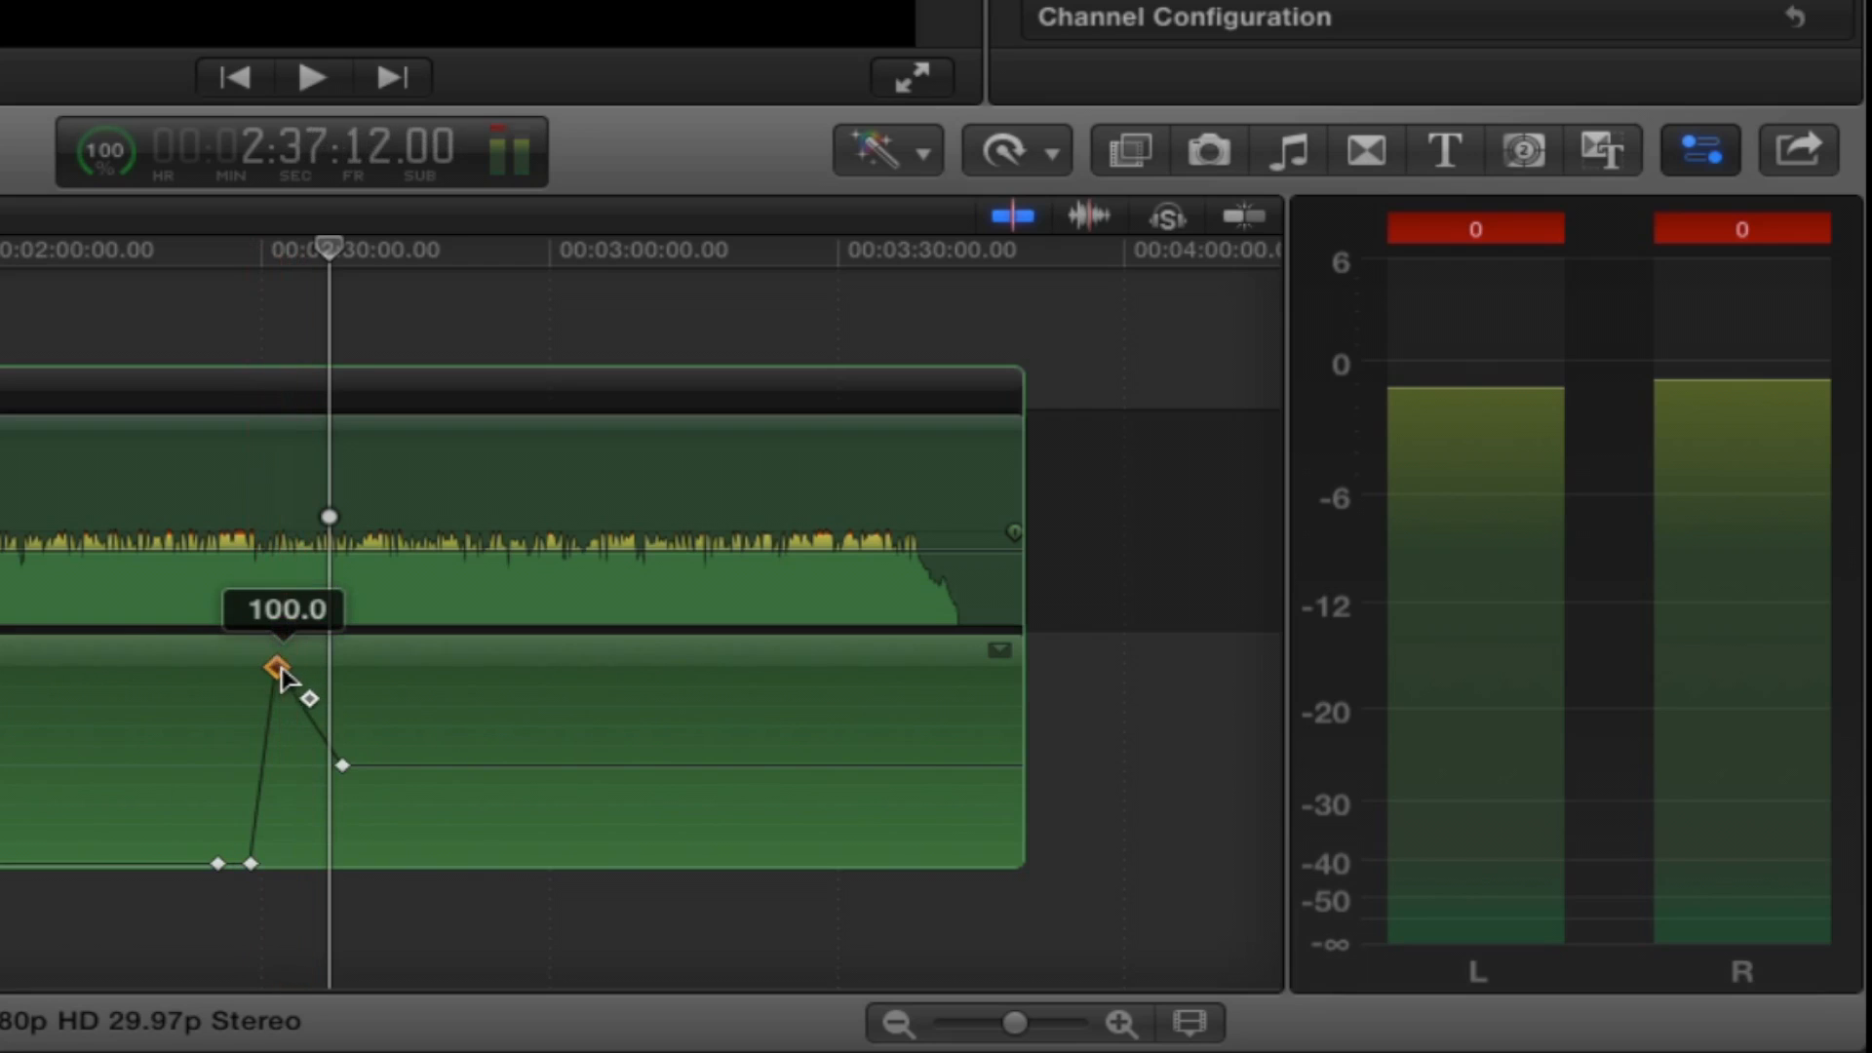
{"action": "left_click_drag", "start_coordinate": [277, 665], "coordinate": [304, 665]}
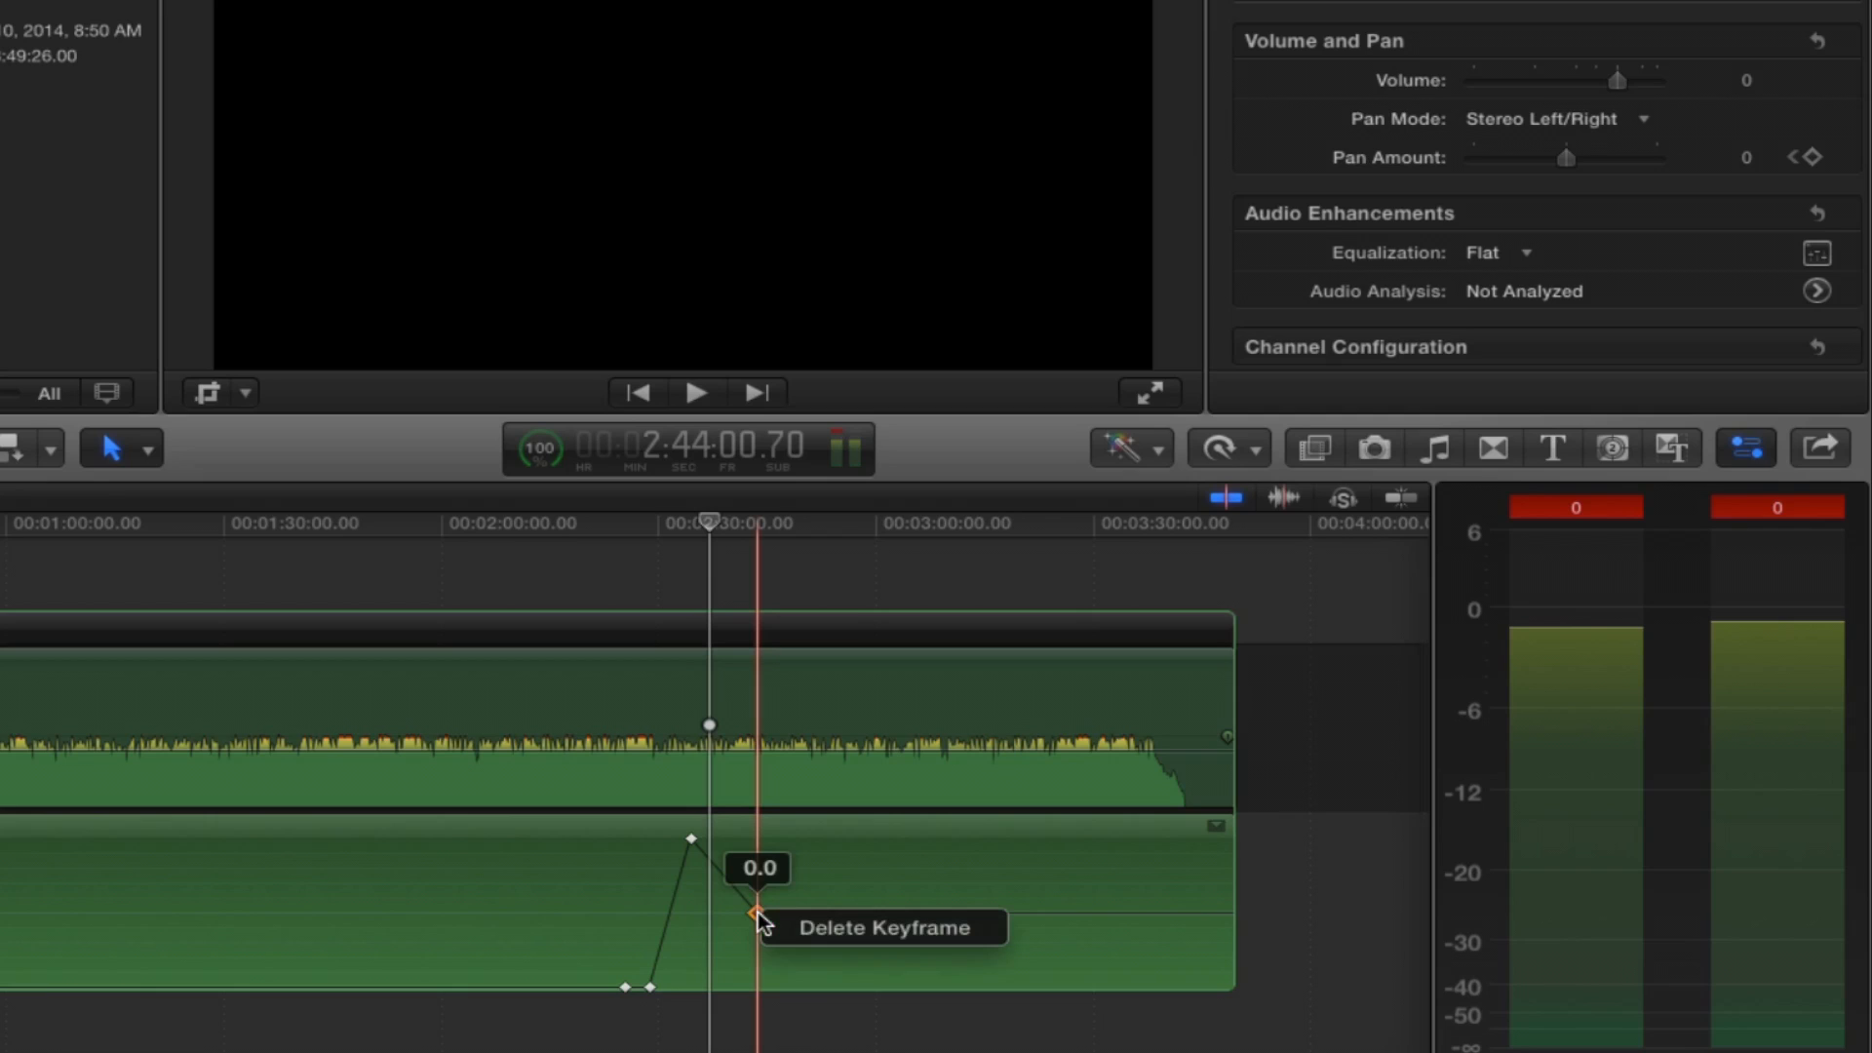
{"action": "mouse_move", "coordinate": [773, 895]}
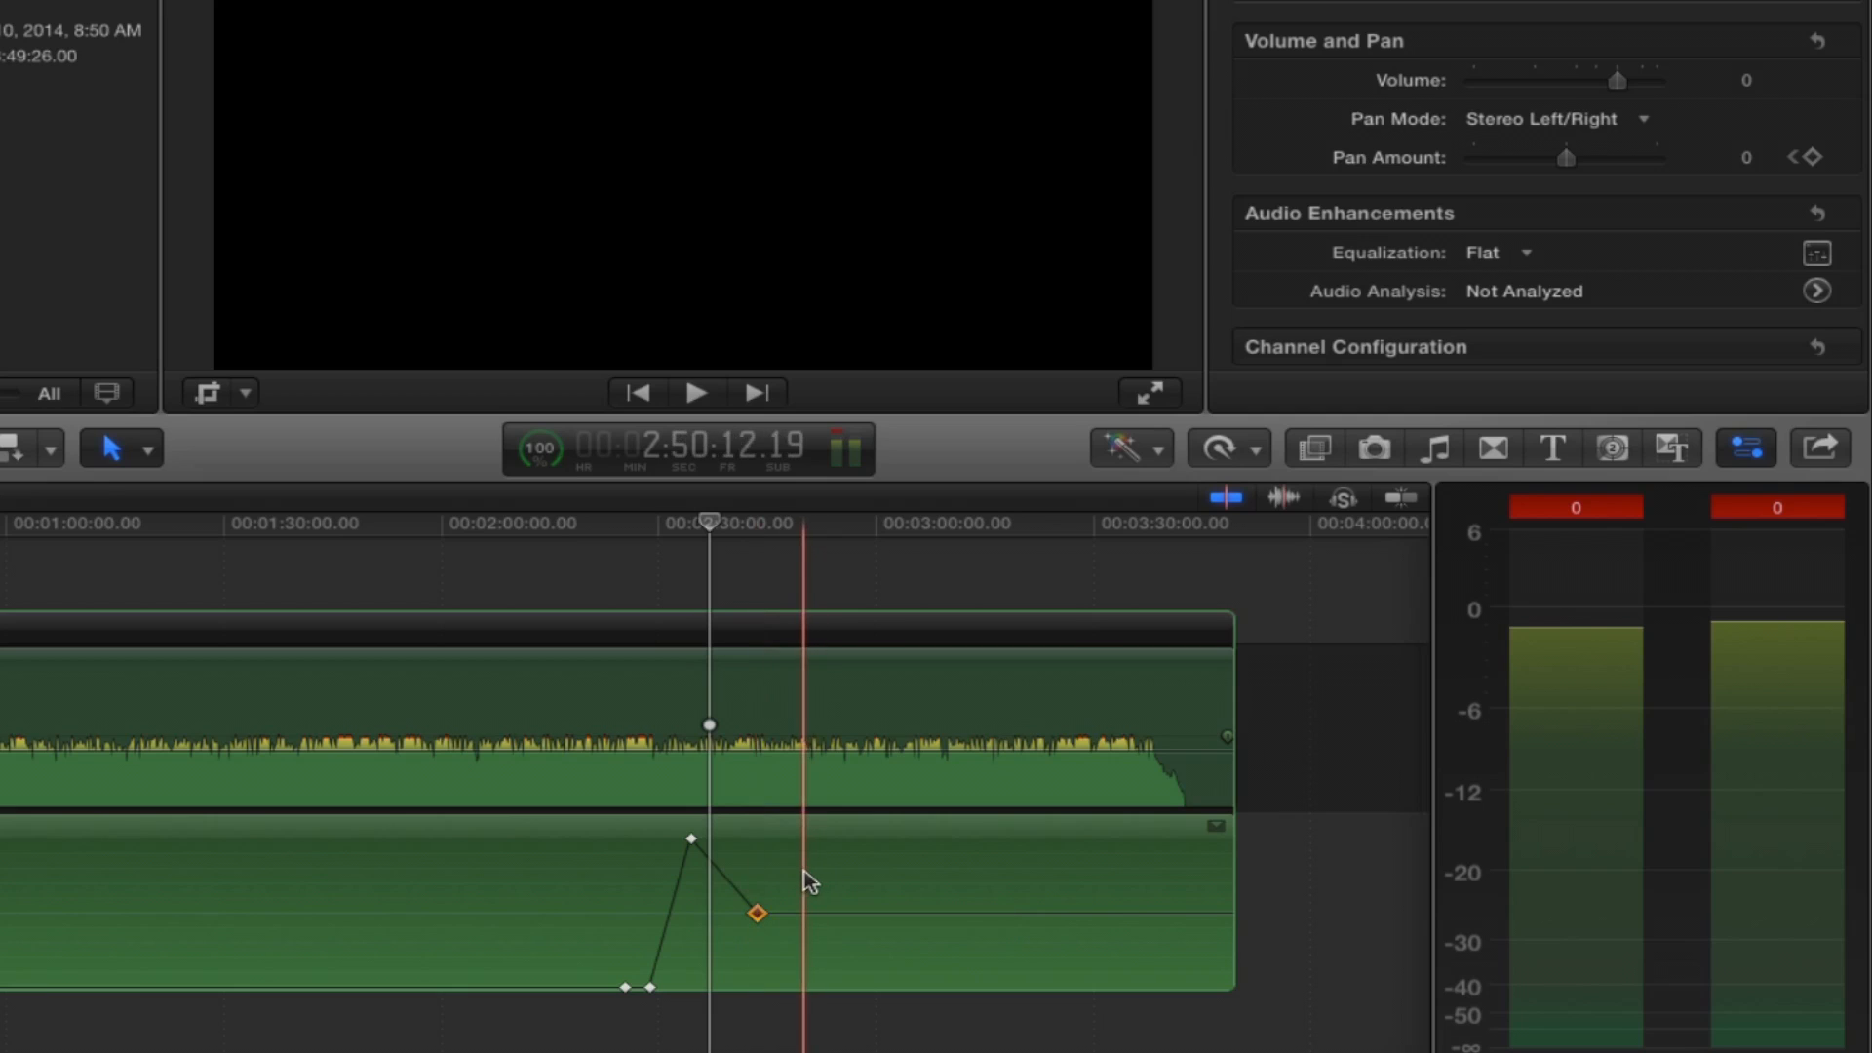
{"action": "left_click_drag", "start_coordinate": [1566, 156], "coordinate": [1629, 156]}
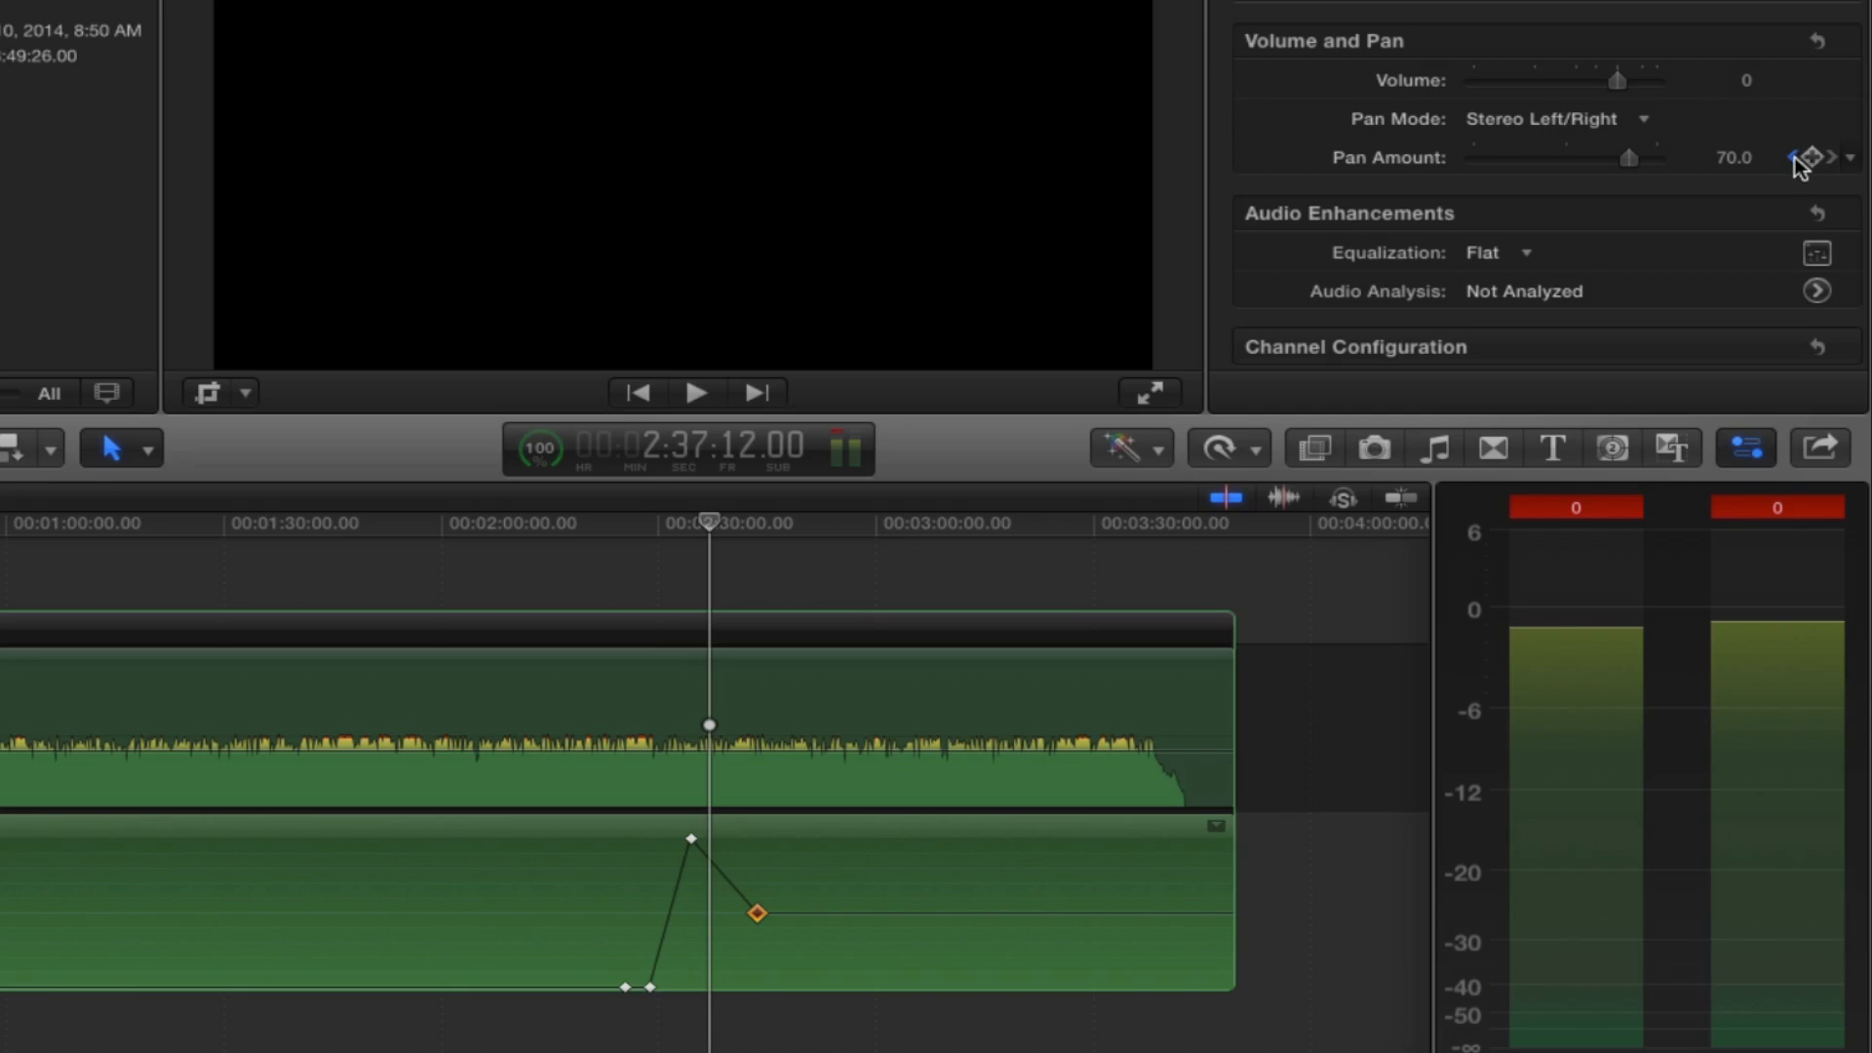
{"action": "mouse_move", "coordinate": [1837, 167]}
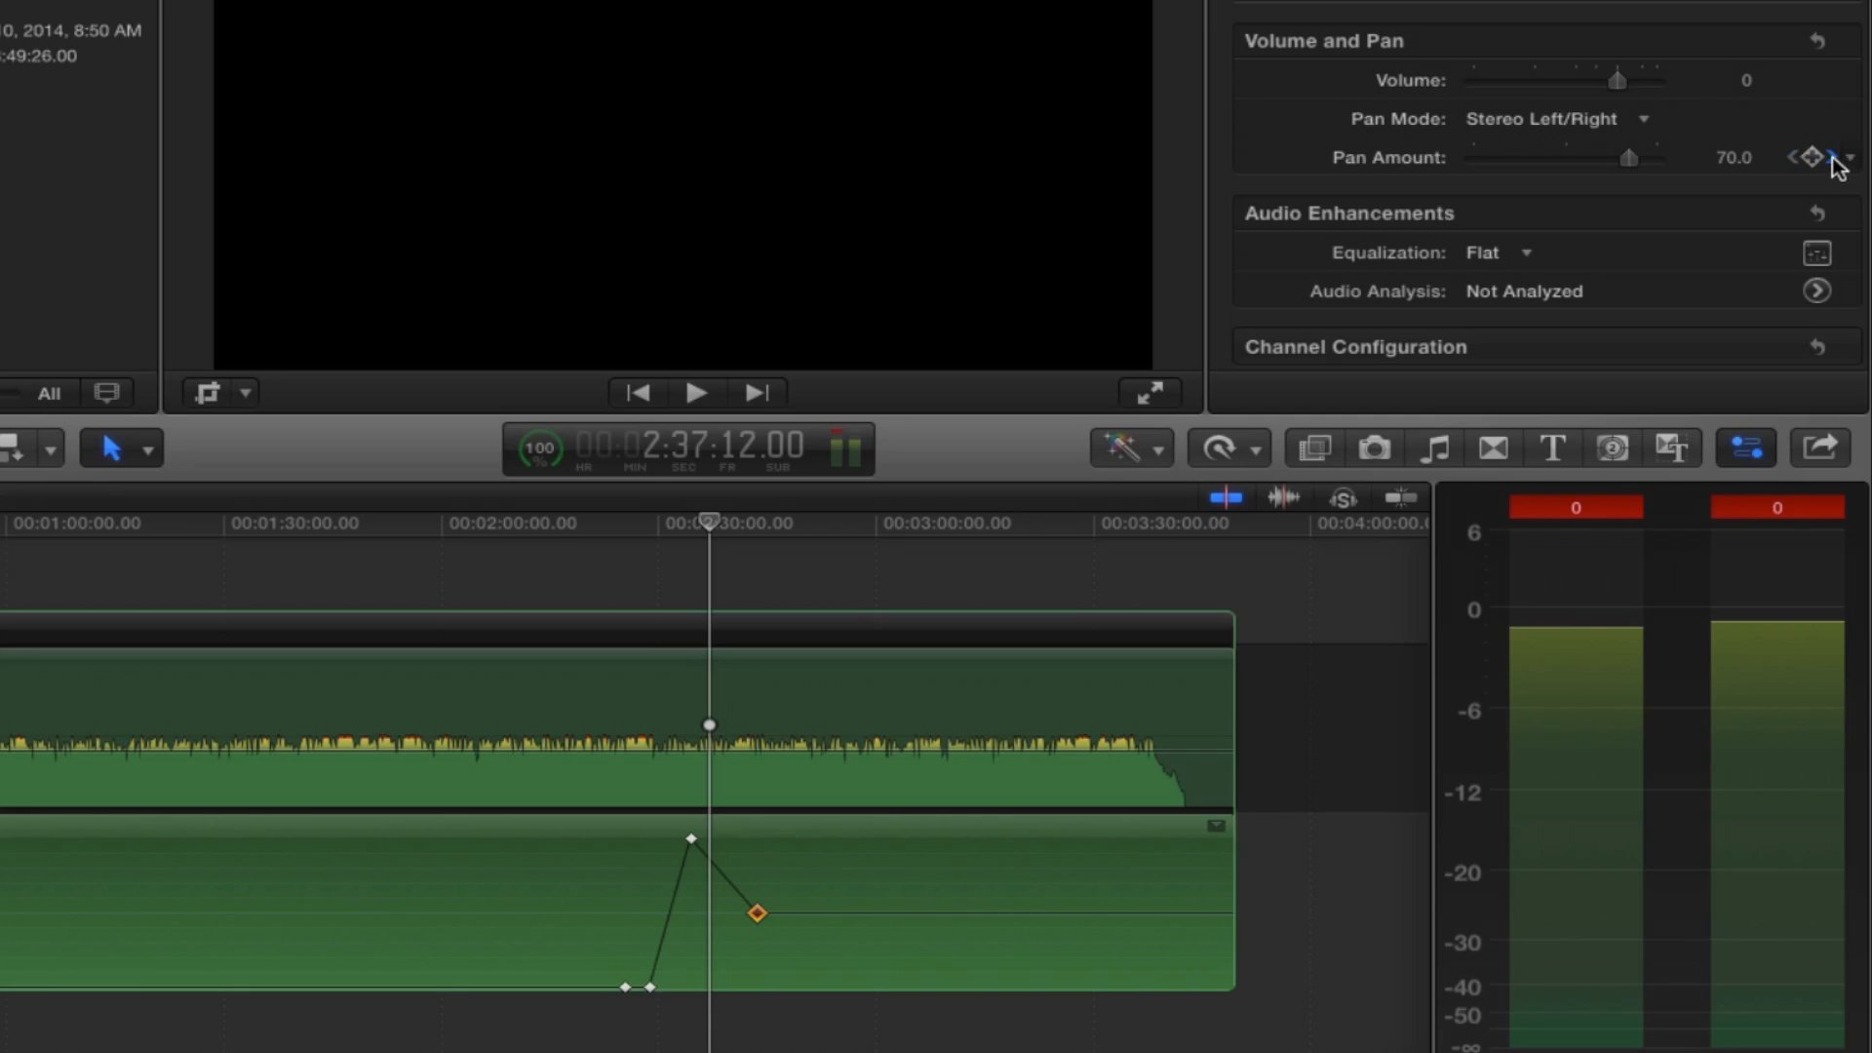
- Step through the Pan Amount keyframes in the Inspector and delete each one
{"action": "left_click", "coordinate": [1811, 156]}
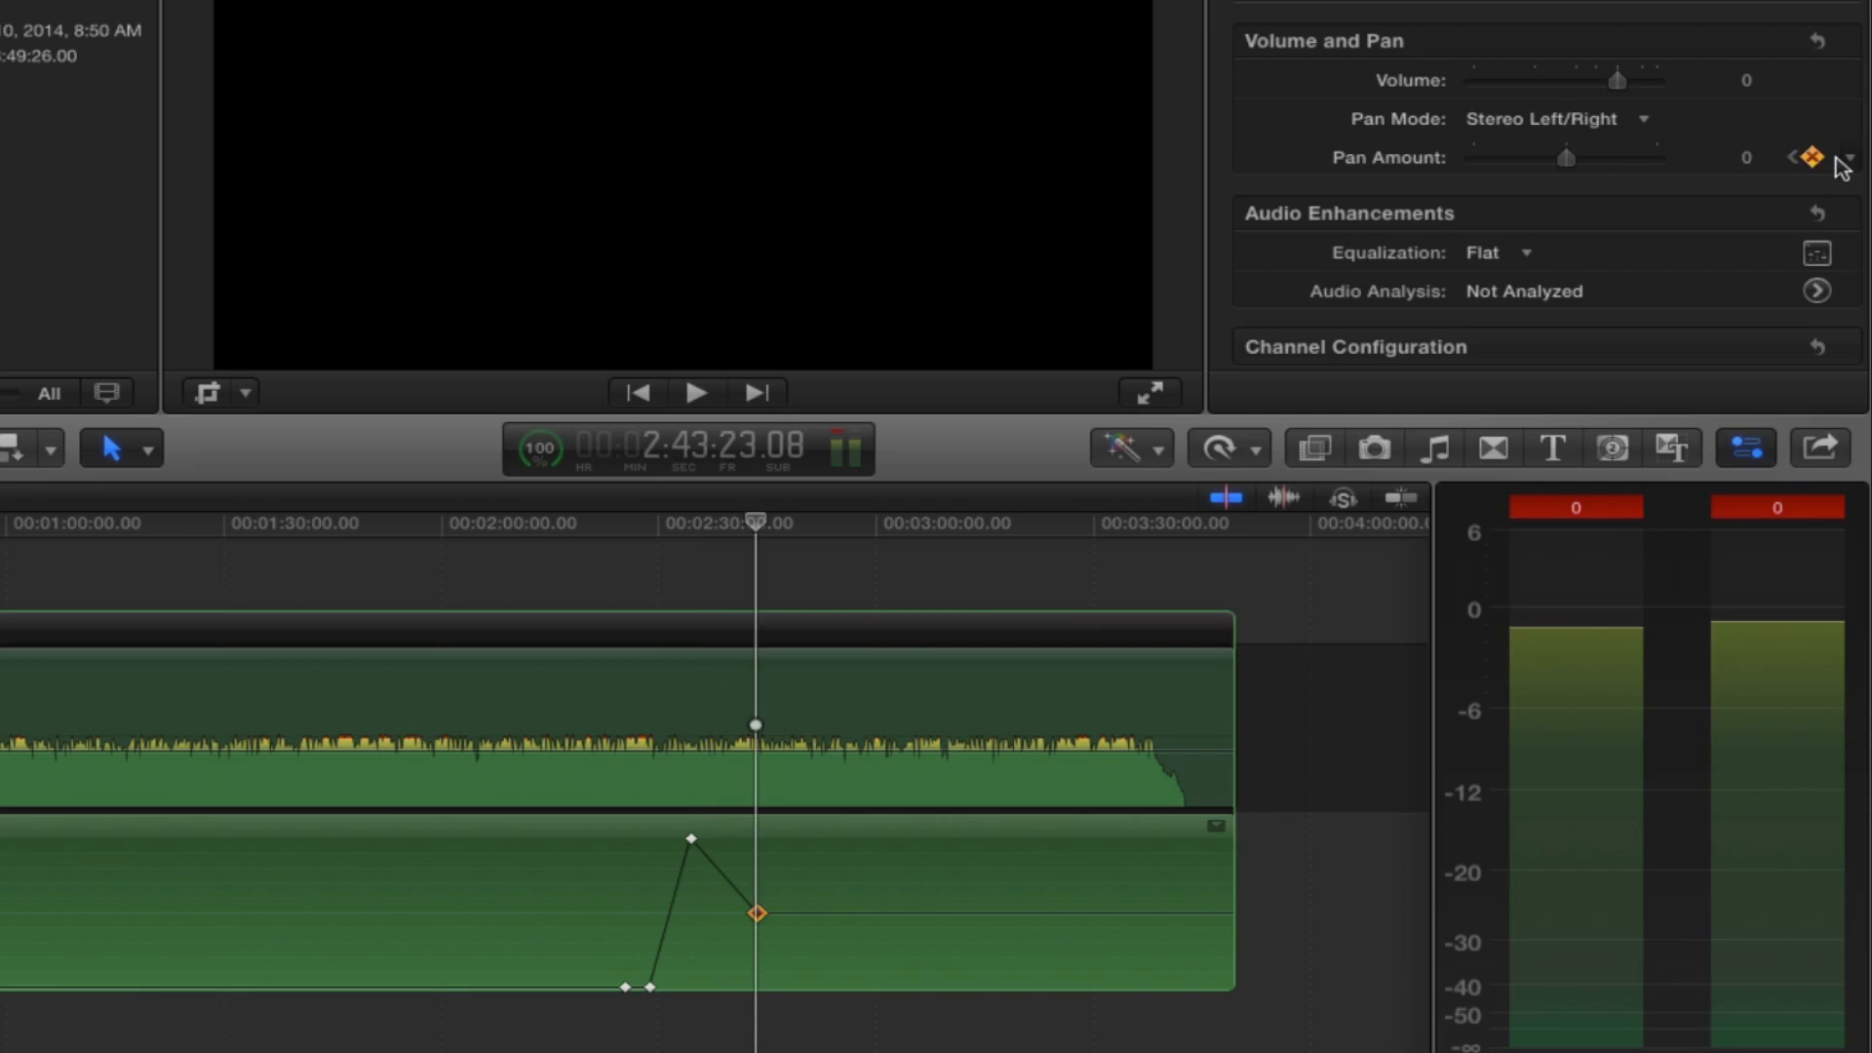
{"action": "mouse_move", "coordinate": [1816, 167]}
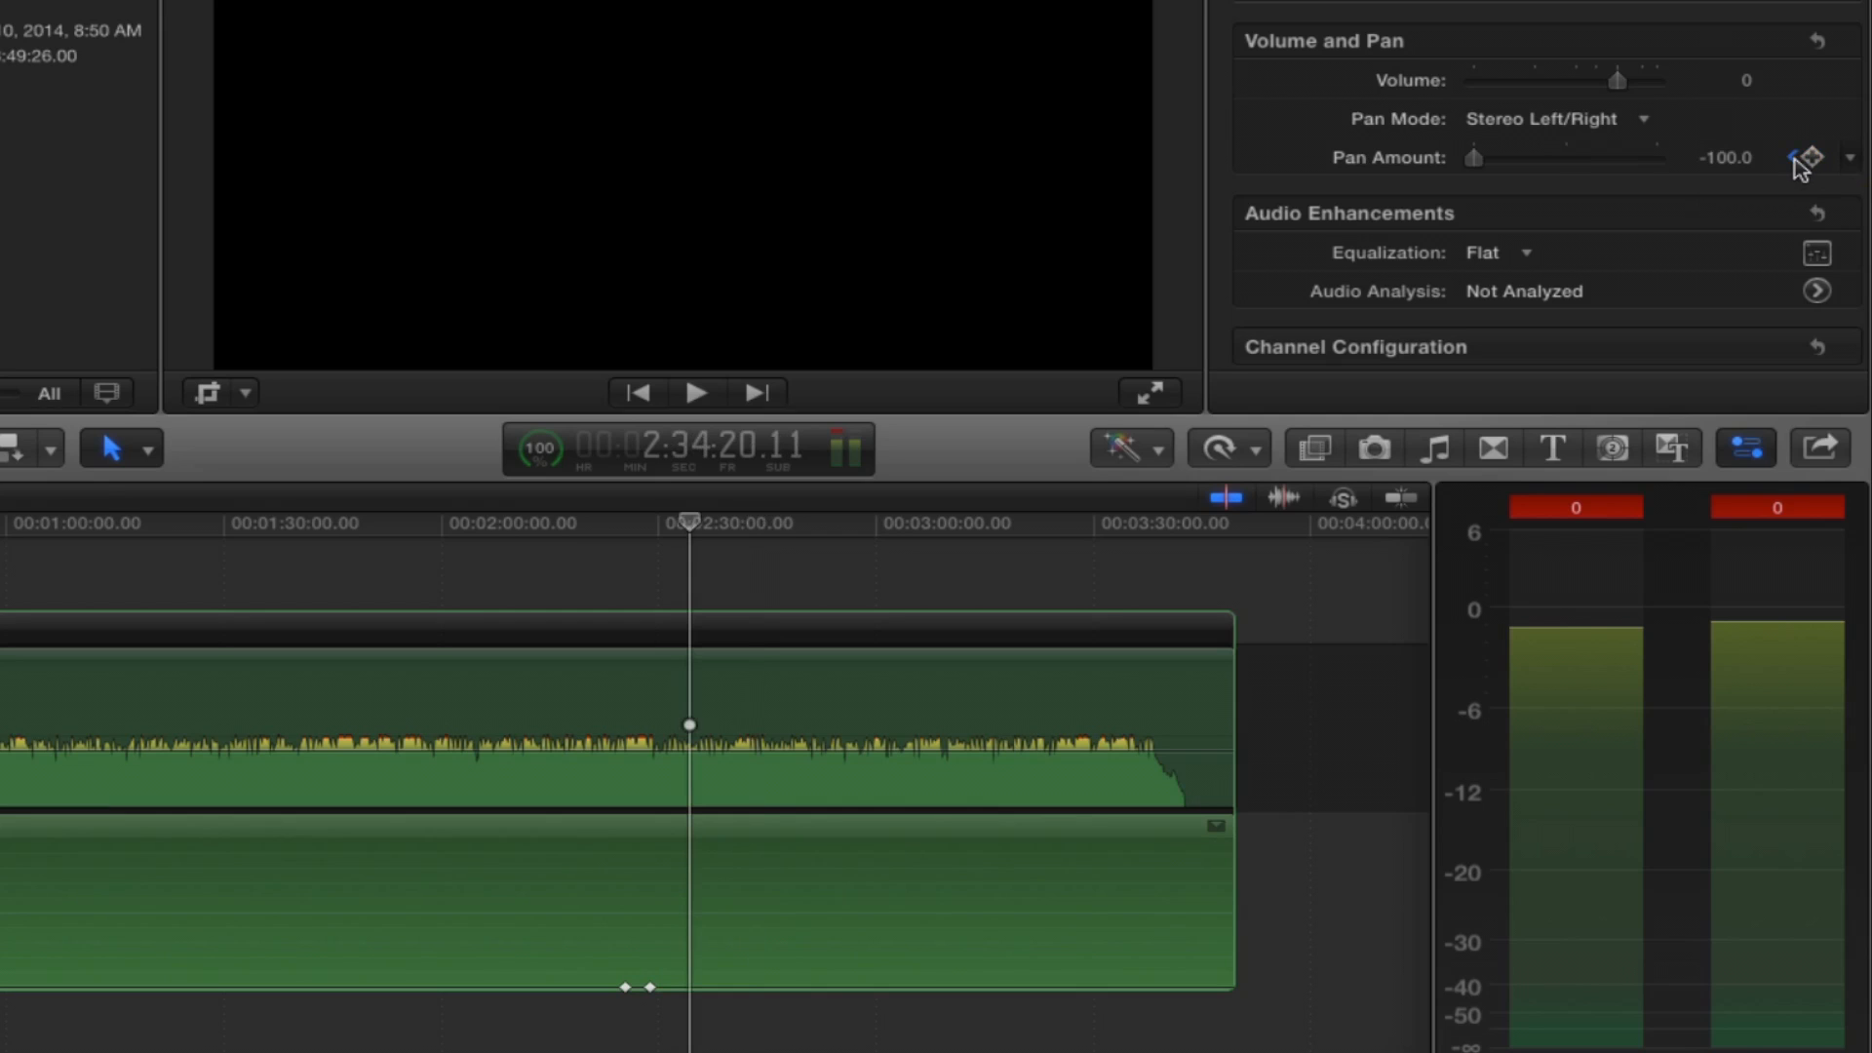
{"action": "left_click", "coordinate": [1793, 156]}
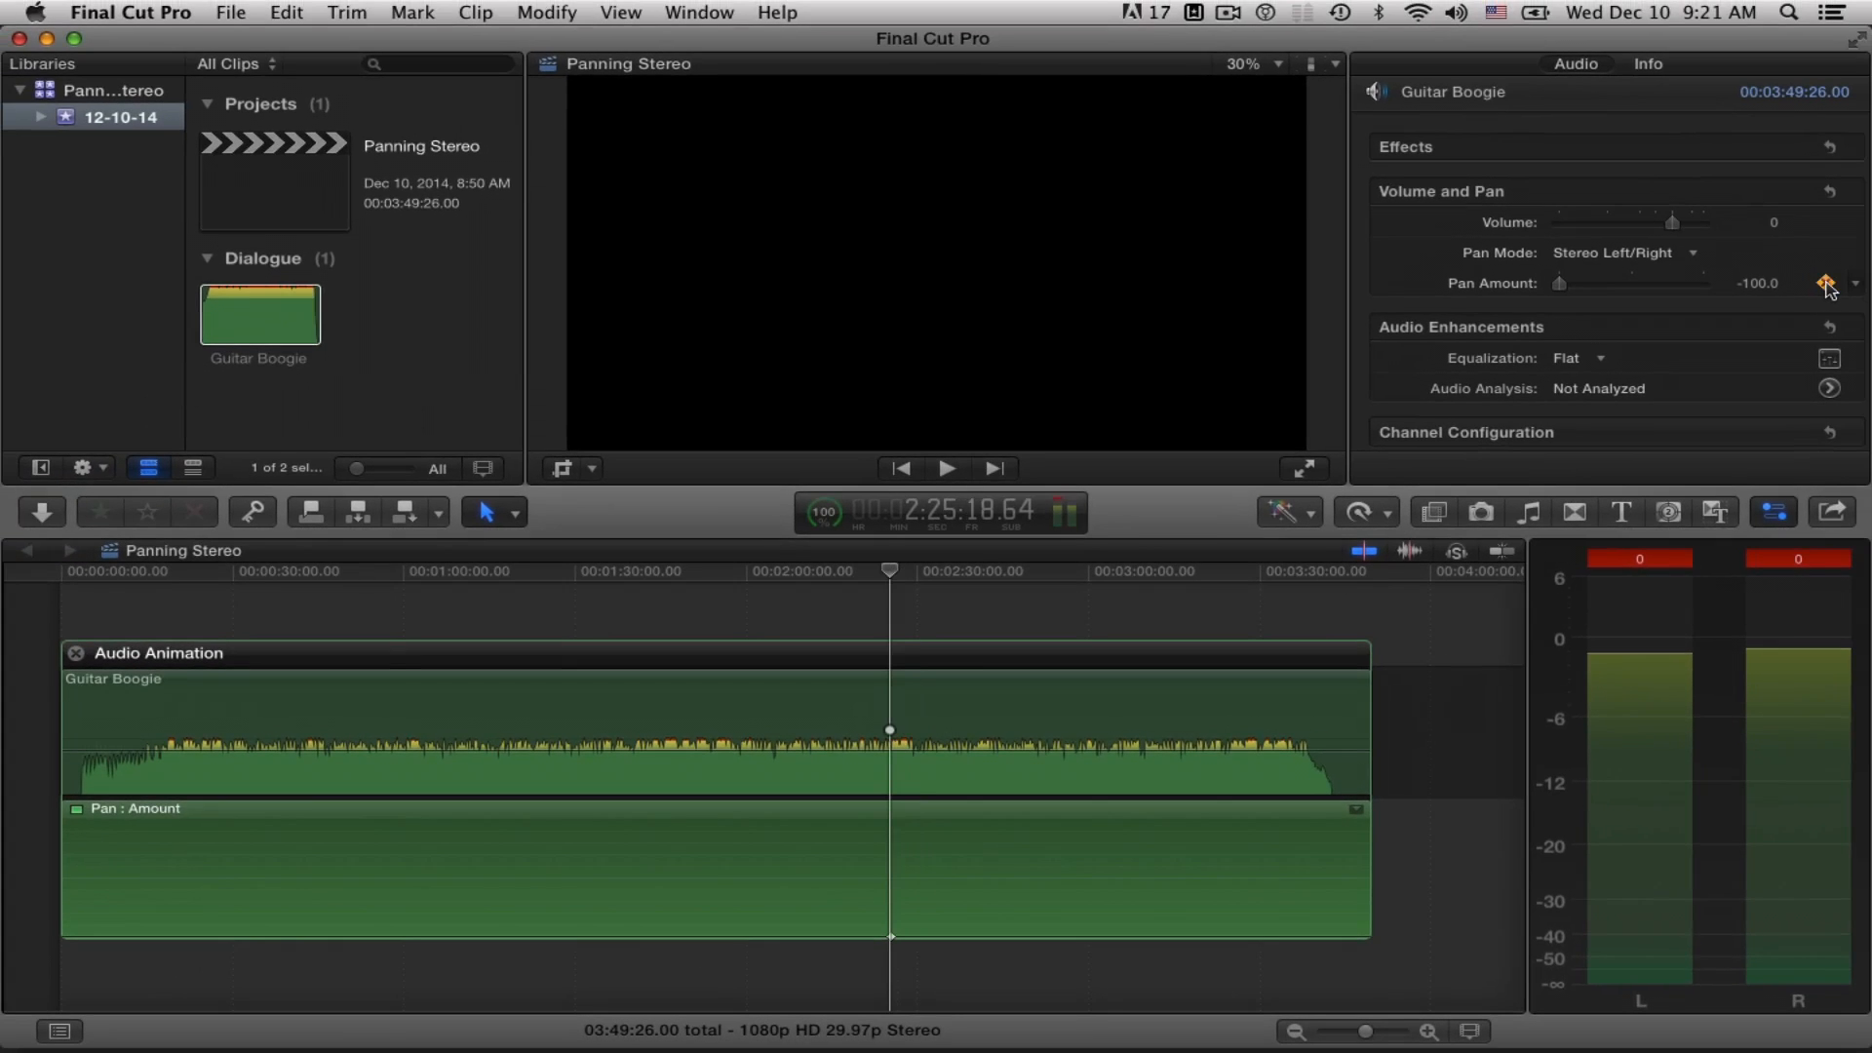
{"action": "left_click", "coordinate": [1825, 282]}
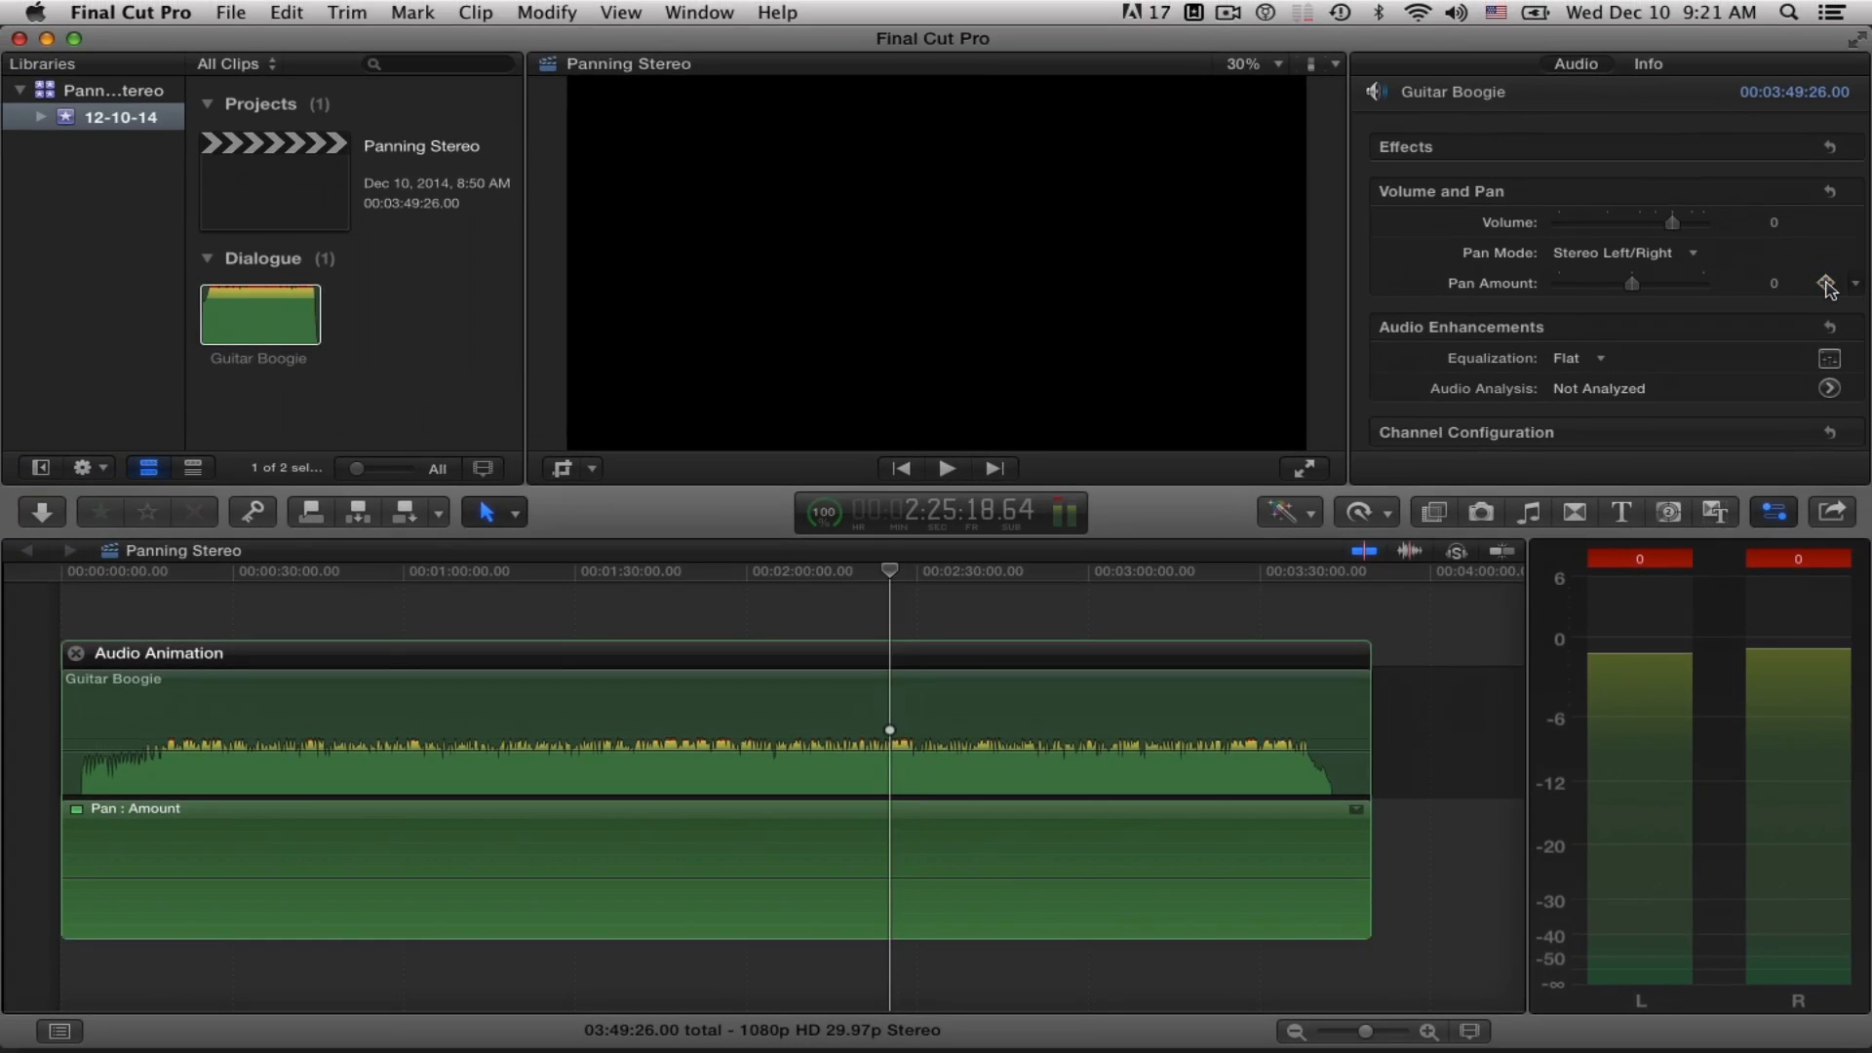